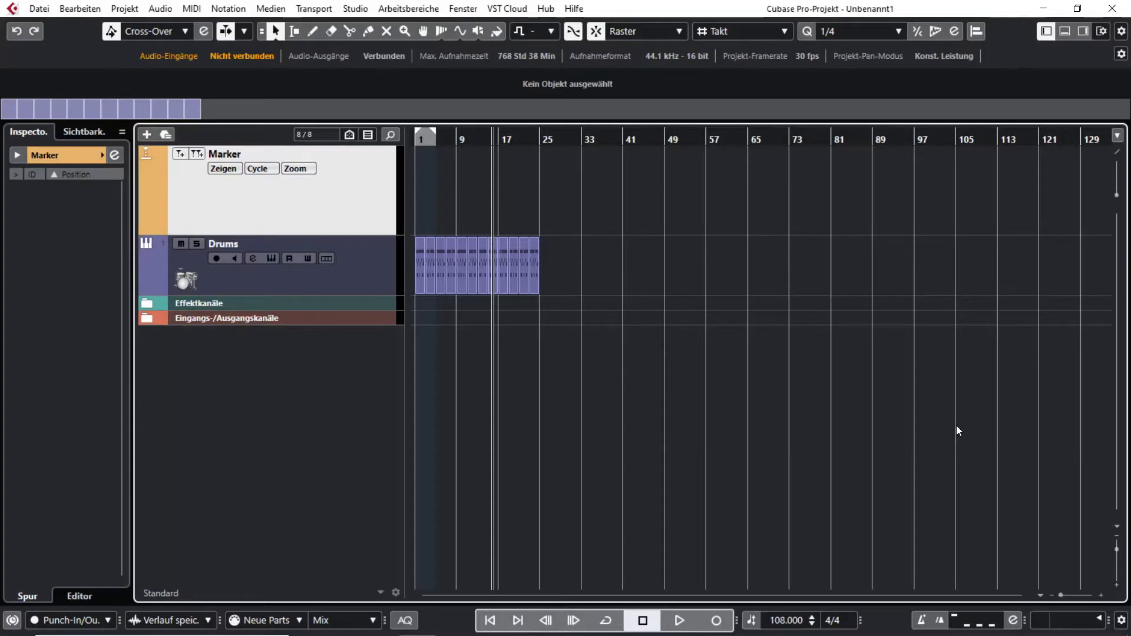
{"action": "mouse_move", "coordinate": [920, 414]}
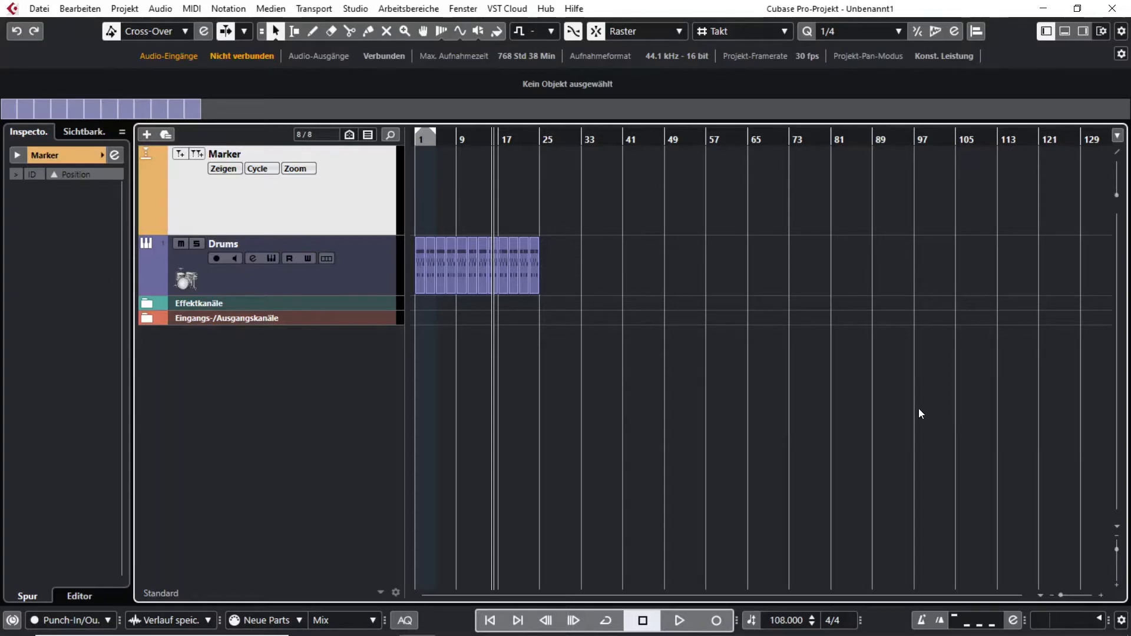
{"action": "mouse_move", "coordinate": [653, 319]}
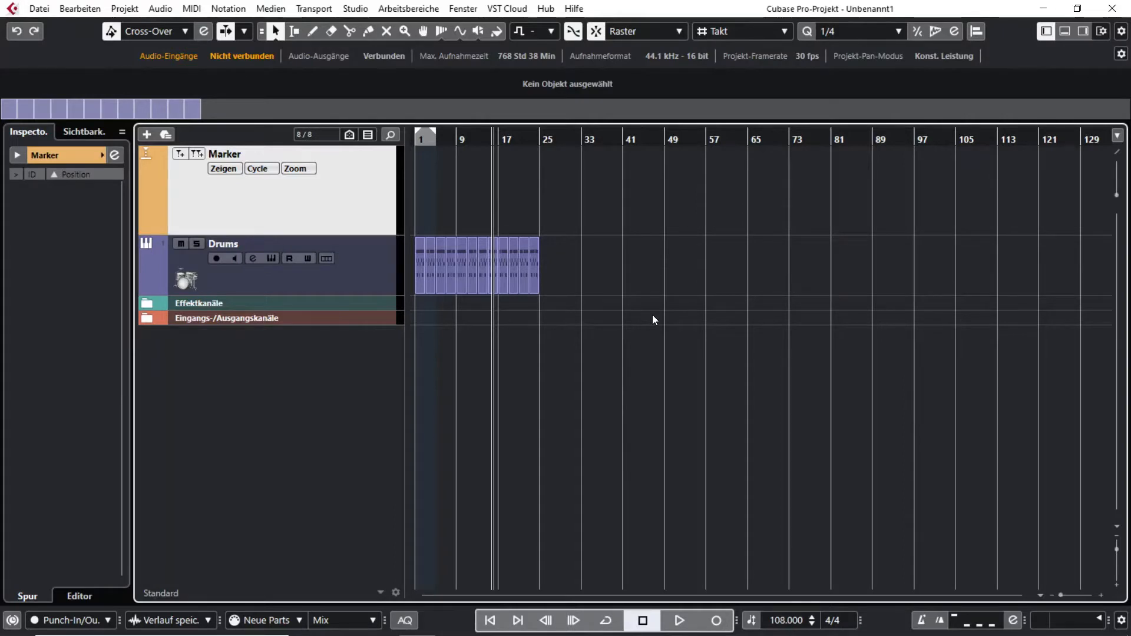
{"action": "mouse_move", "coordinate": [302, 211]}
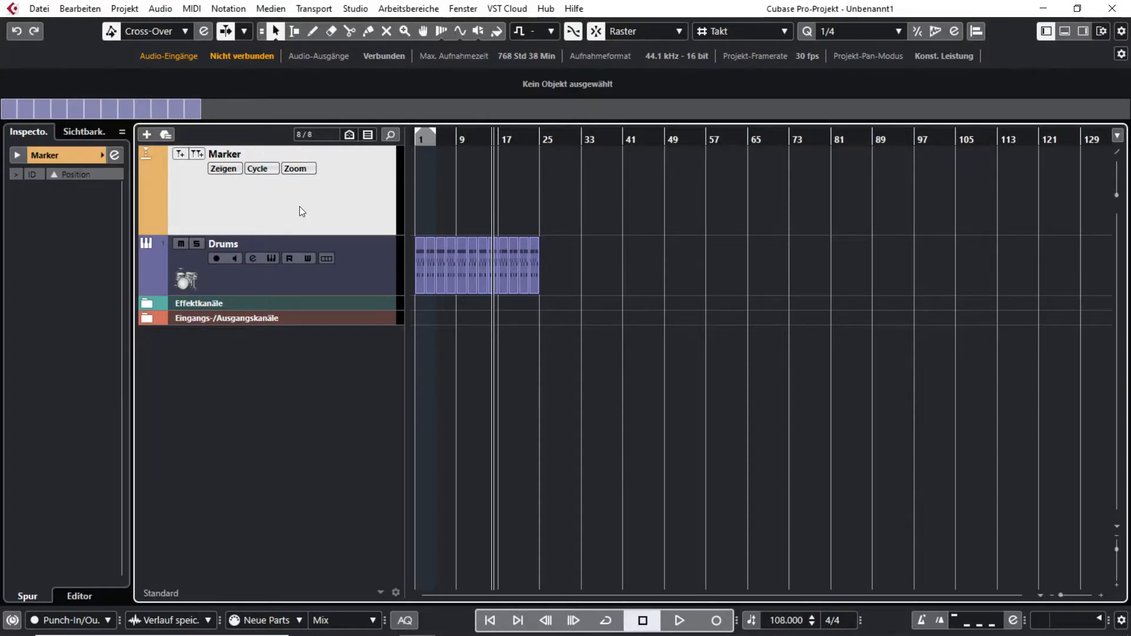
{"action": "mouse_move", "coordinate": [326, 355]}
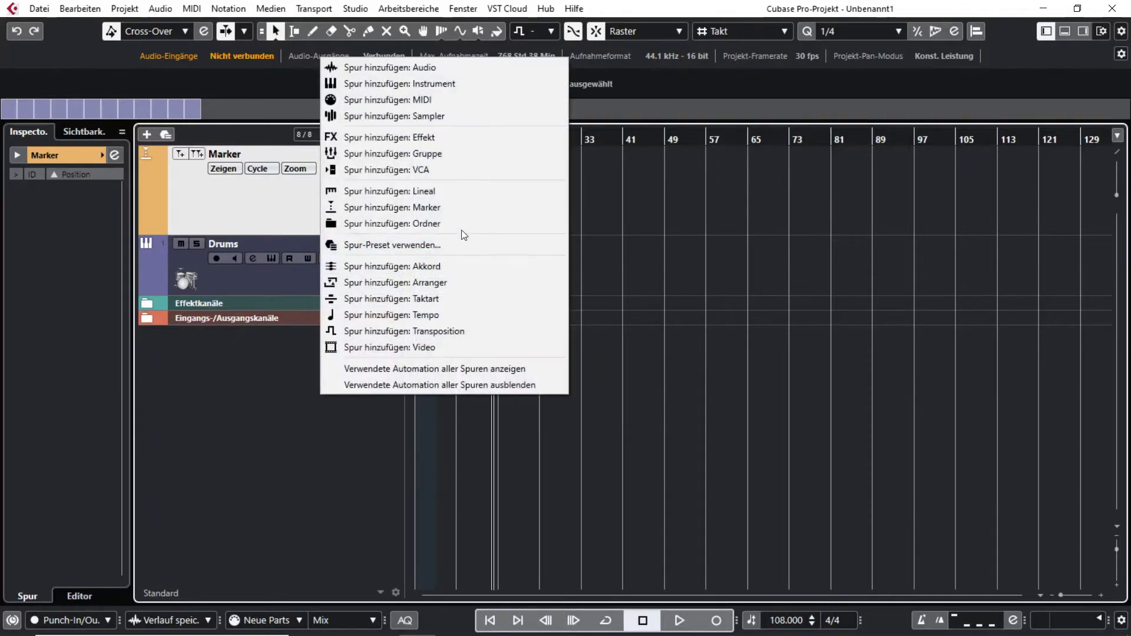
{"action": "mouse_move", "coordinate": [482, 227]}
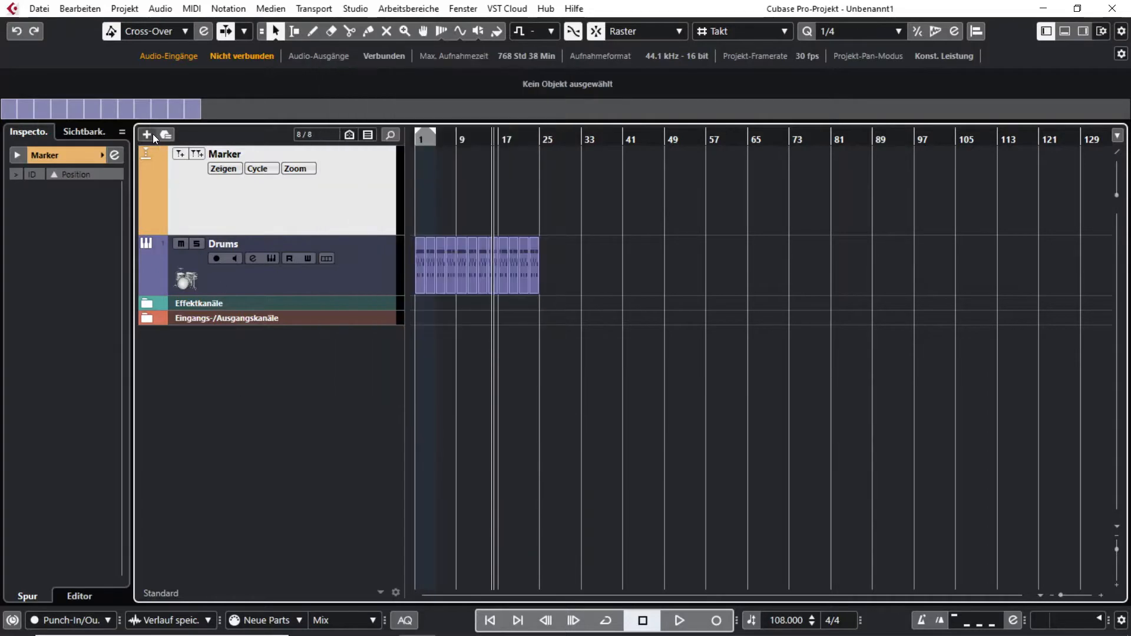
Step: Open and dismiss the Add Track dialog twice without adding a track
{"action": "left_click", "coordinate": [146, 134]}
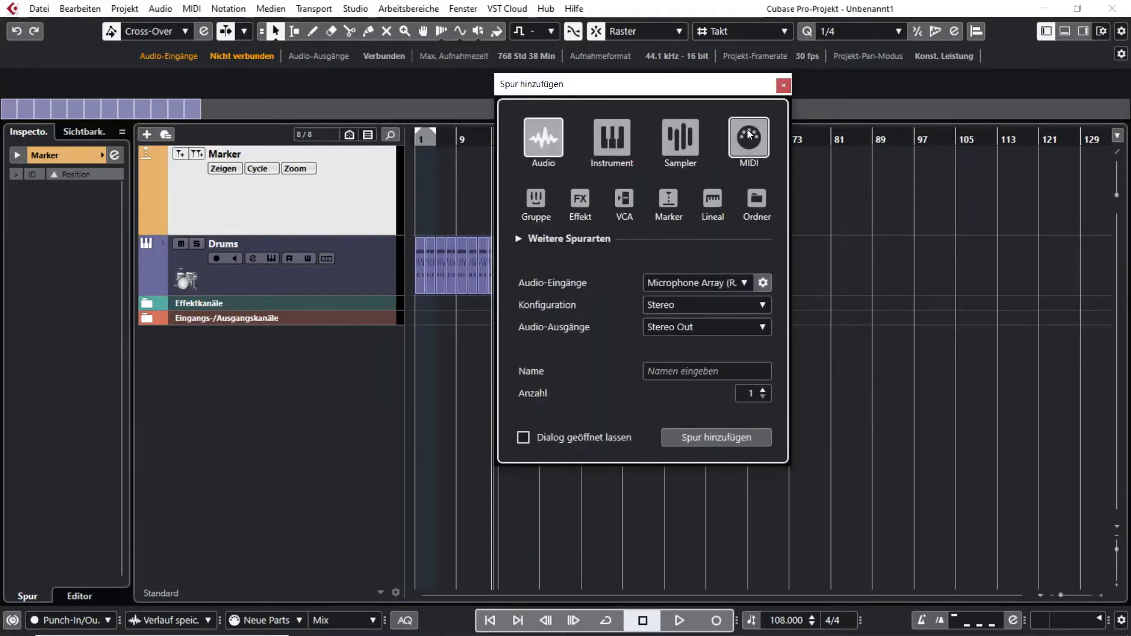
{"action": "left_click", "coordinate": [782, 85]}
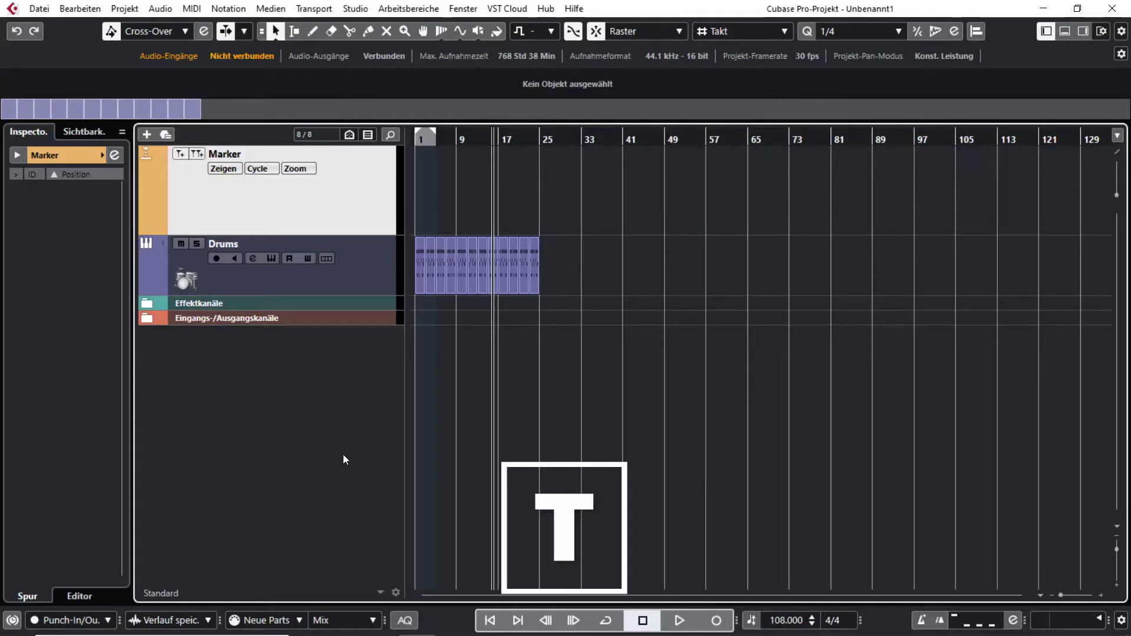
{"action": "left_click", "coordinate": [146, 134]}
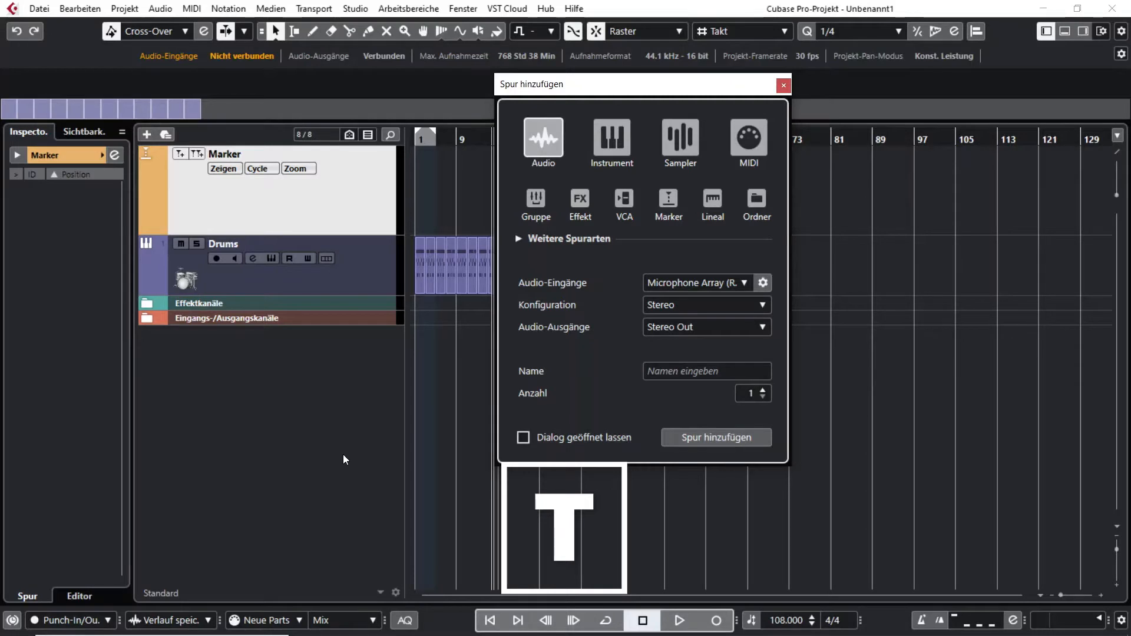
{"action": "left_click", "coordinate": [782, 85]}
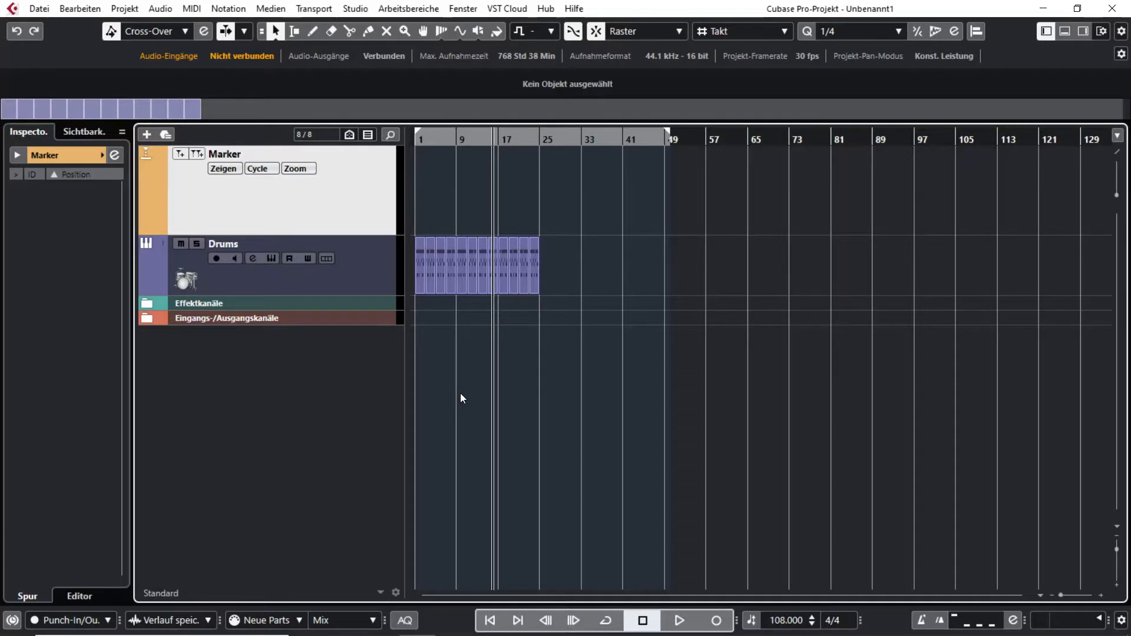
{"action": "mouse_move", "coordinate": [481, 350]}
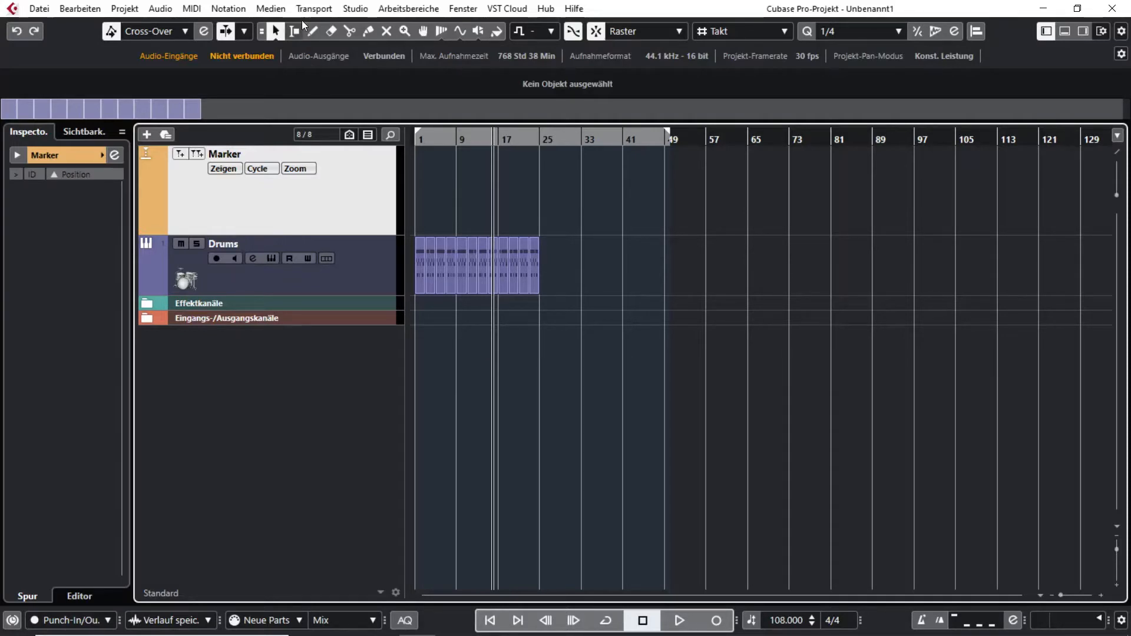
{"action": "left_click", "coordinate": [312, 31]}
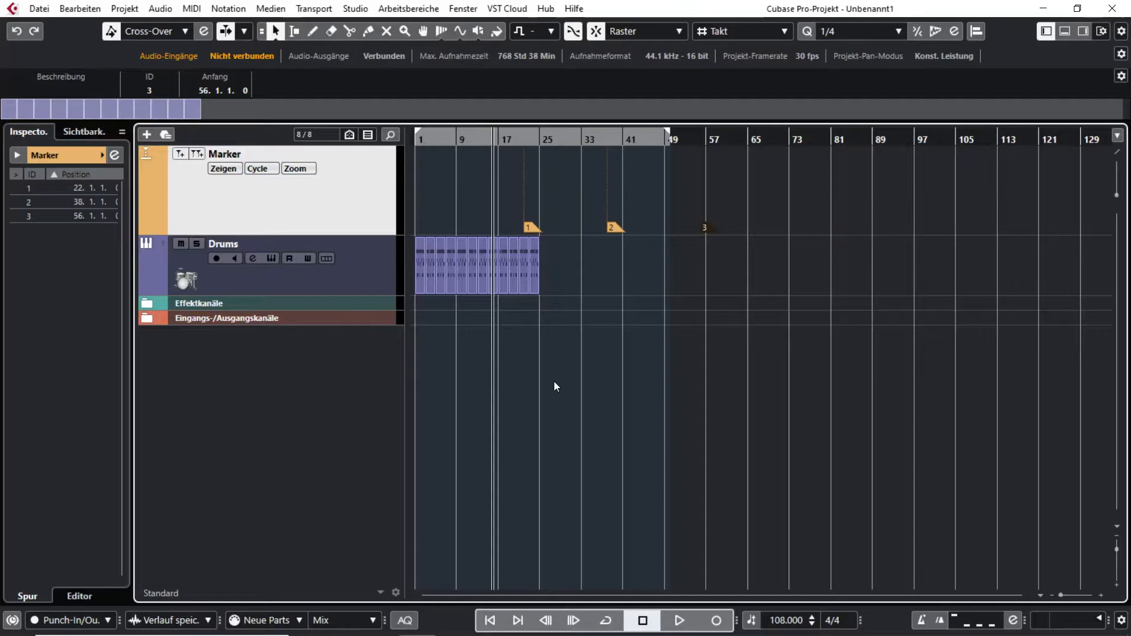
{"action": "mouse_move", "coordinate": [602, 374]}
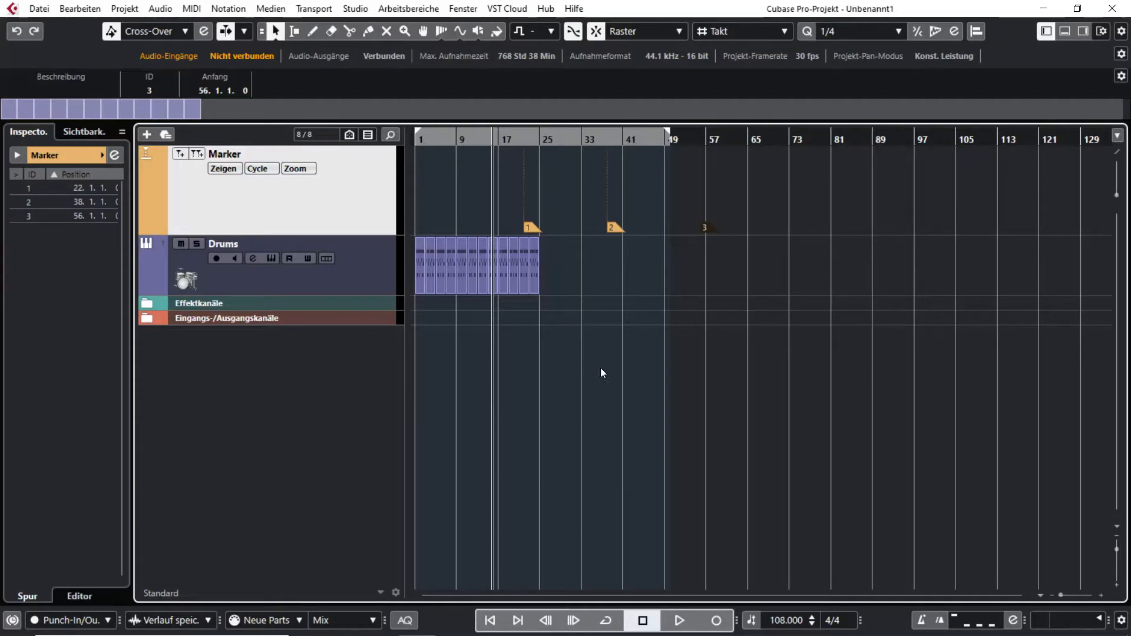
{"action": "mouse_move", "coordinate": [634, 272]}
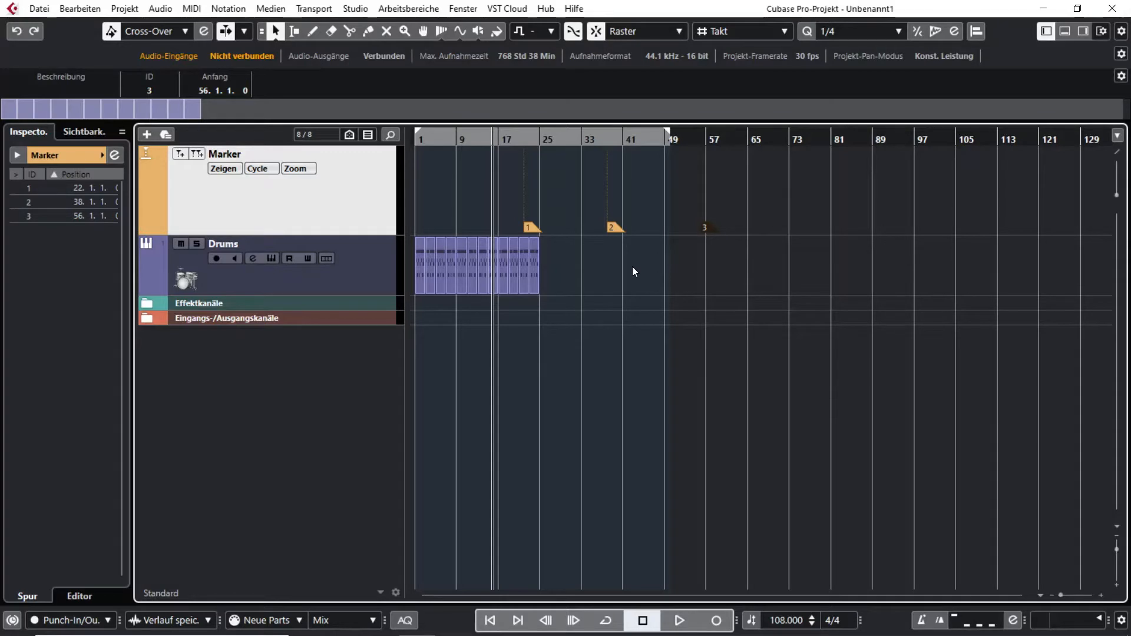
{"action": "key", "text": "alt"}
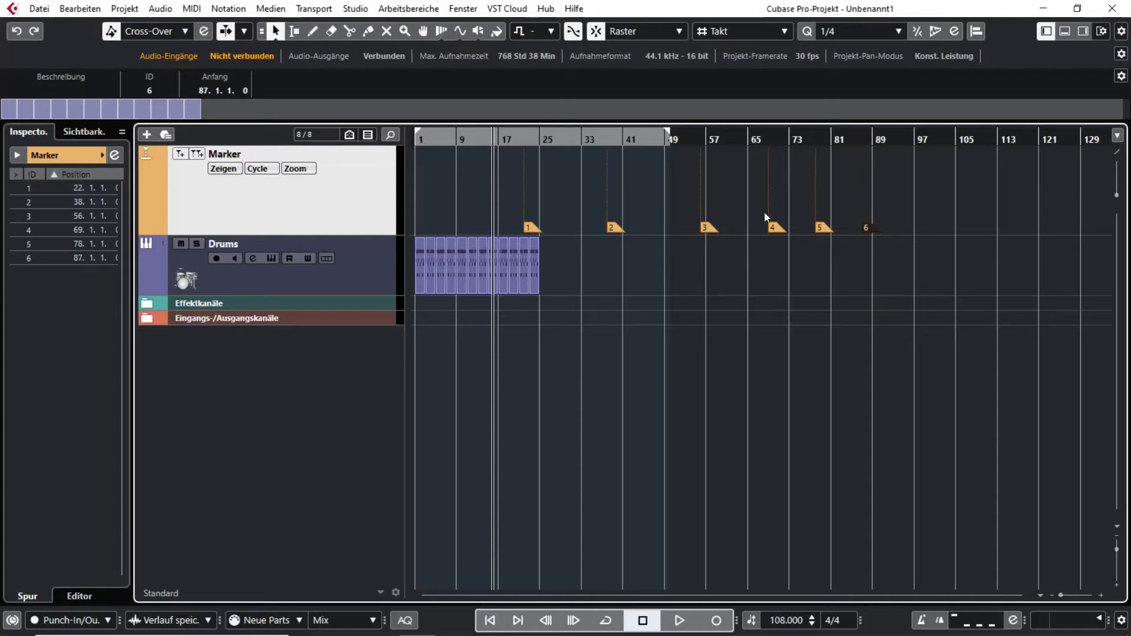
{"action": "mouse_move", "coordinate": [928, 203]}
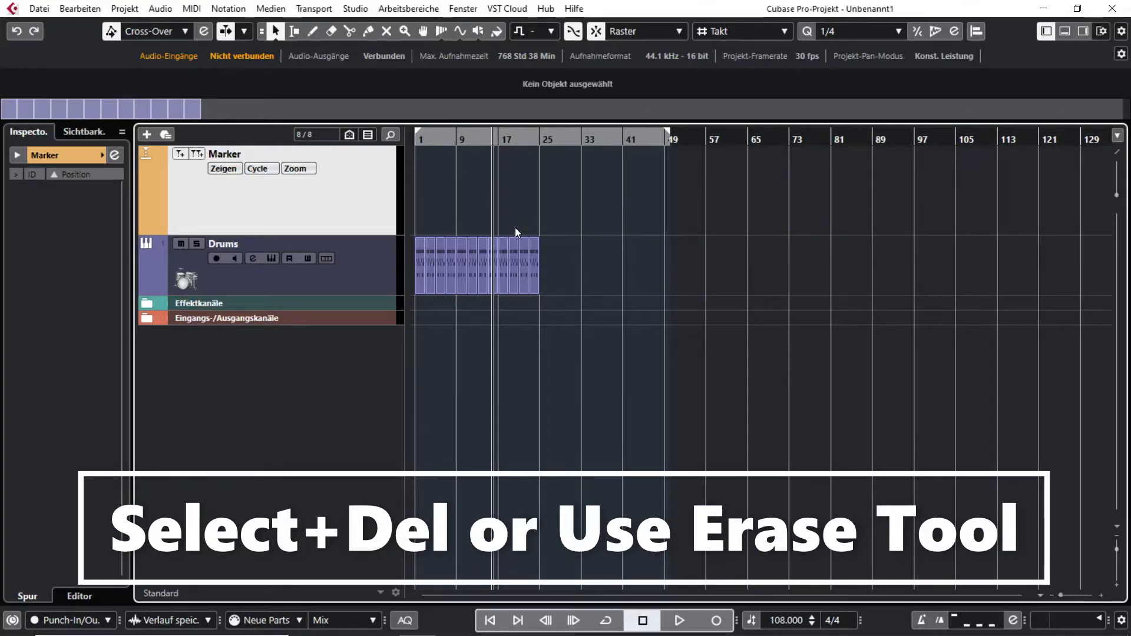
Step: Play to around bar 21, add a marker there, then resume playback toward bar 39
{"action": "left_click", "coordinate": [677, 621]}
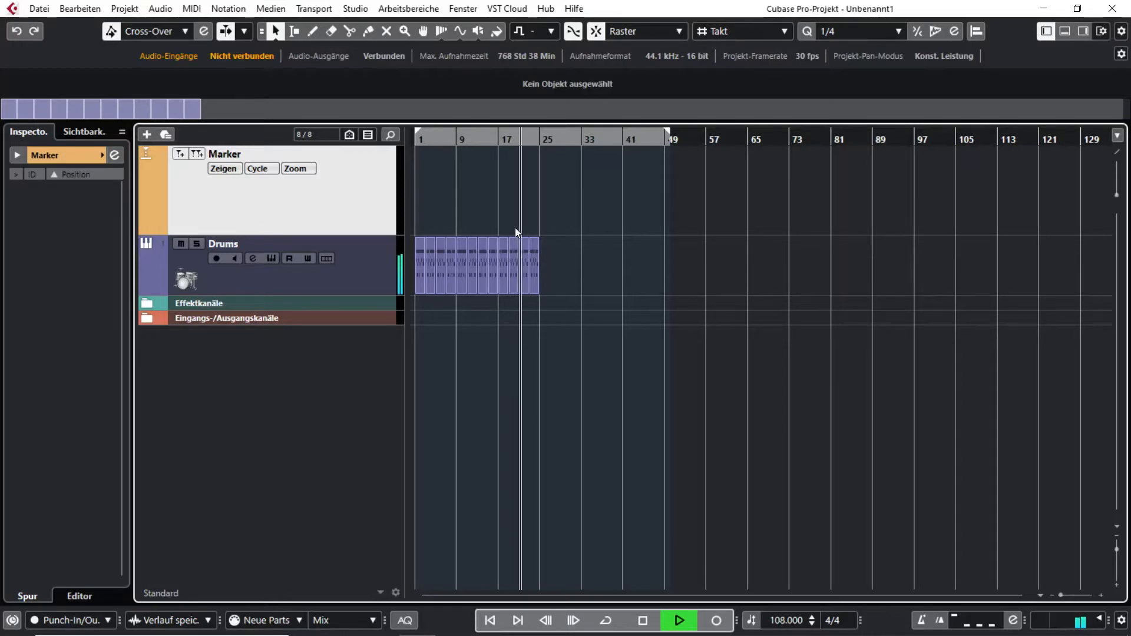
{"action": "left_click", "coordinate": [640, 621]}
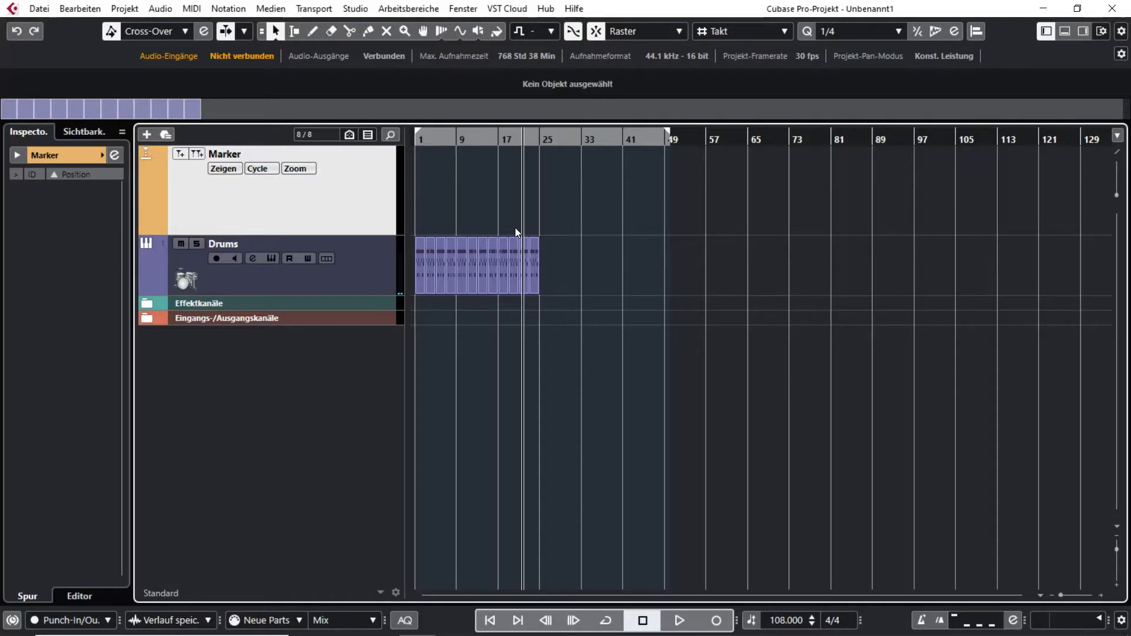
{"action": "left_click", "coordinate": [523, 230]}
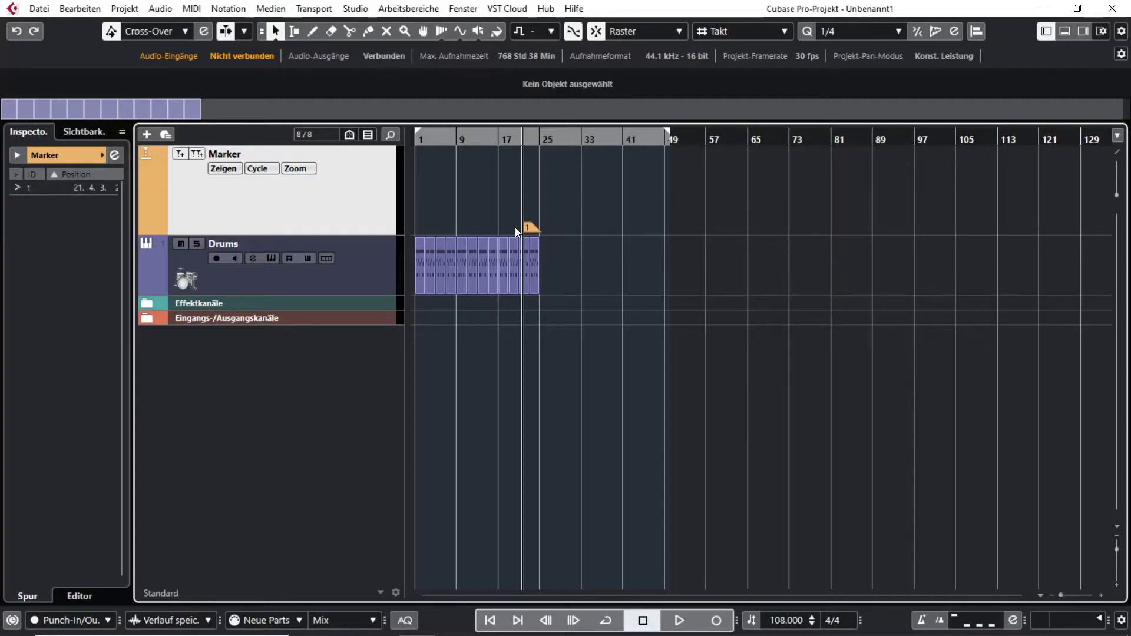
{"action": "key", "text": "insert"}
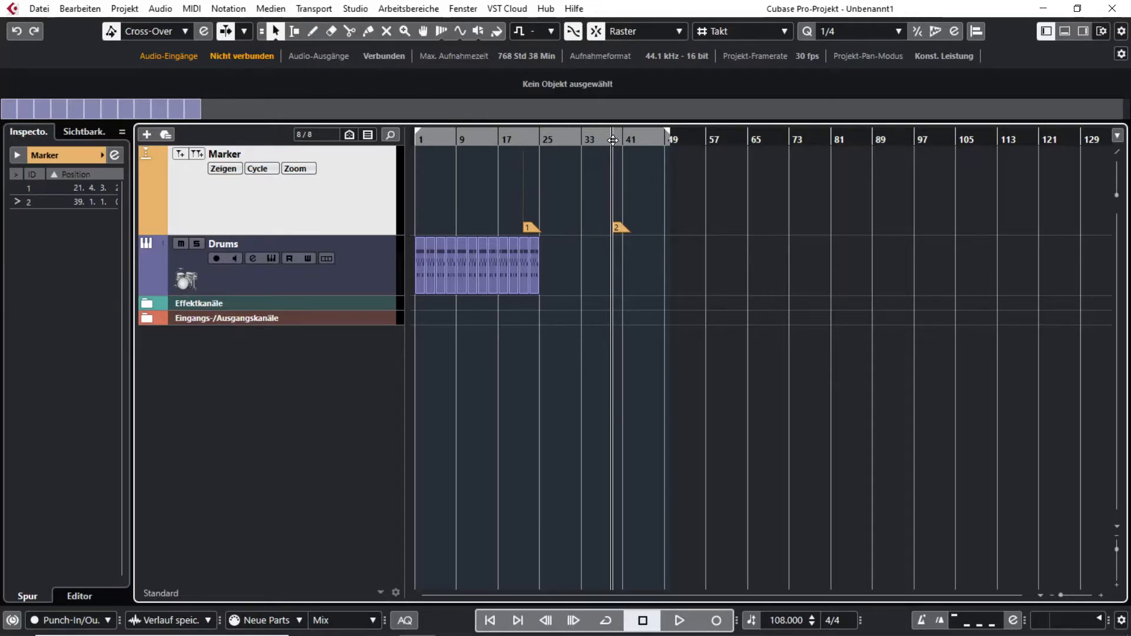
{"action": "left_click", "coordinate": [679, 620]}
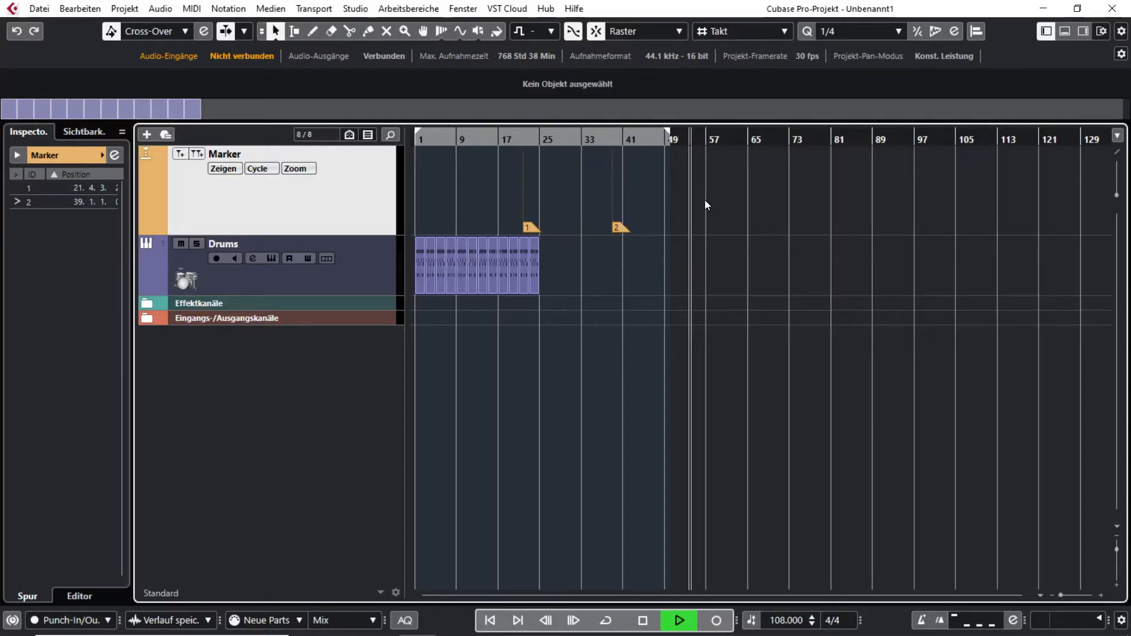
{"action": "mouse_move", "coordinate": [755, 215]}
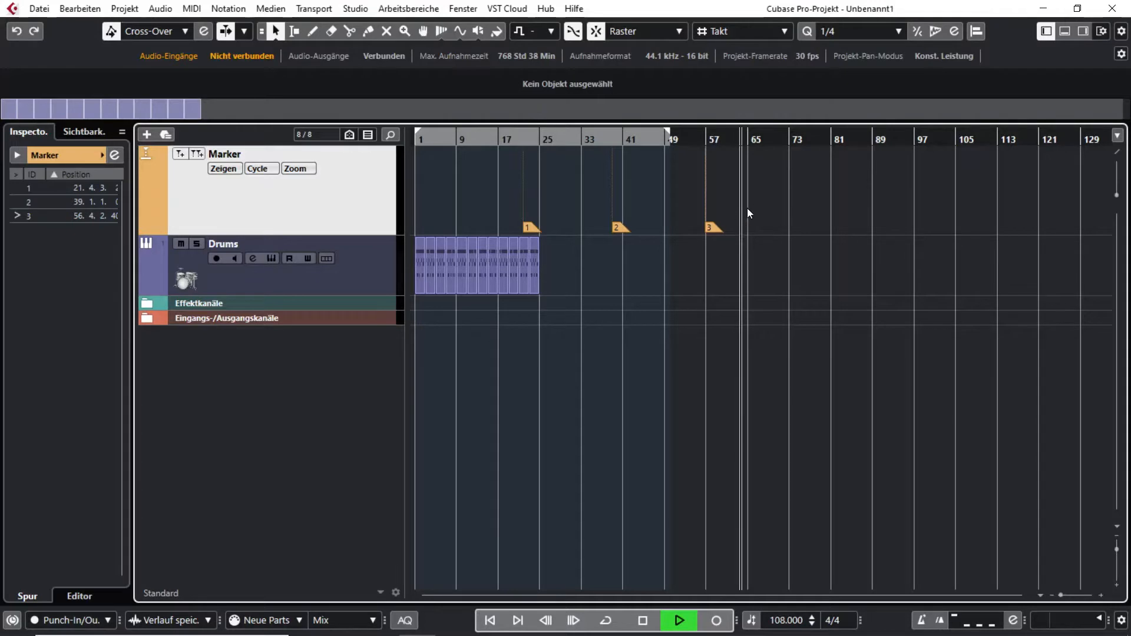
{"action": "mouse_move", "coordinate": [707, 241]}
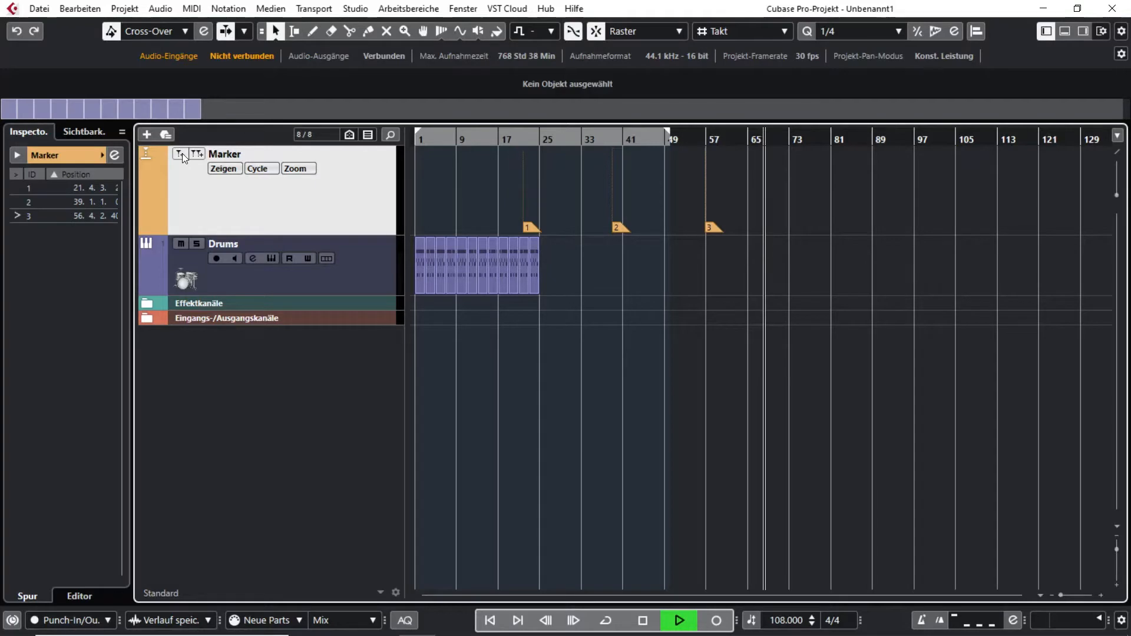
Step: Add markers at the playhead around bars 68 and 77 from the Marker track header
{"action": "left_click", "coordinate": [179, 153]}
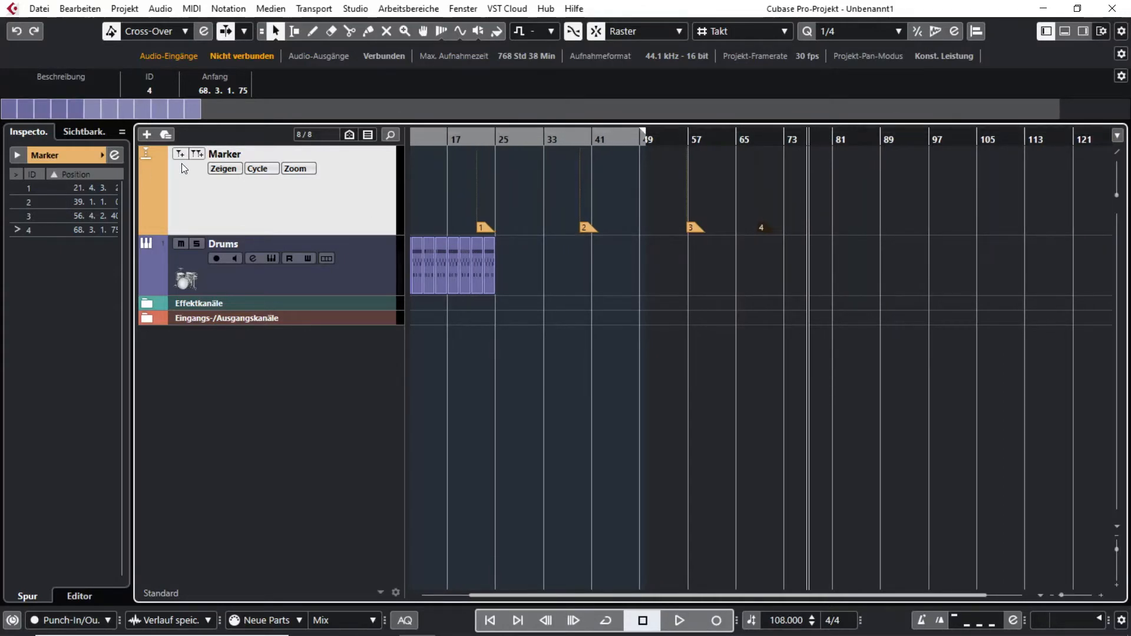
{"action": "left_click", "coordinate": [179, 155]}
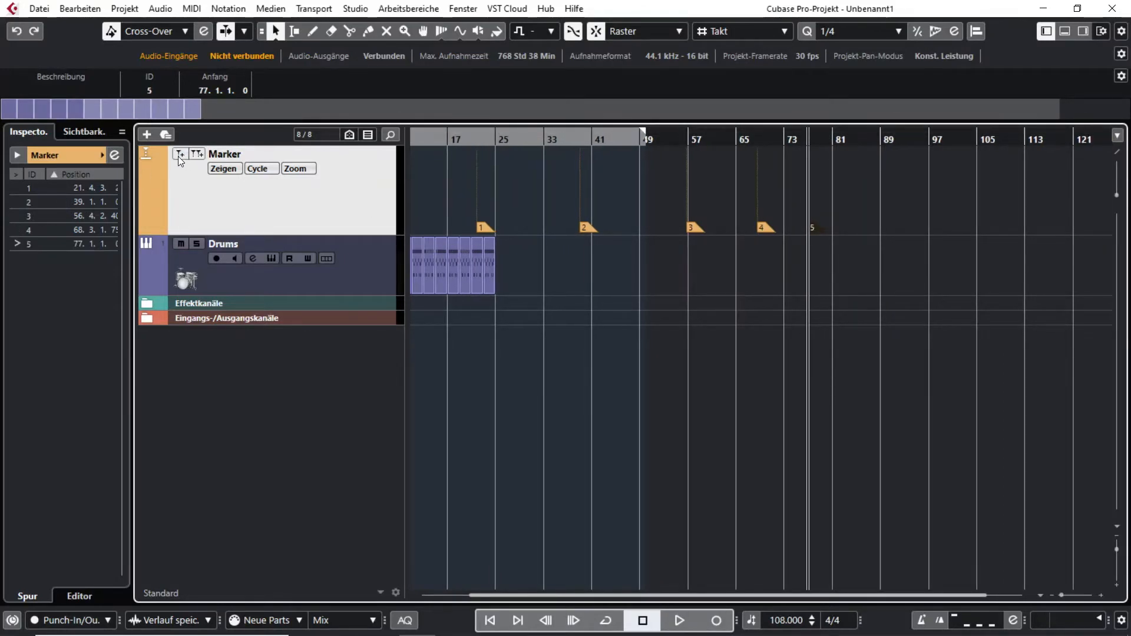
{"action": "mouse_move", "coordinate": [293, 211]}
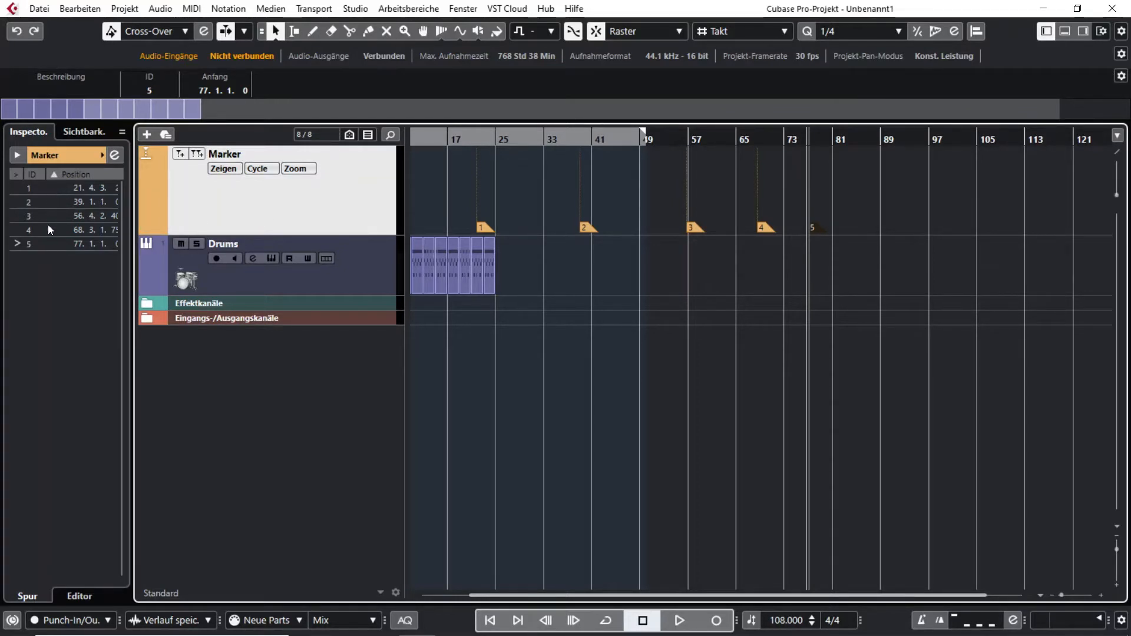
{"action": "mouse_move", "coordinate": [55, 192]}
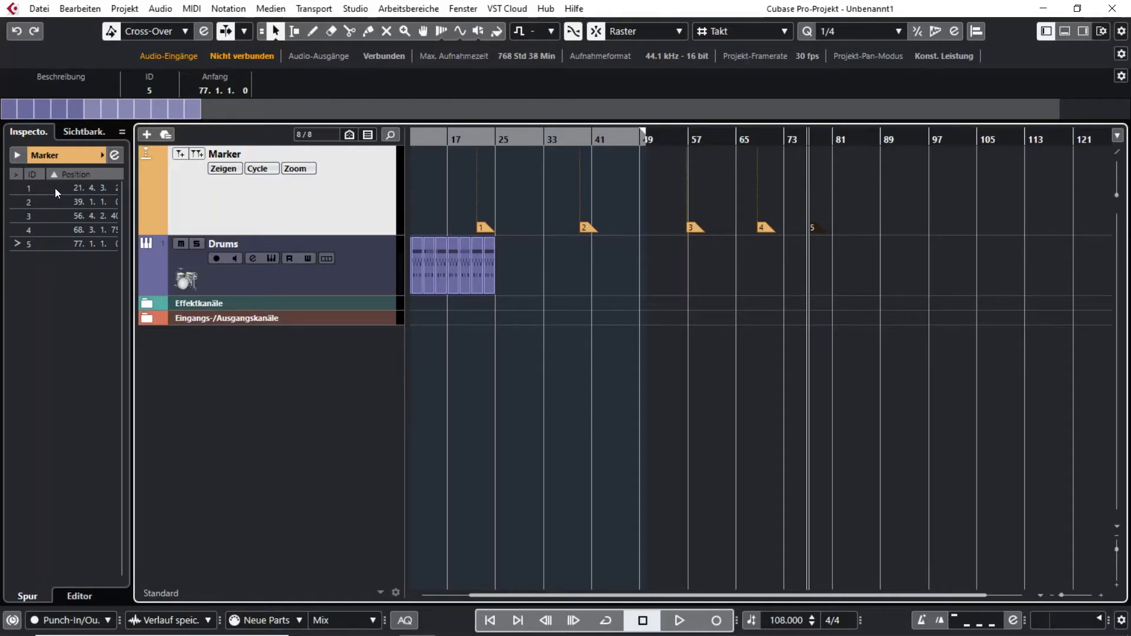
Step: Step the playhead through markers 2, 3 and 4, then back to marker 1
{"action": "left_click", "coordinate": [28, 201]}
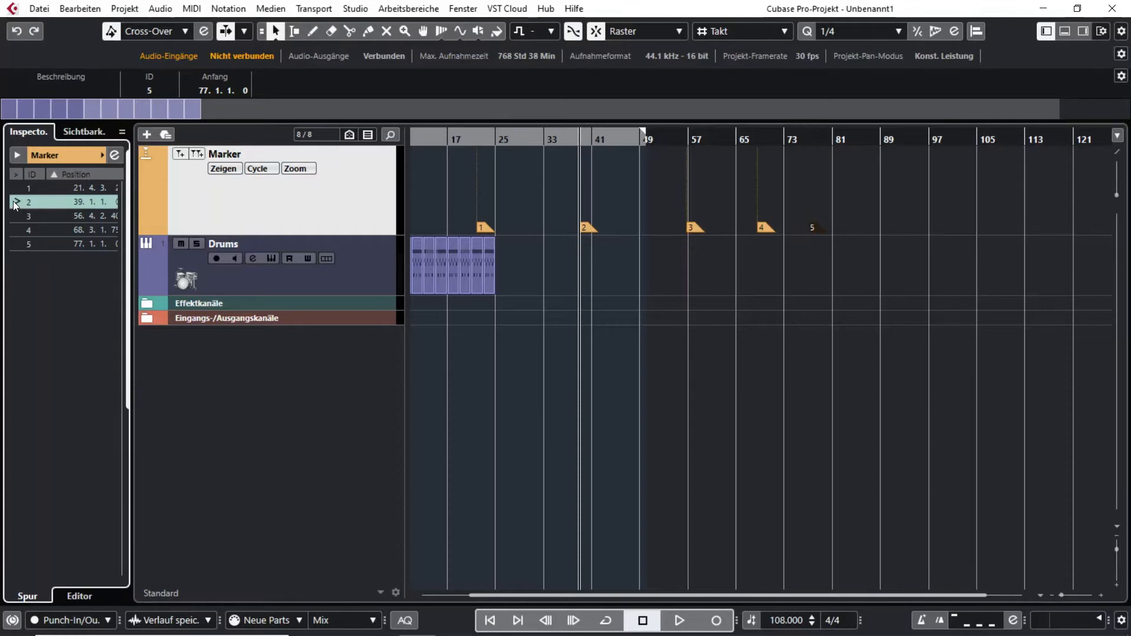
{"action": "left_click", "coordinate": [65, 216]}
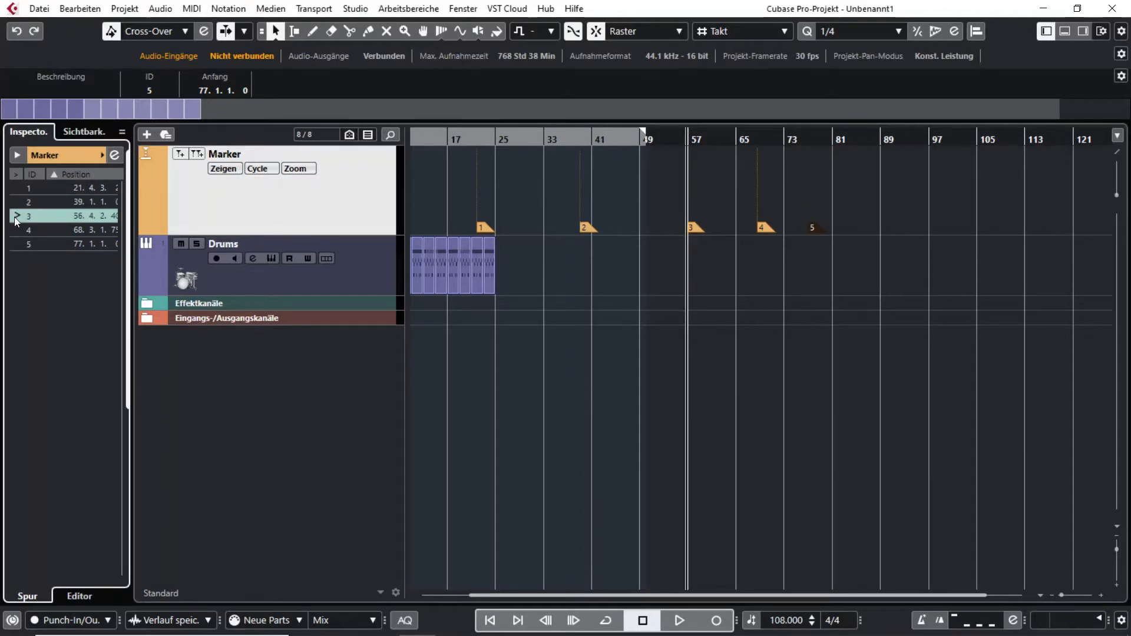
{"action": "left_click", "coordinate": [64, 230]}
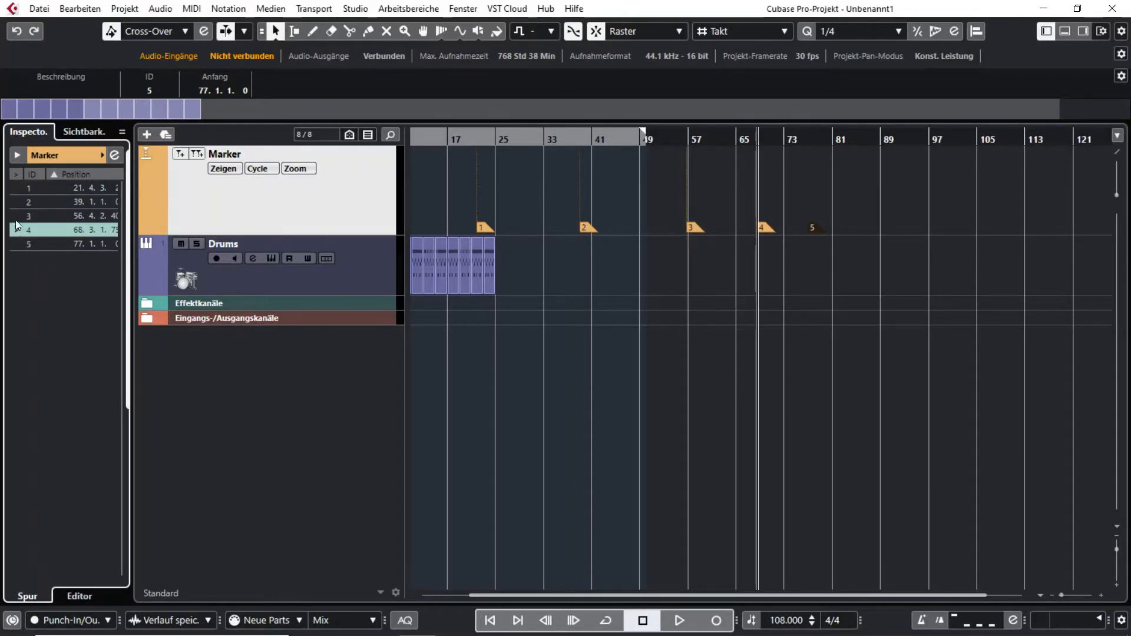
{"action": "left_click", "coordinate": [64, 188]}
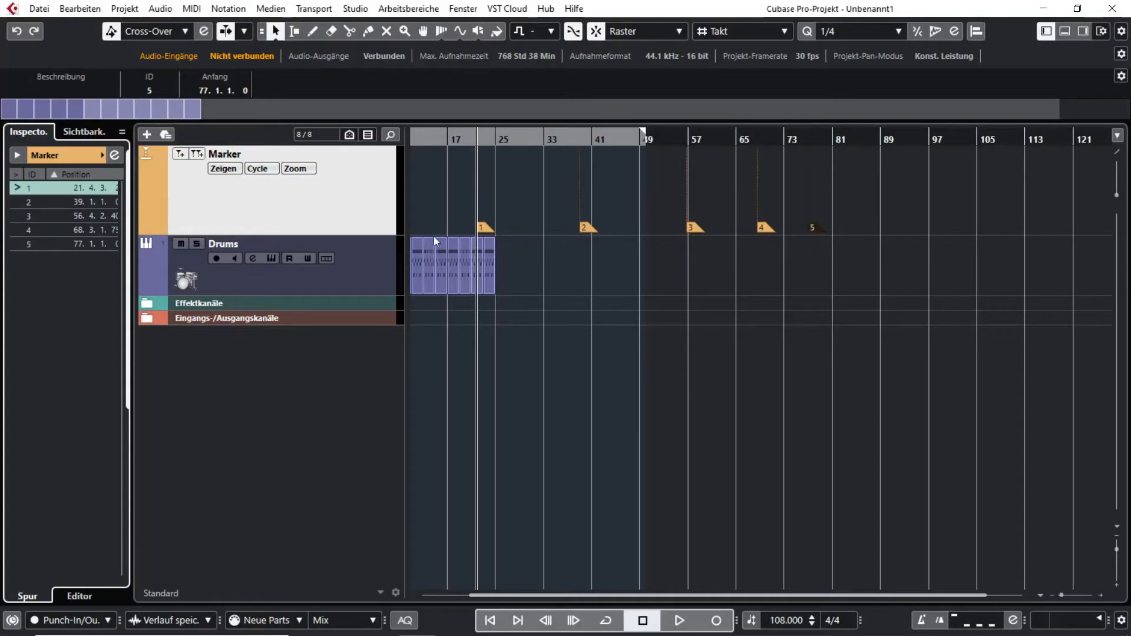
{"action": "mouse_move", "coordinate": [465, 228]}
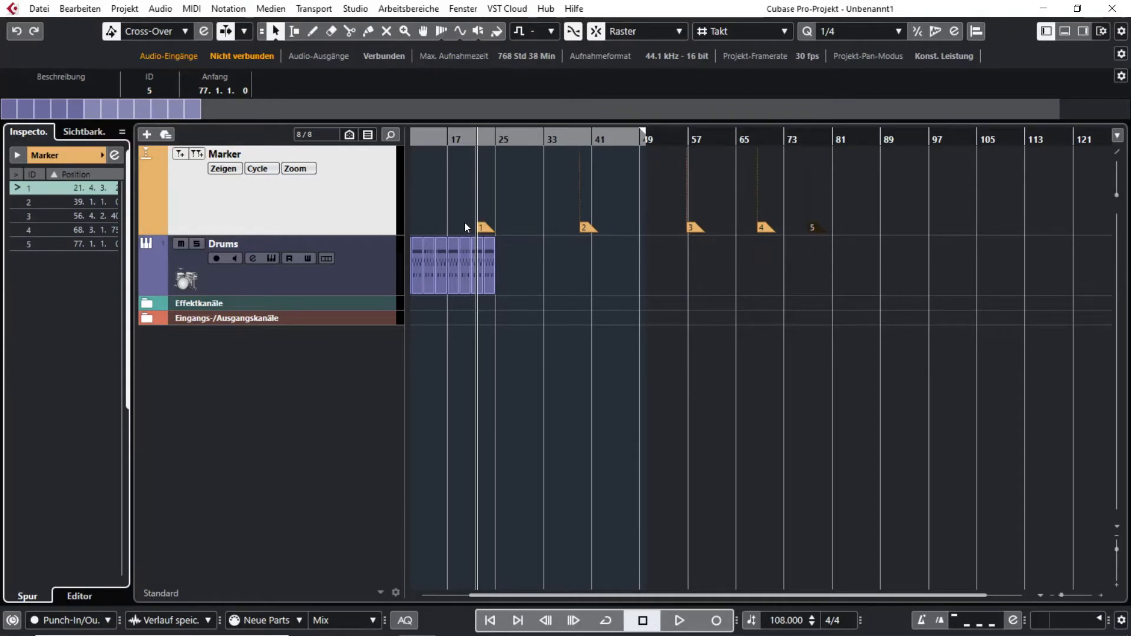
{"action": "mouse_move", "coordinate": [456, 225]}
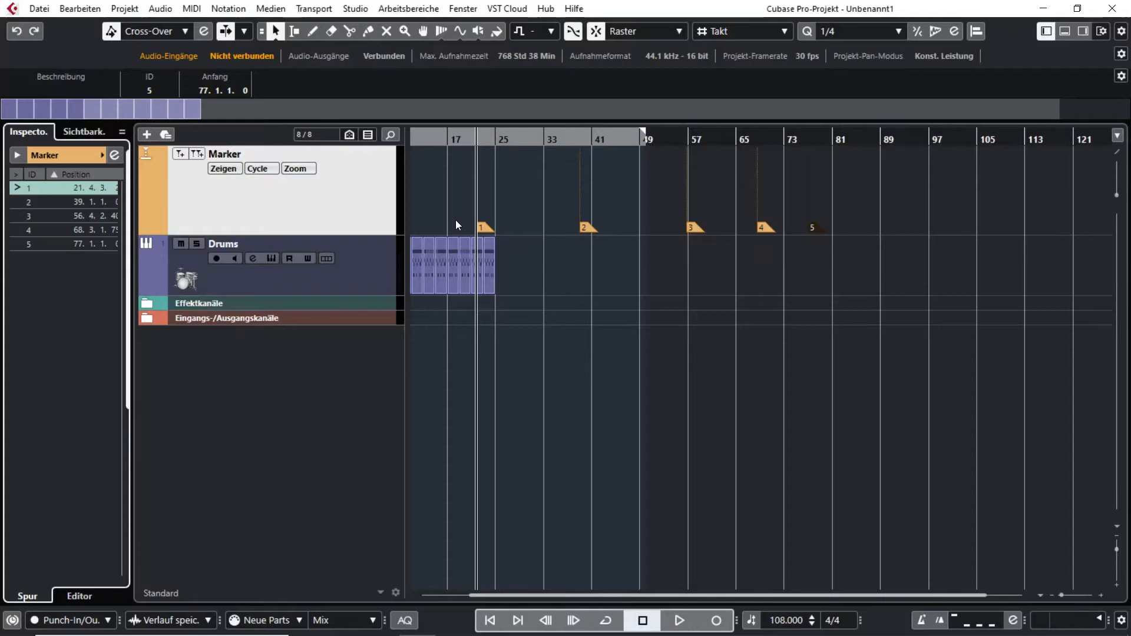
{"action": "mouse_move", "coordinate": [551, 220]}
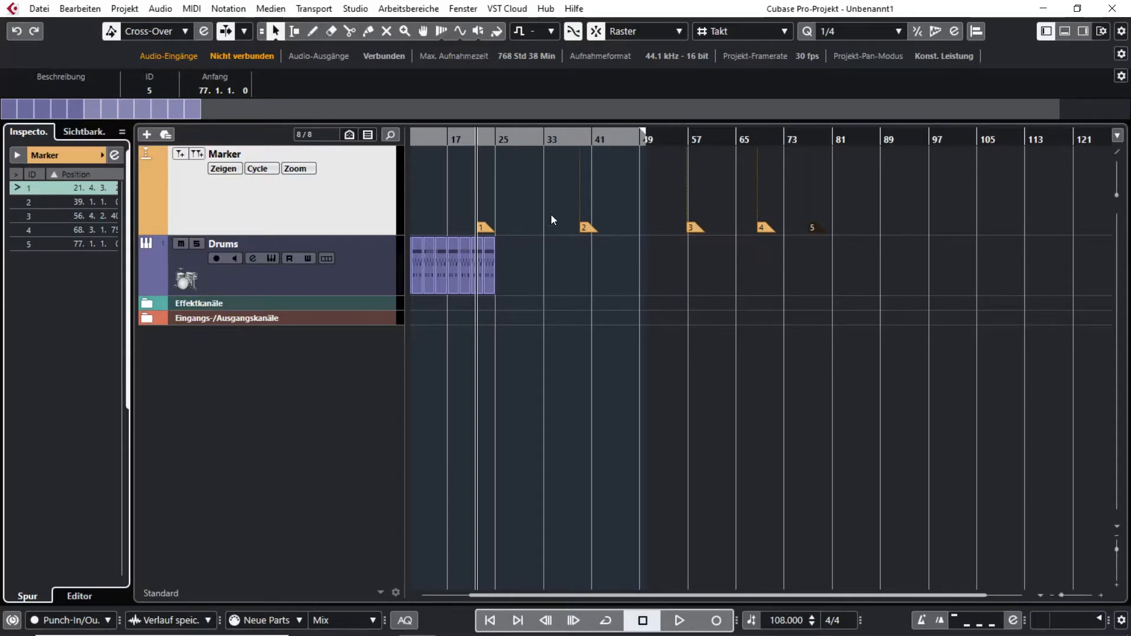
Step: Move the project position to bar 31 in the ruler
{"action": "left_click", "coordinate": [530, 143]}
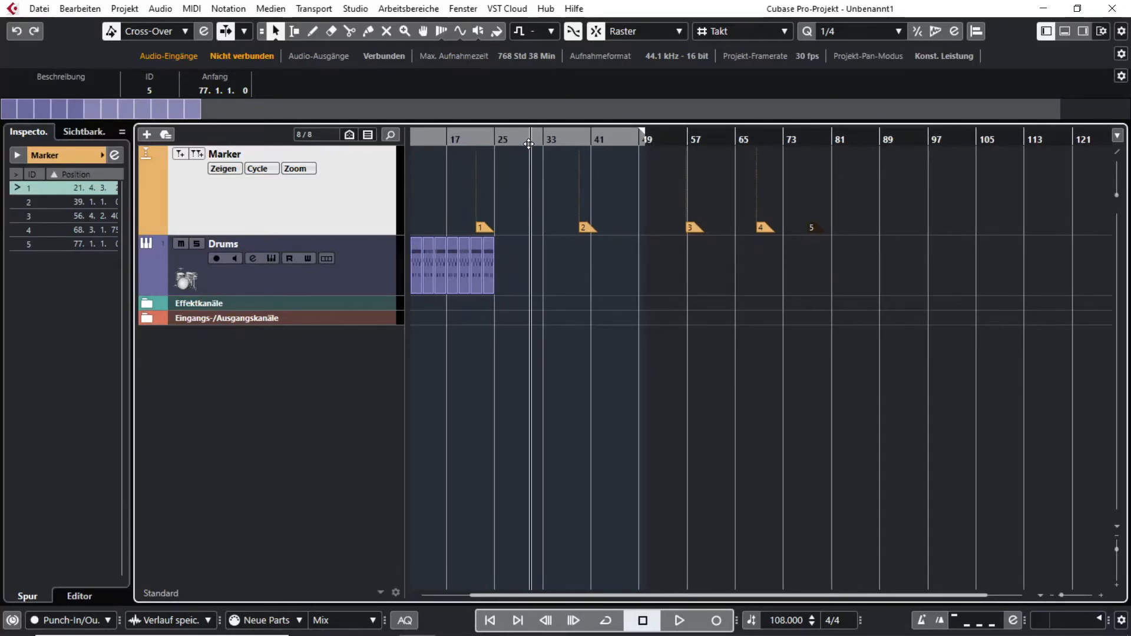
{"action": "mouse_move", "coordinate": [505, 228]}
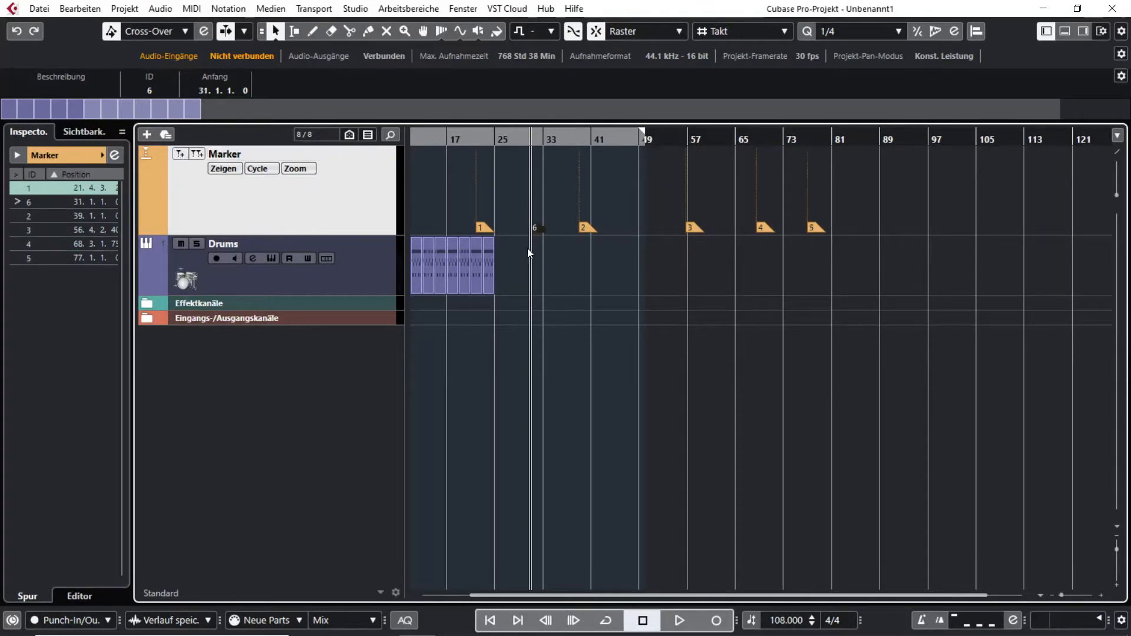
{"action": "mouse_move", "coordinate": [598, 236]}
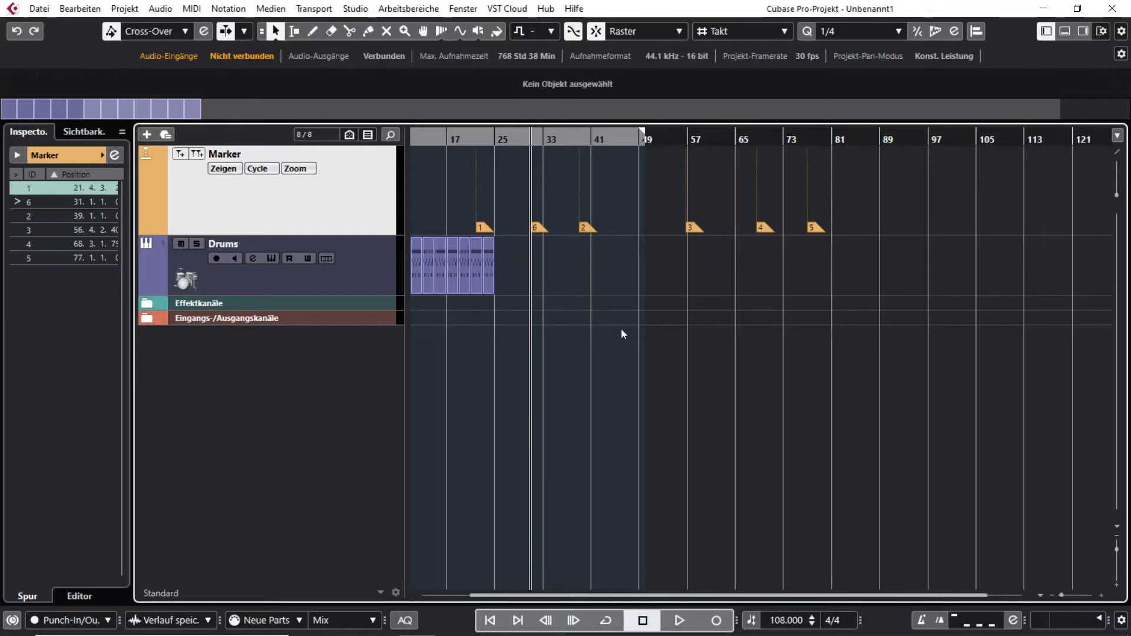
{"action": "mouse_move", "coordinate": [656, 300]}
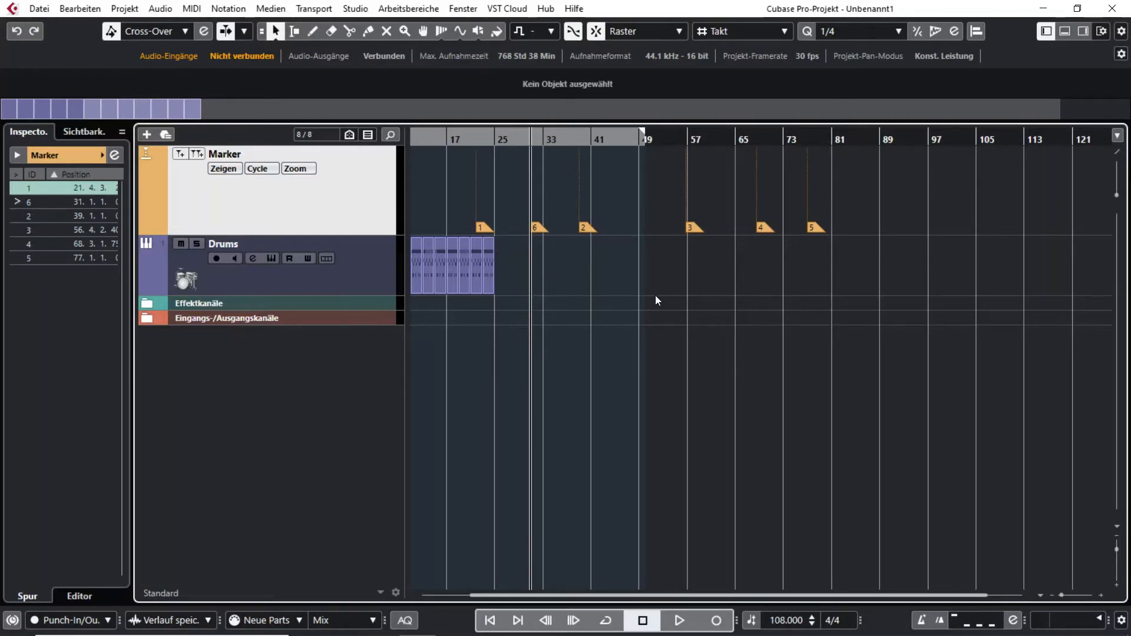
{"action": "mouse_move", "coordinate": [541, 235]}
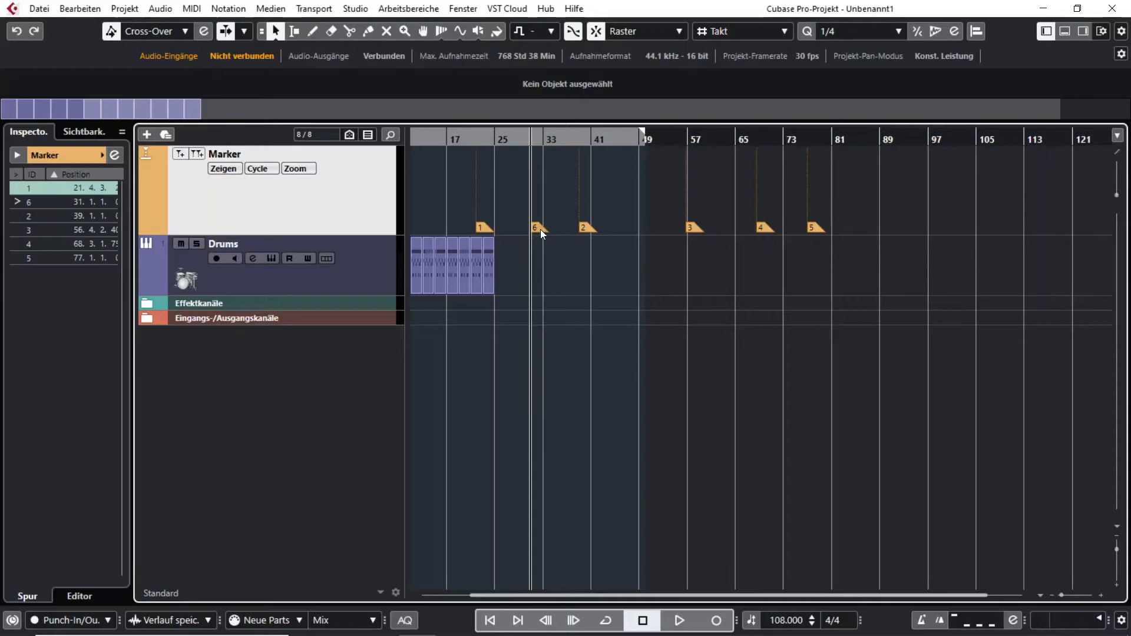
Step: Name marker 6 'Lyy' and rename another marker 'Chorus' via the info line
{"action": "left_click", "coordinate": [535, 227]}
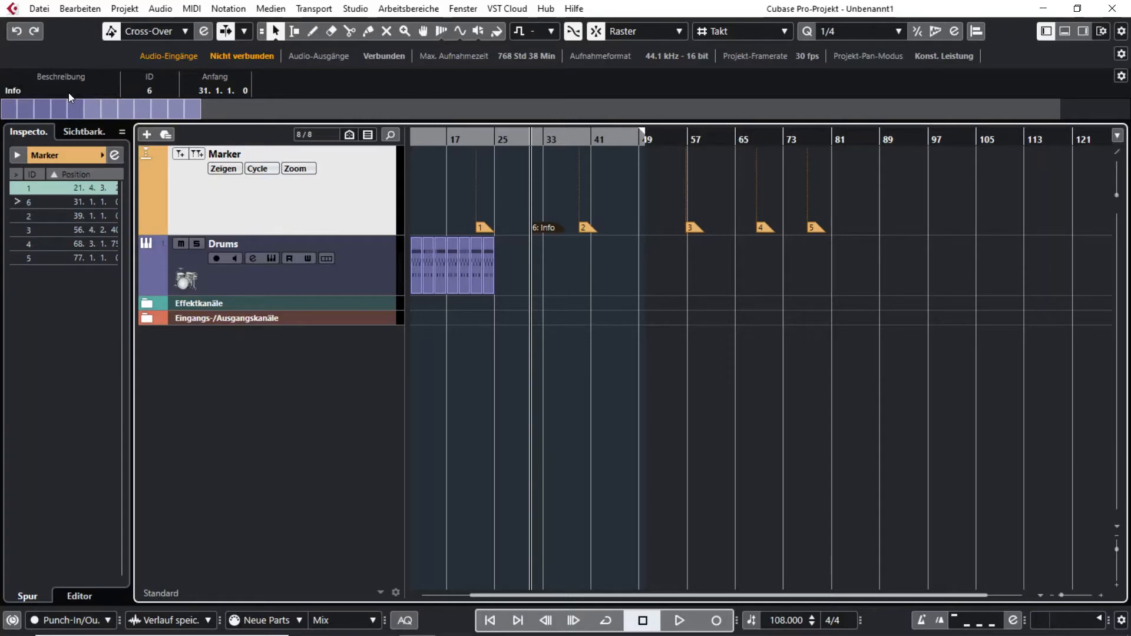
{"action": "mouse_move", "coordinate": [65, 85]}
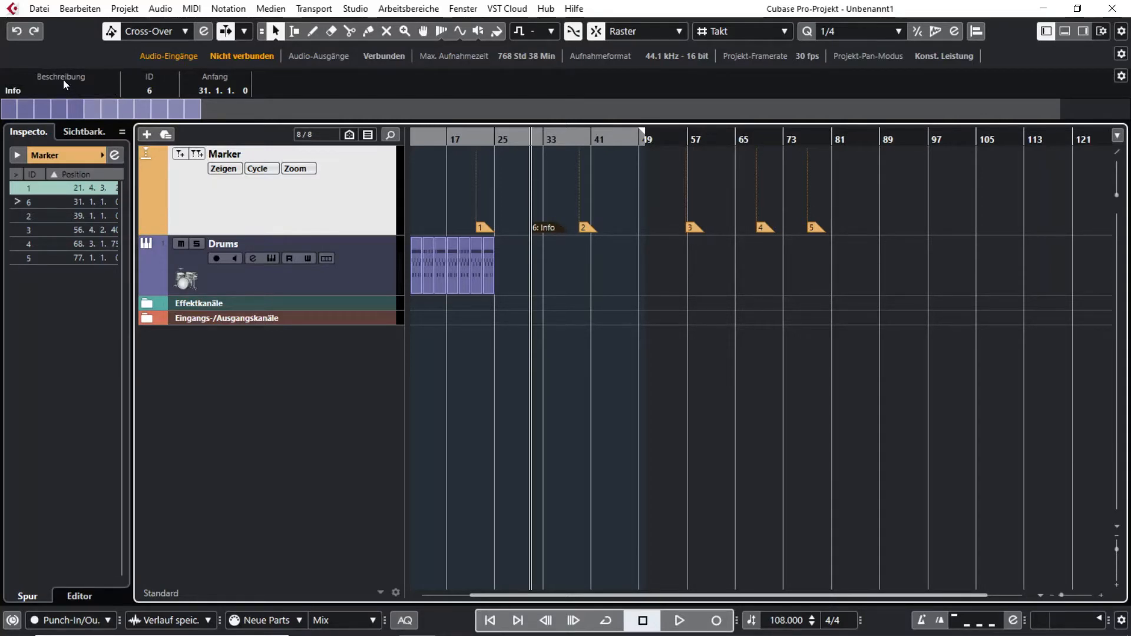
{"action": "mouse_move", "coordinate": [70, 92]}
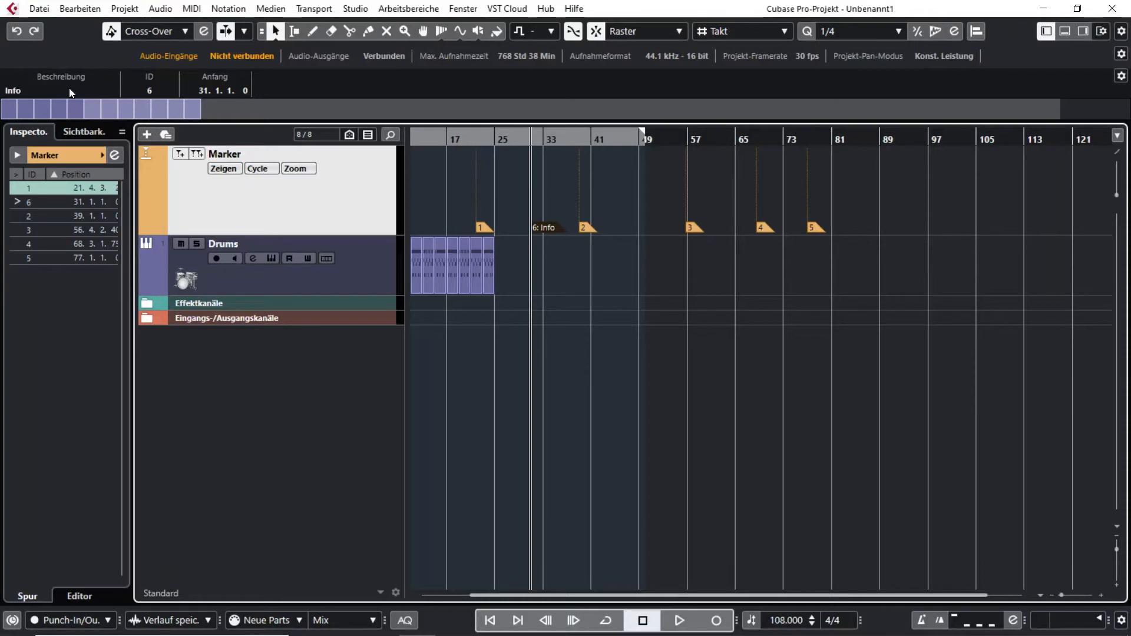
{"action": "mouse_move", "coordinate": [543, 239]}
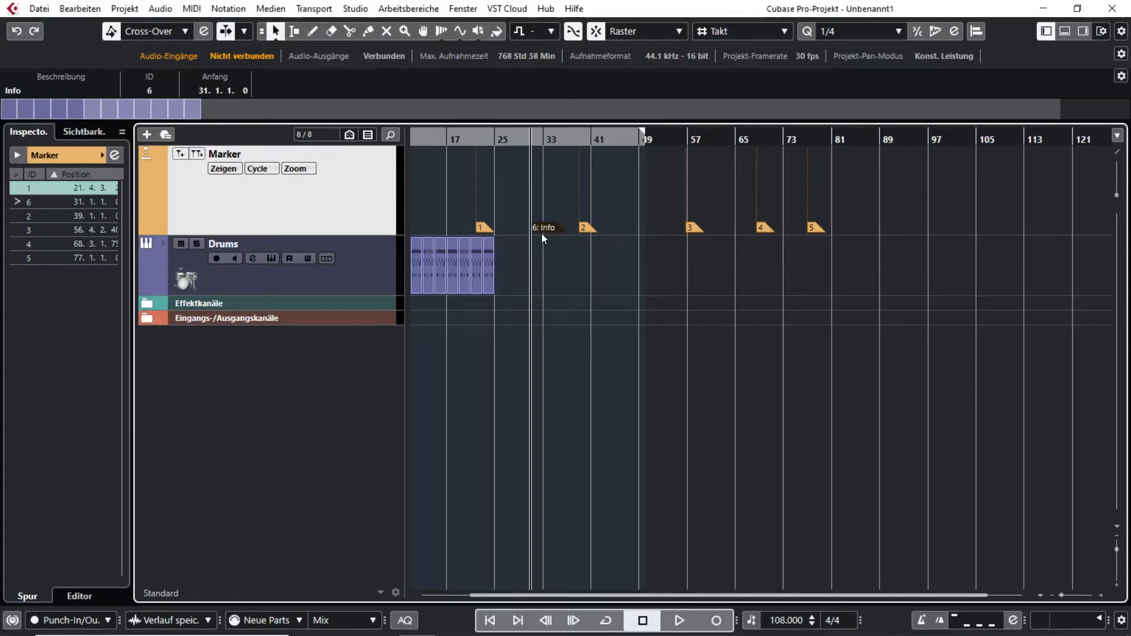
{"action": "mouse_move", "coordinate": [554, 235]}
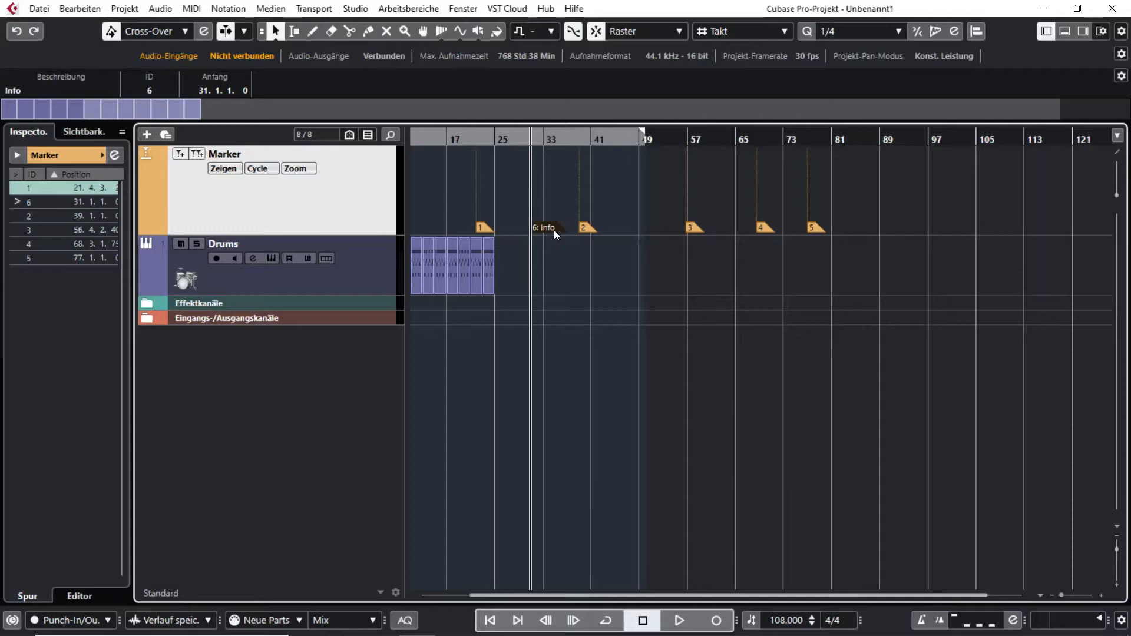
{"action": "mouse_move", "coordinate": [554, 249]}
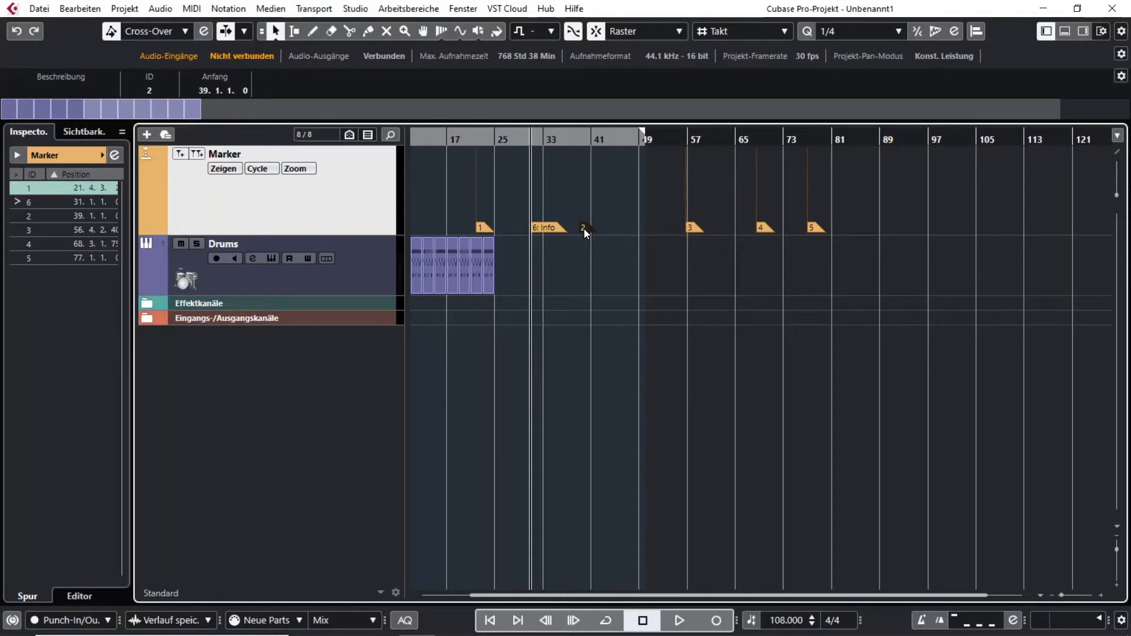
{"action": "mouse_move", "coordinate": [369, 175]}
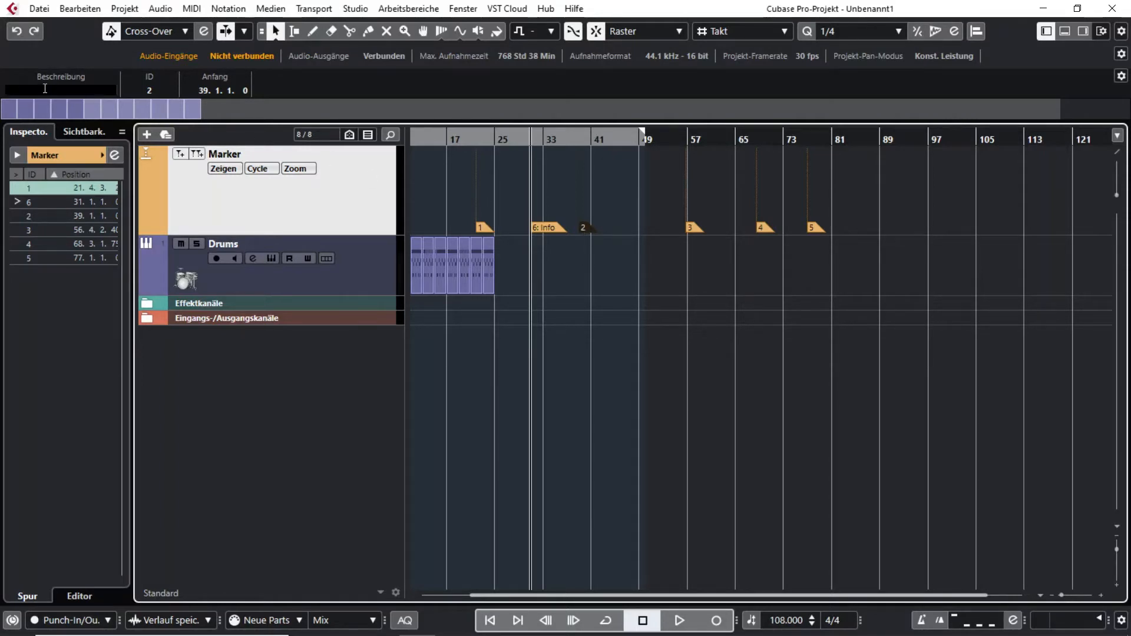
{"action": "type", "text": "Lyy"}
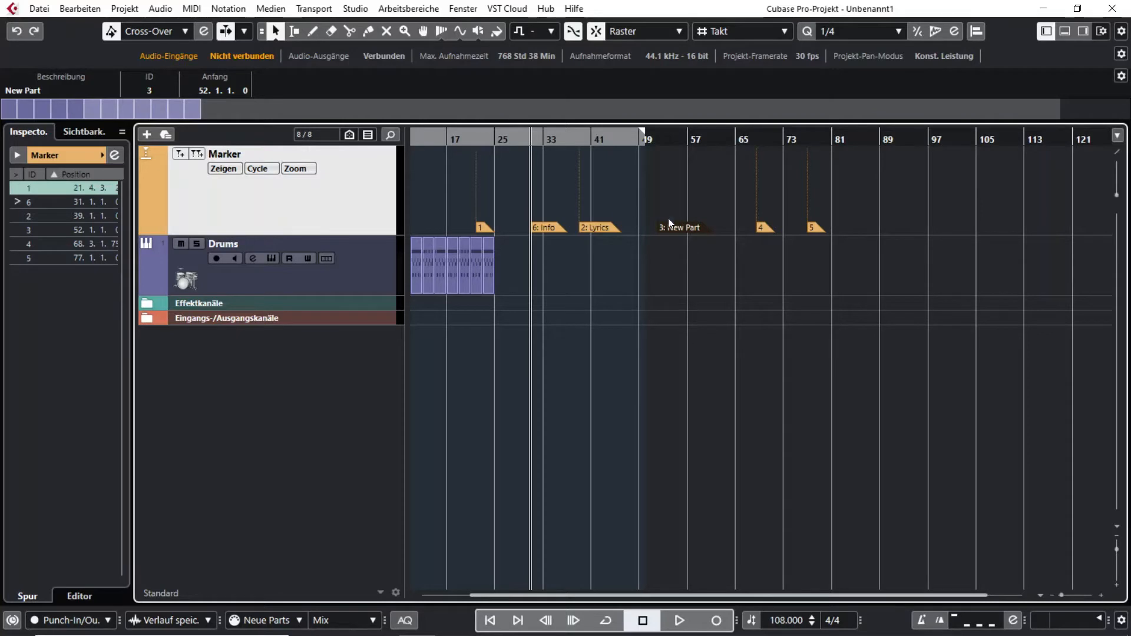
{"action": "left_click", "coordinate": [836, 228]}
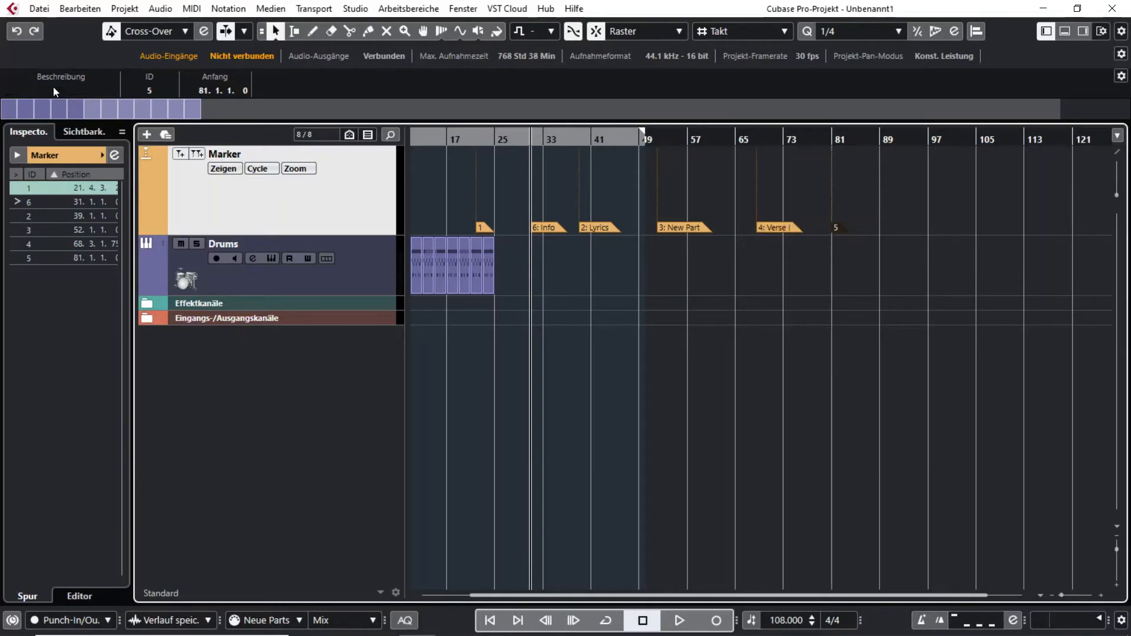
{"action": "type", "text": "Chorus"}
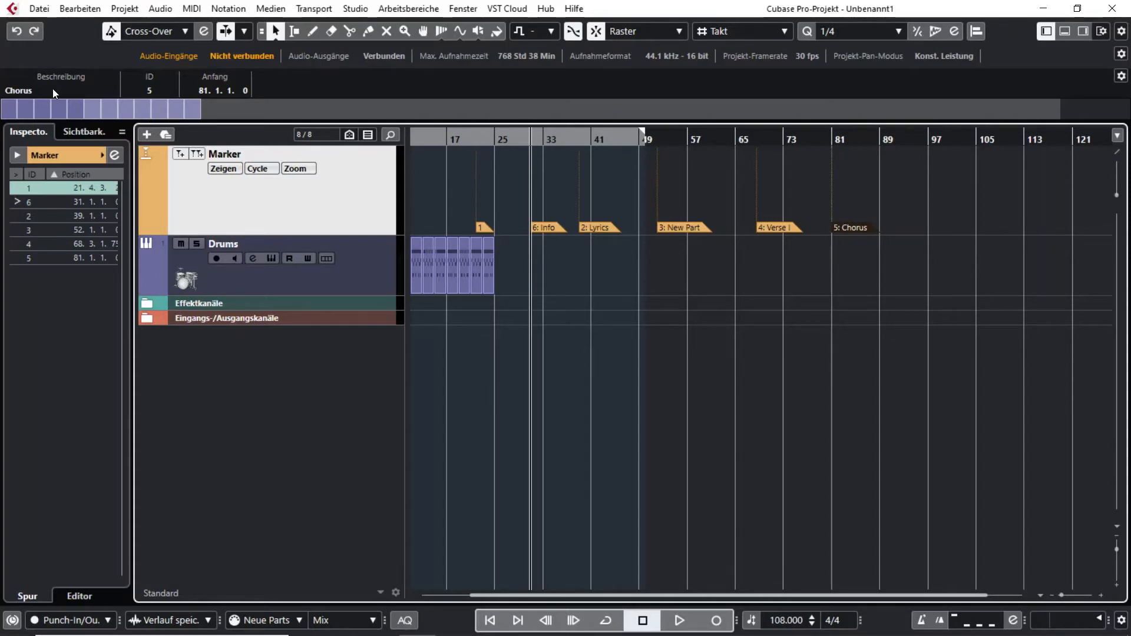
{"action": "mouse_move", "coordinate": [39, 227]}
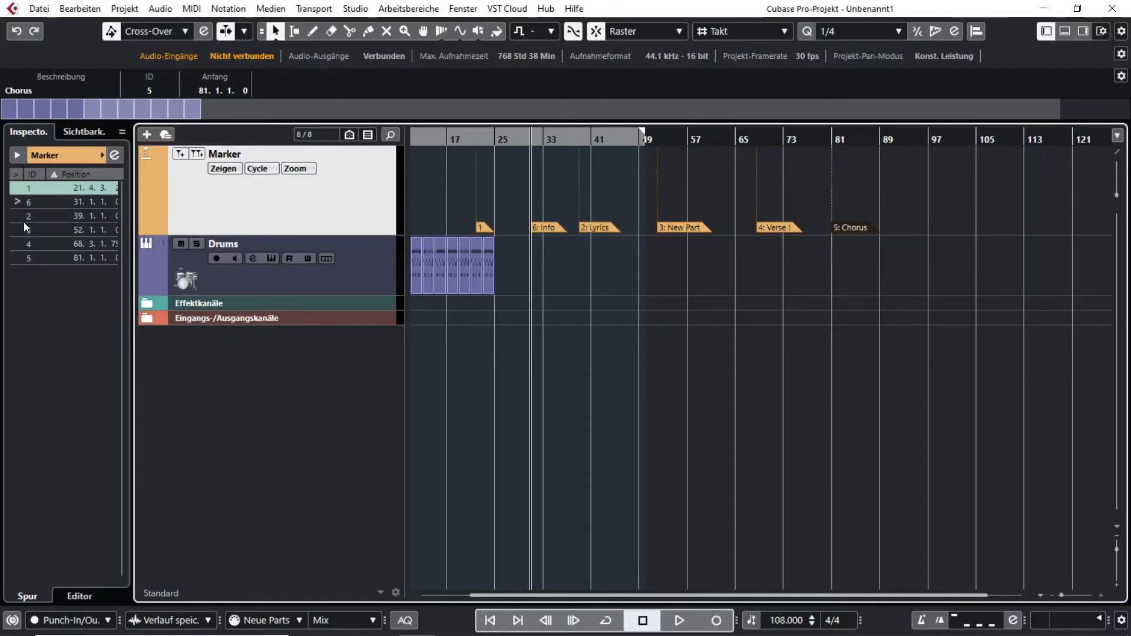
Step: Select marker 4 (Verse I) in the Inspector marker list
{"action": "left_click", "coordinate": [65, 244]}
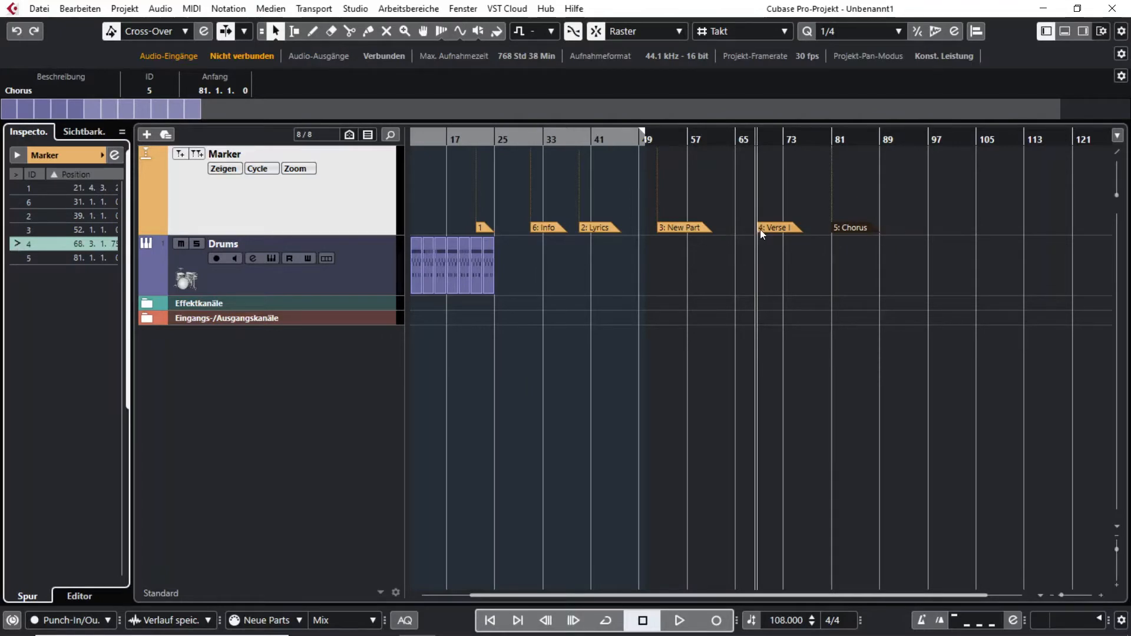
{"action": "mouse_move", "coordinate": [816, 268]}
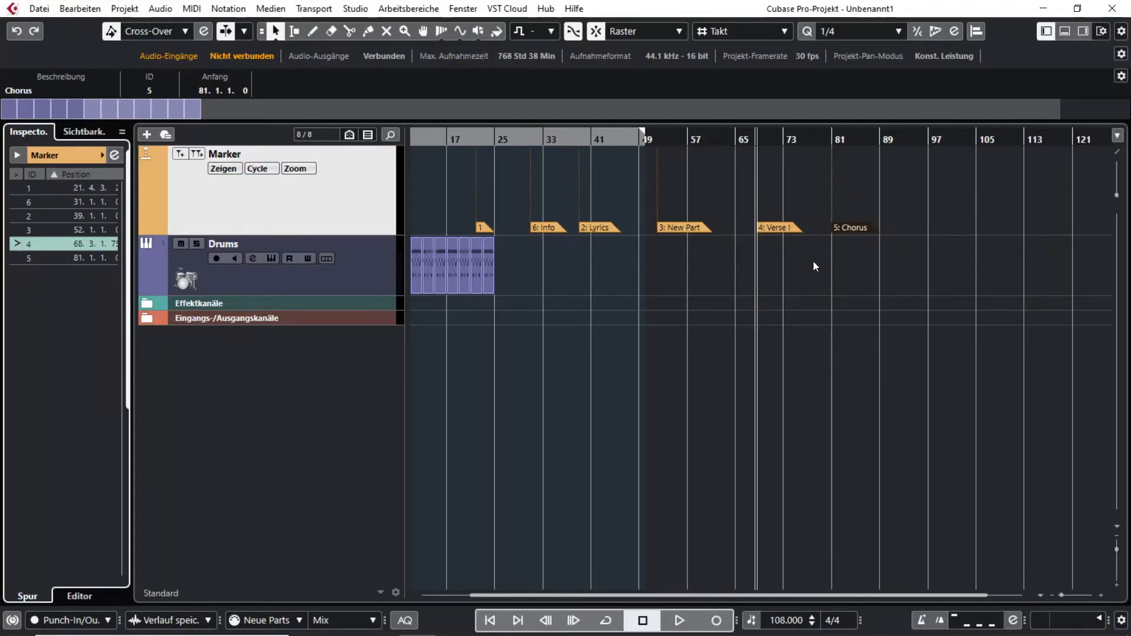
{"action": "mouse_move", "coordinate": [815, 274]}
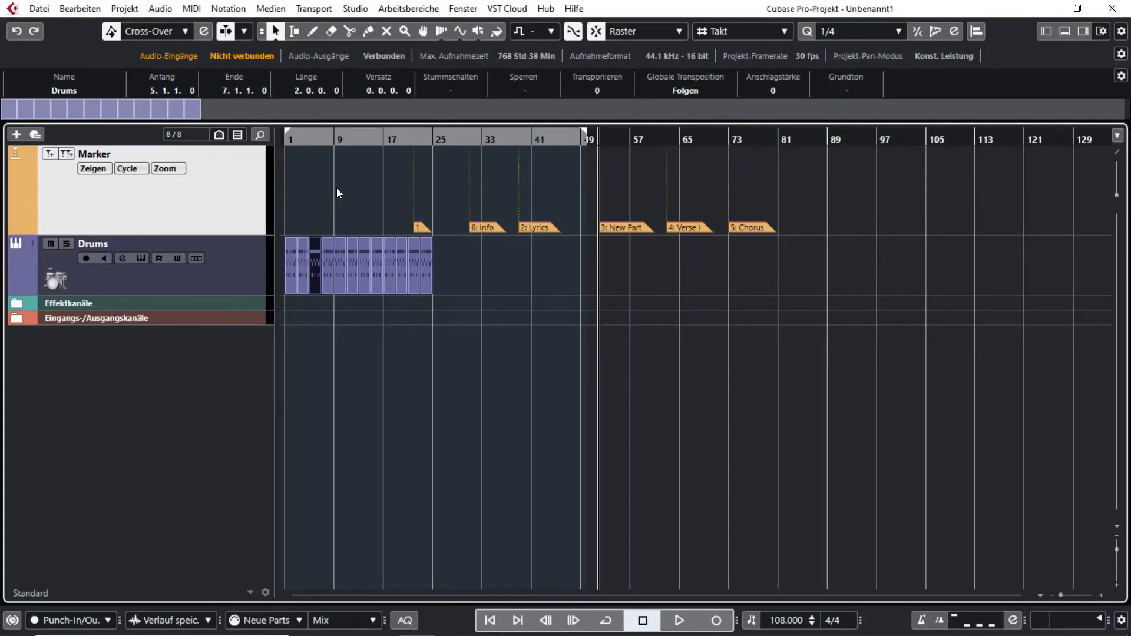
{"action": "mouse_move", "coordinate": [324, 274]}
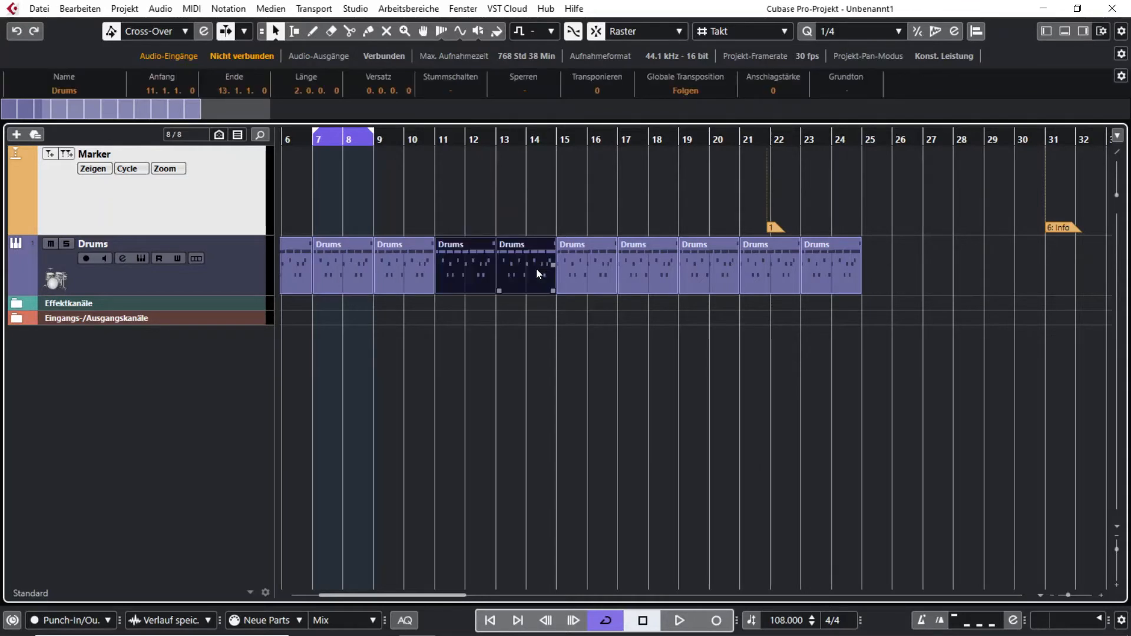
Step: Set locators to the selected parts with P, then set the cycle range from bar 7 to bar 14
{"action": "key", "text": "p"}
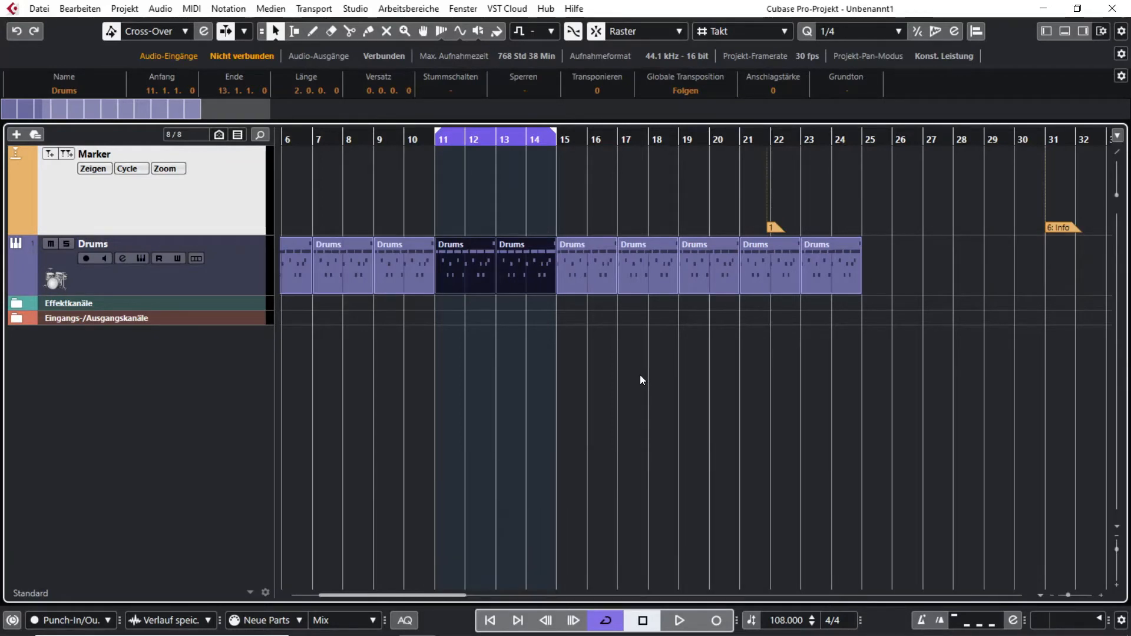
{"action": "mouse_move", "coordinate": [616, 162]}
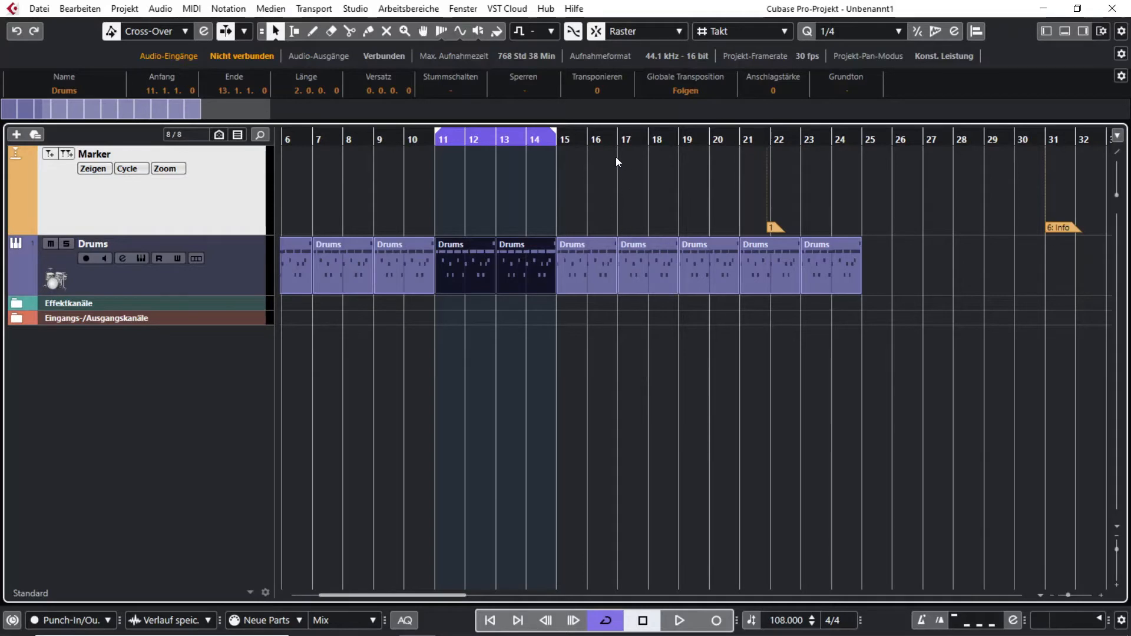
{"action": "mouse_move", "coordinate": [609, 137]}
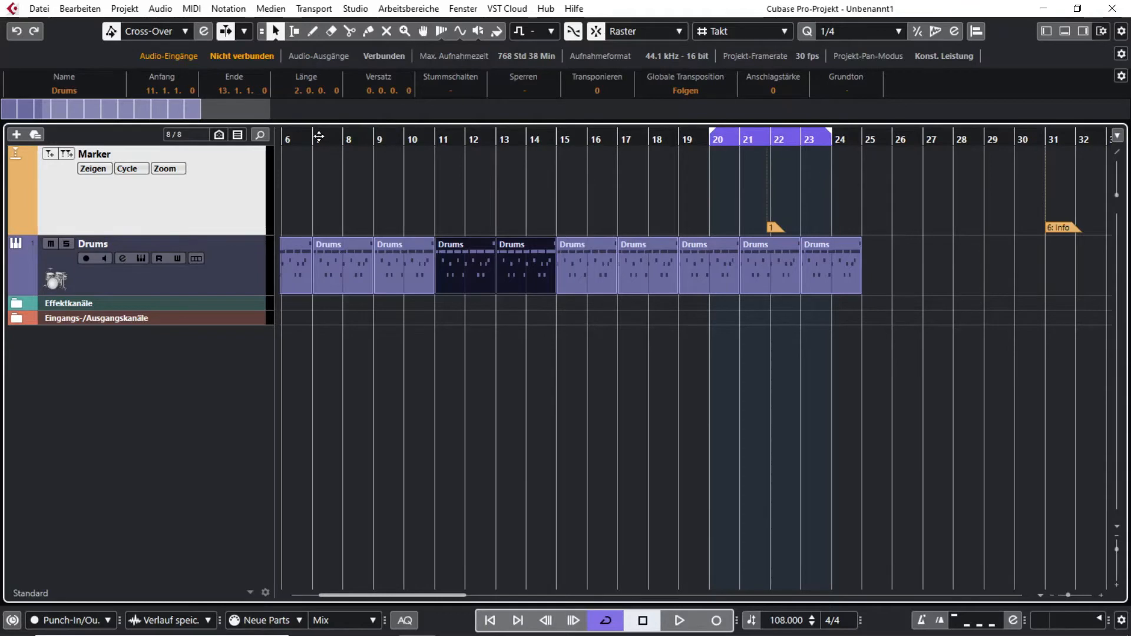
{"action": "left_click", "coordinate": [313, 137]}
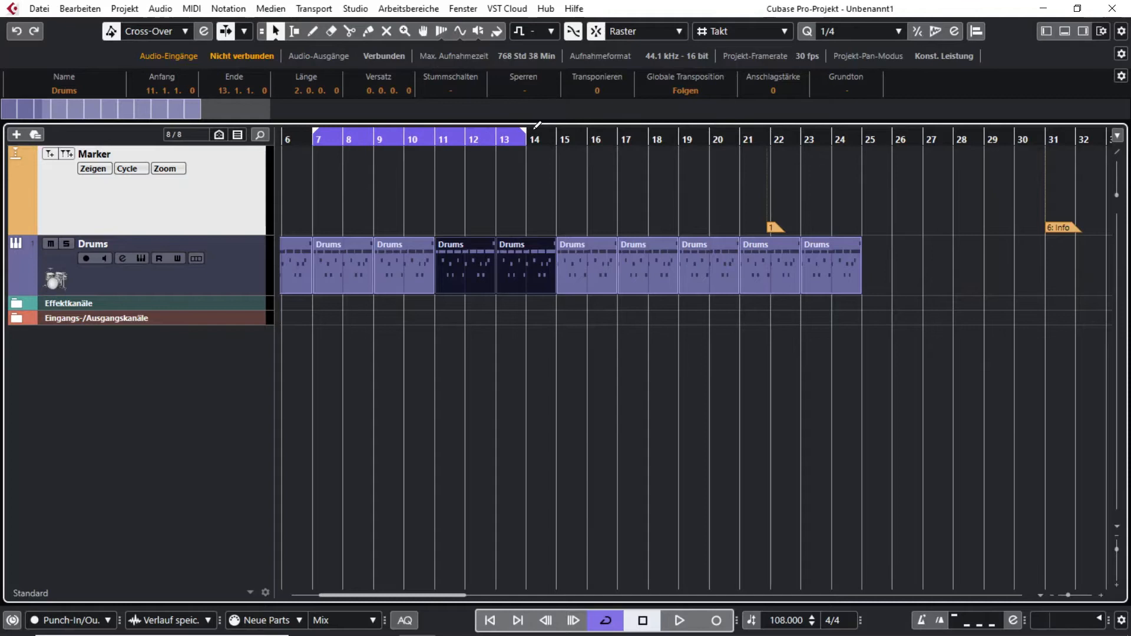
{"action": "left_click", "coordinate": [602, 201]}
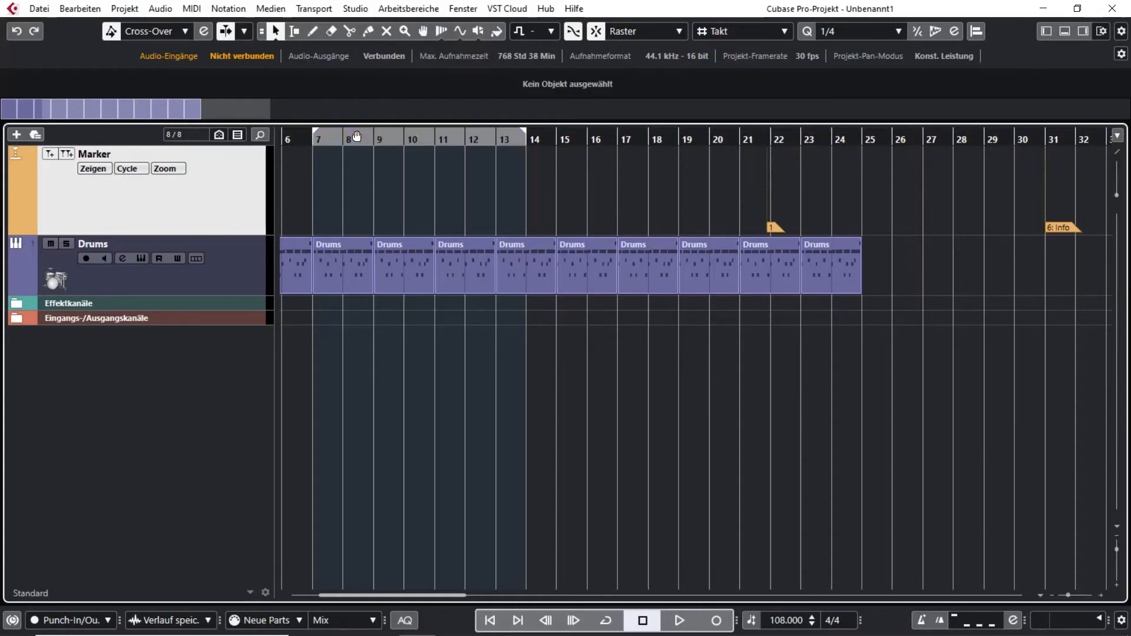
{"action": "mouse_move", "coordinate": [1013, 232]}
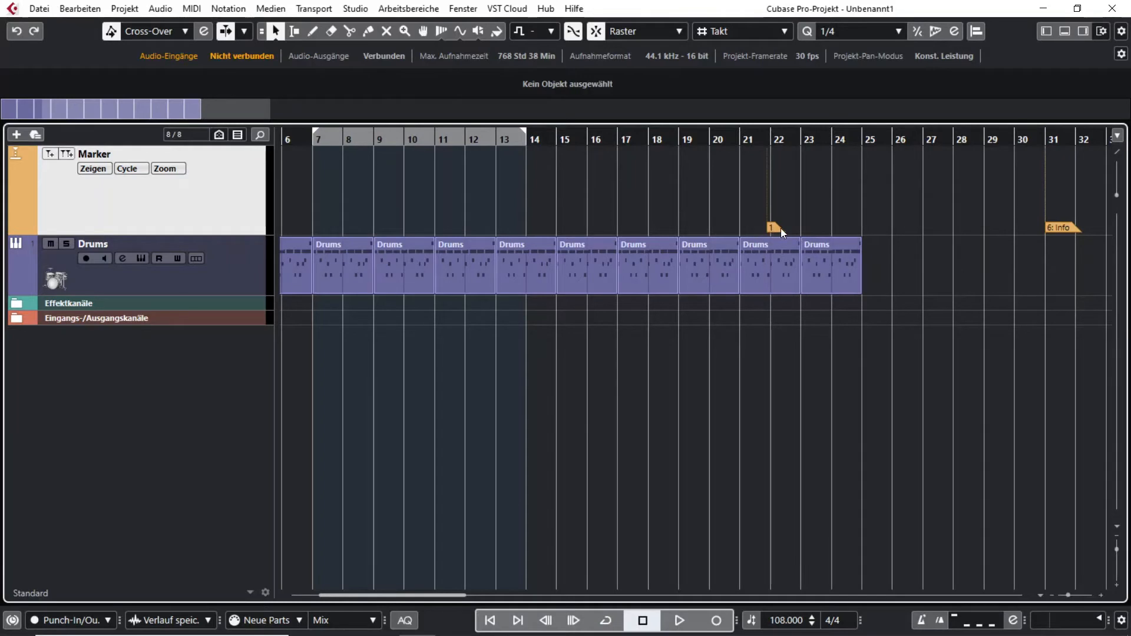
{"action": "mouse_move", "coordinate": [768, 157]}
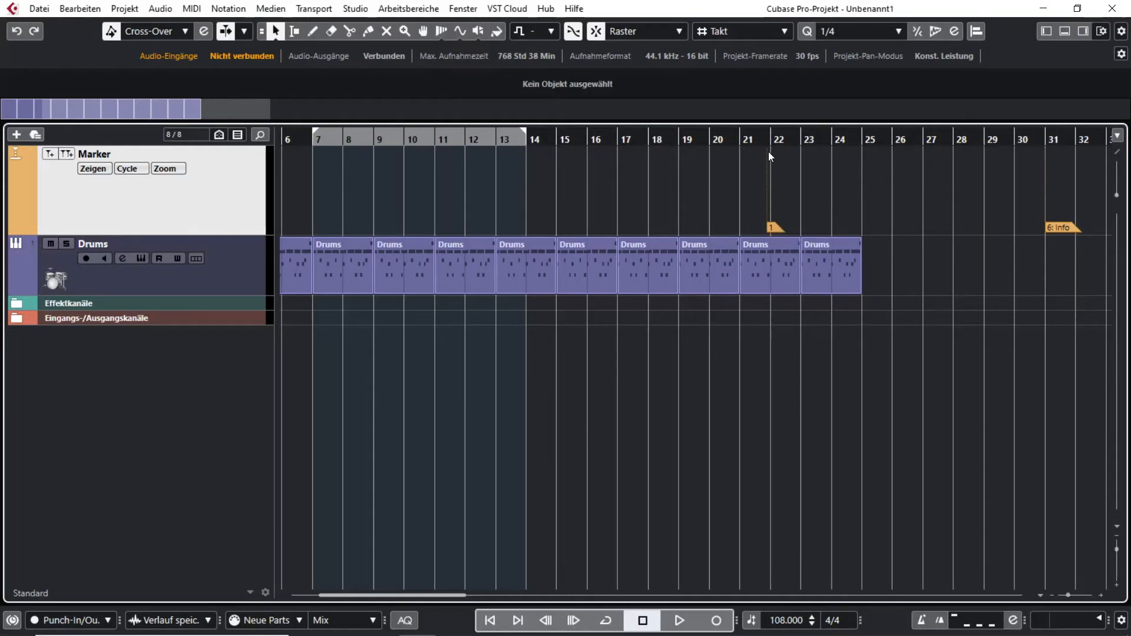
{"action": "mouse_move", "coordinate": [1040, 157]}
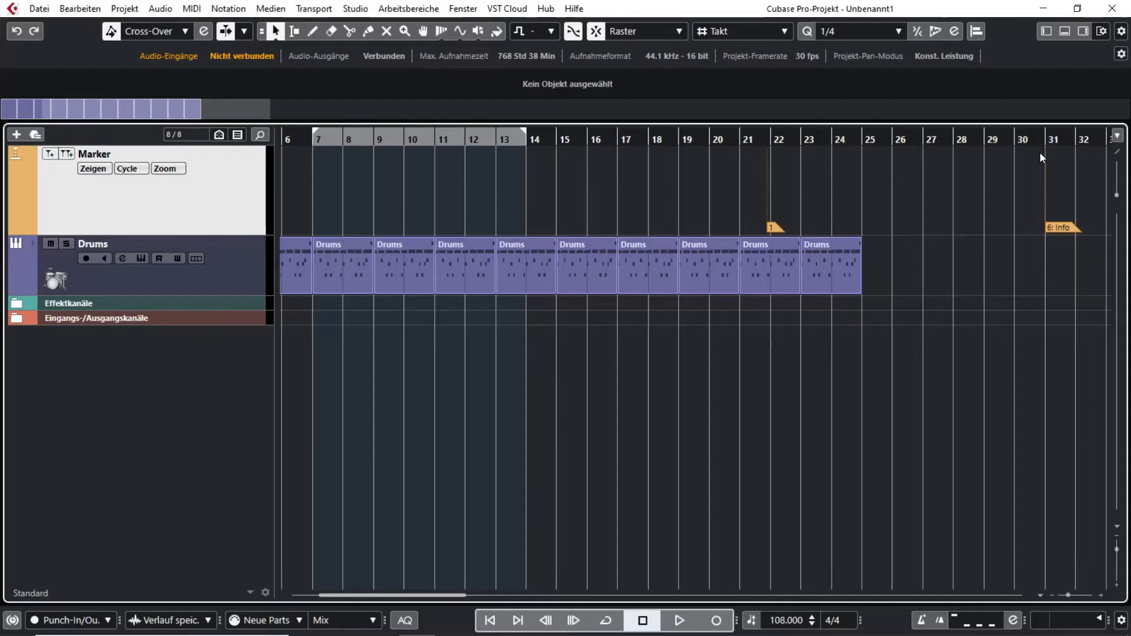
{"action": "mouse_move", "coordinate": [835, 163]}
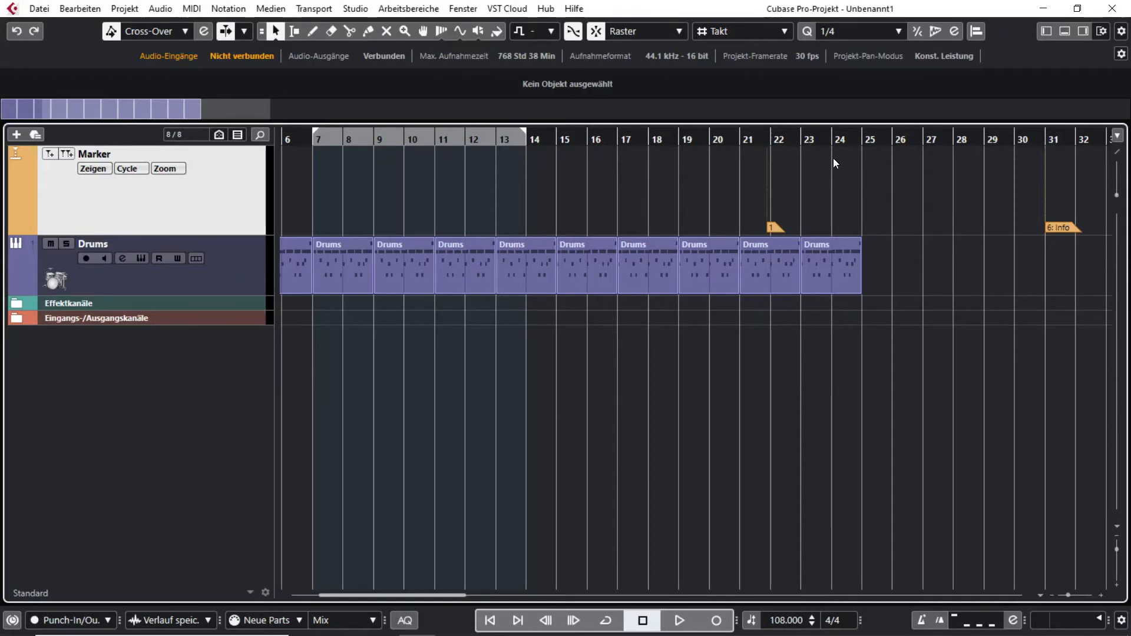
{"action": "mouse_move", "coordinate": [793, 180]}
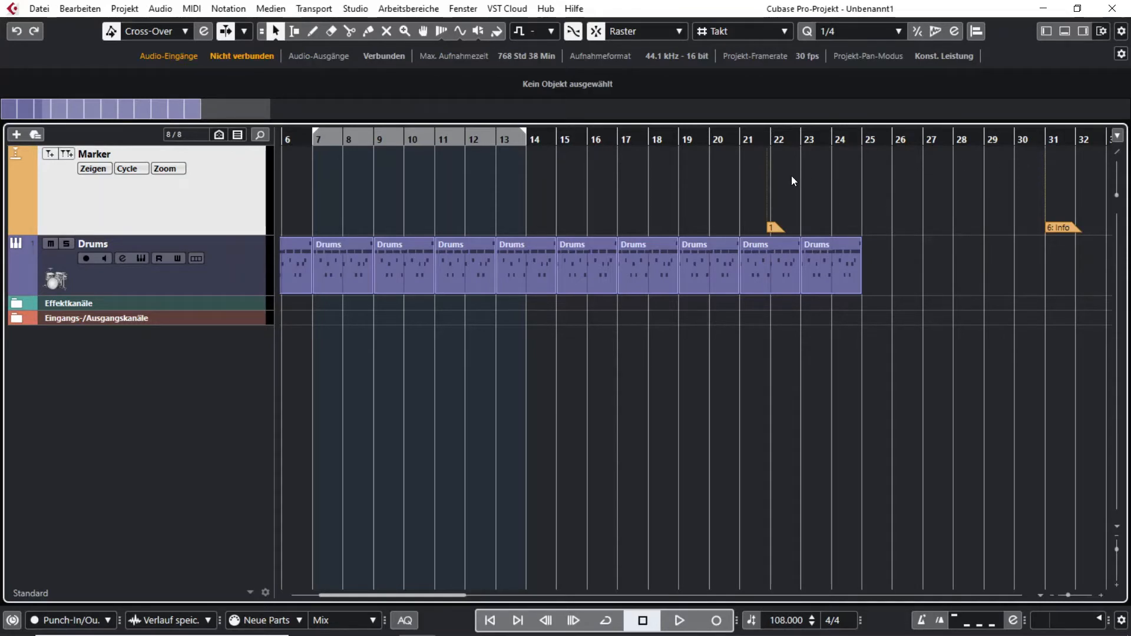
{"action": "mouse_move", "coordinate": [787, 205]}
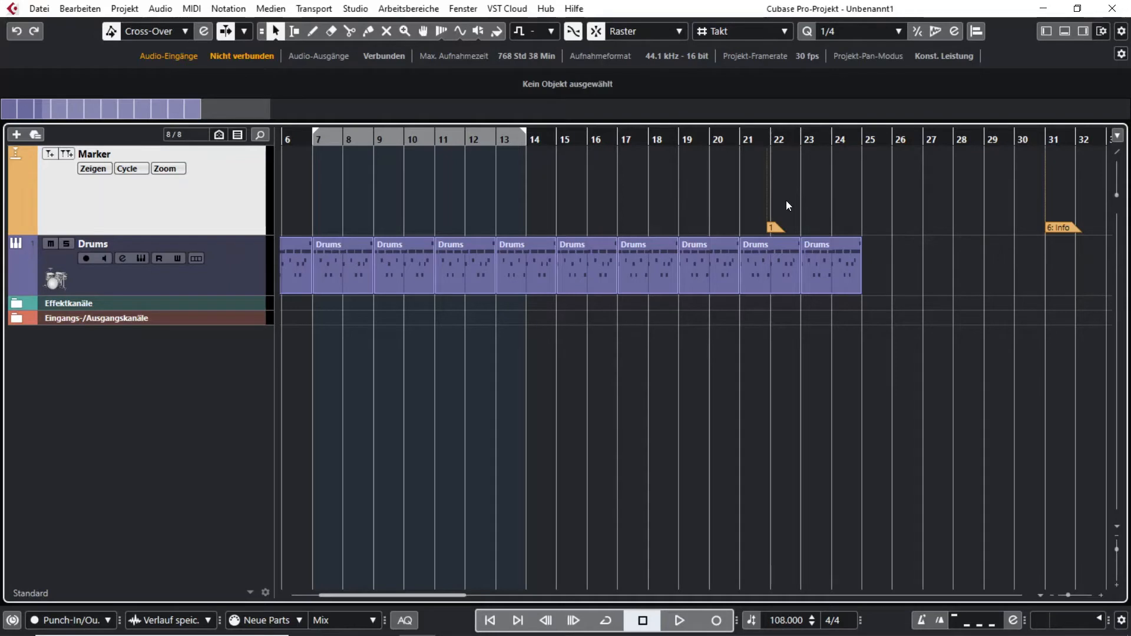
{"action": "mouse_move", "coordinate": [658, 220]}
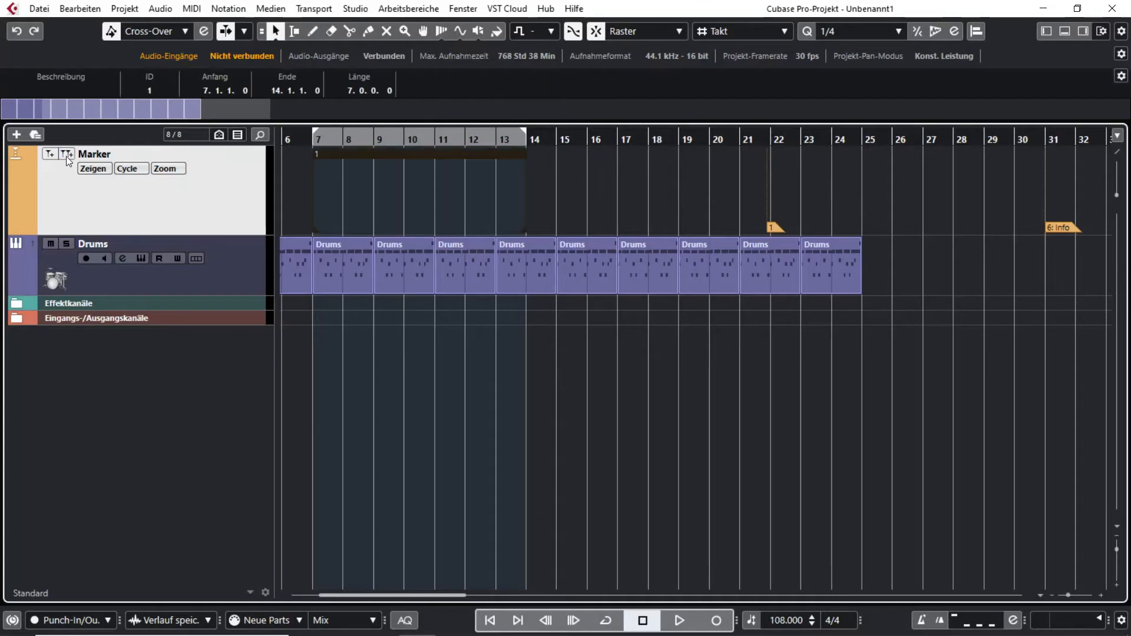
{"action": "mouse_move", "coordinate": [381, 202]}
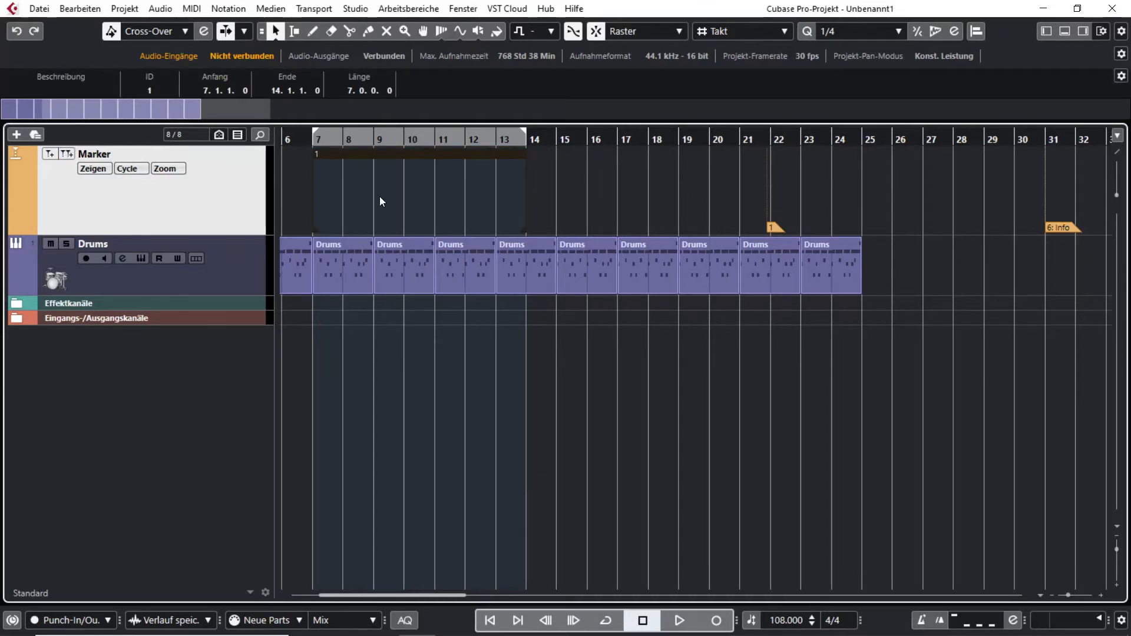
{"action": "mouse_move", "coordinate": [431, 185]}
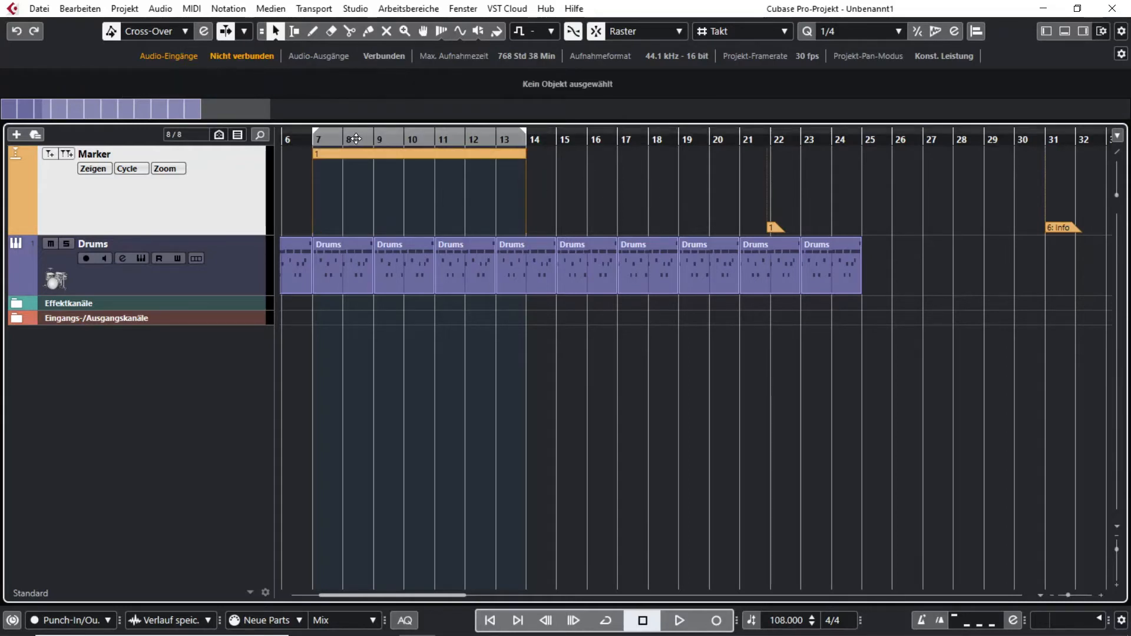
{"action": "mouse_move", "coordinate": [341, 135]}
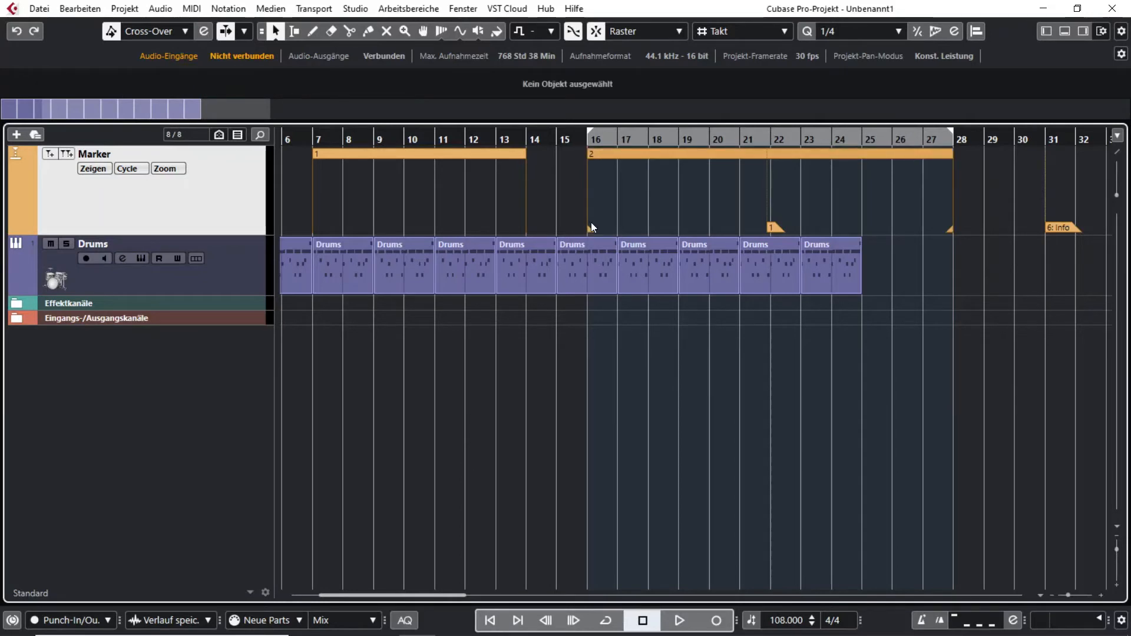
{"action": "mouse_move", "coordinate": [590, 229]}
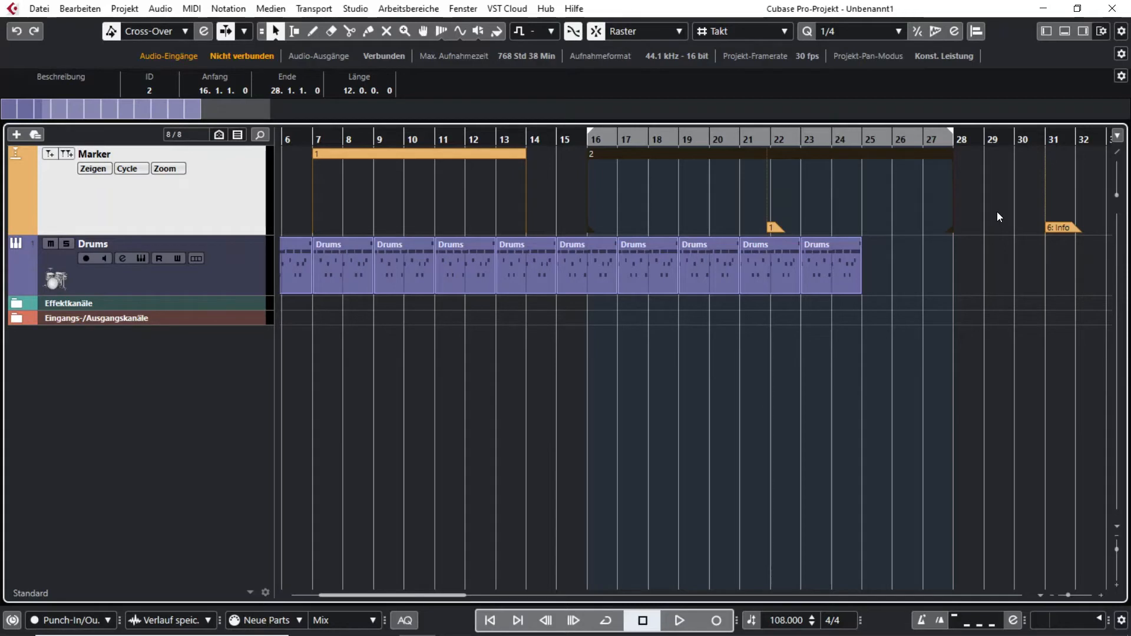
{"action": "mouse_move", "coordinate": [245, 118]}
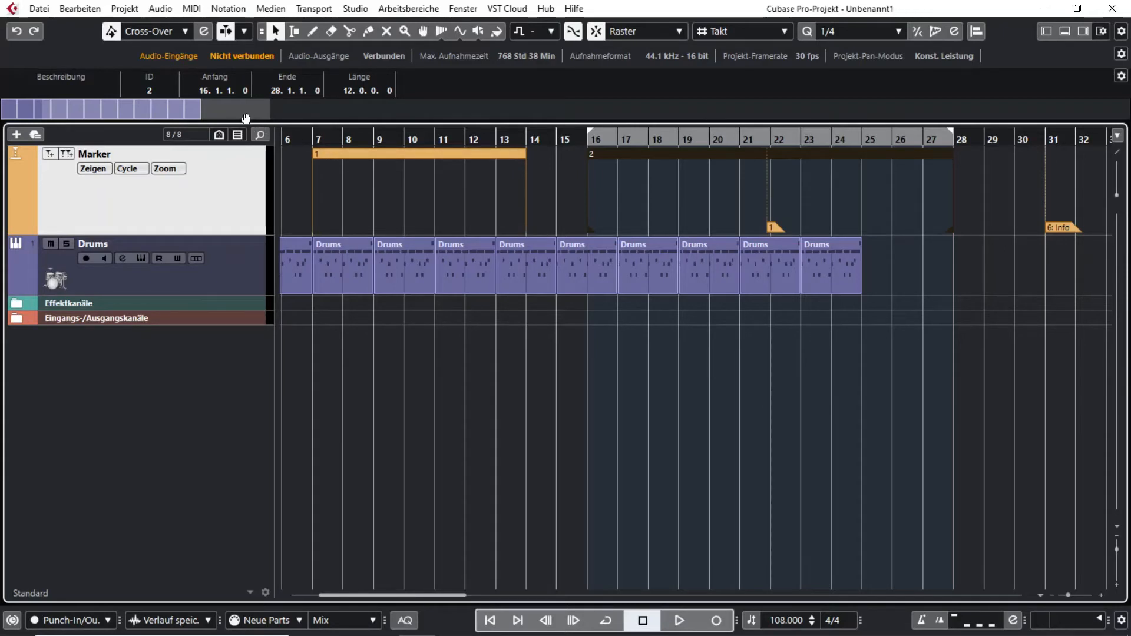
Step: Scroll left and make cycle marker 2 (bars 16–28) the loop range
{"action": "scroll", "scroll_direction": "left", "scroll_amount": 3}
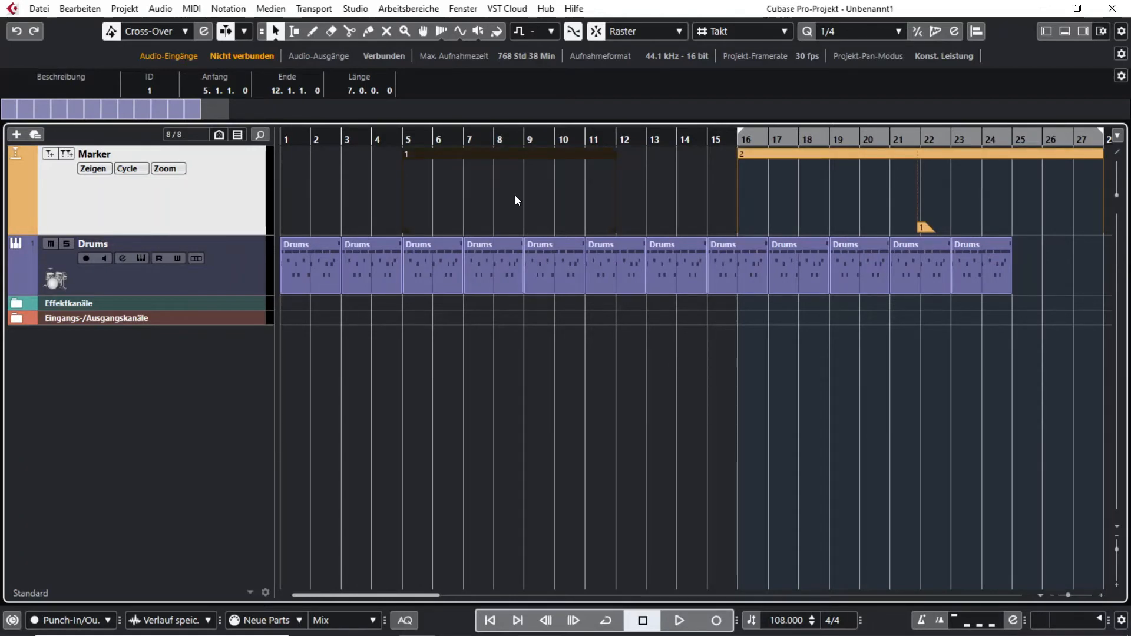
{"action": "mouse_move", "coordinate": [534, 197]}
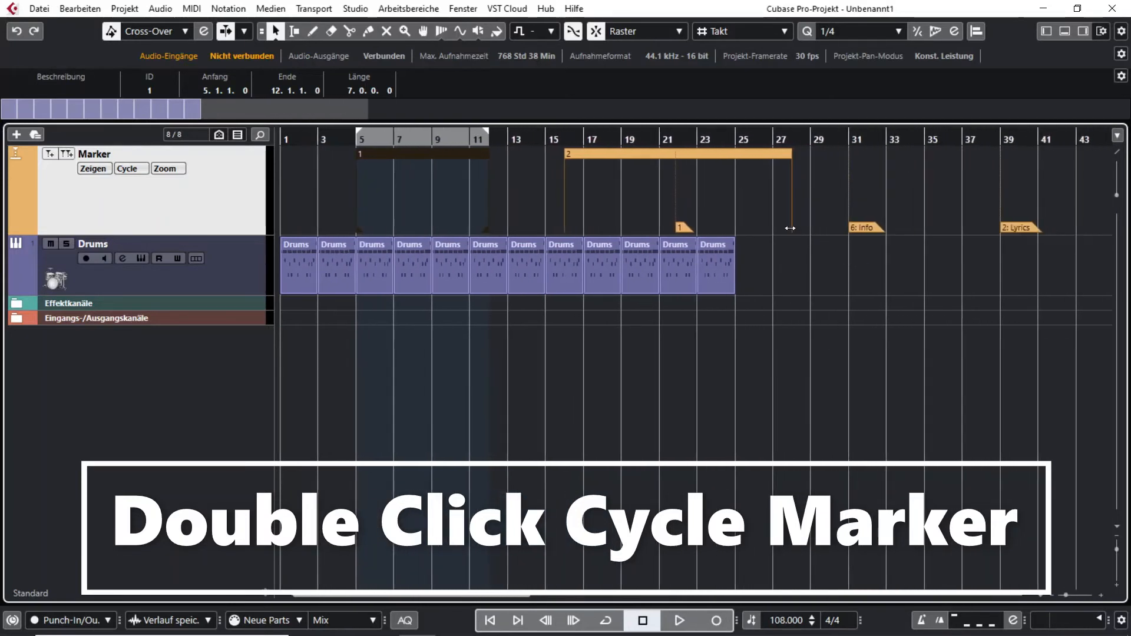
{"action": "double_click", "coordinate": [678, 155]}
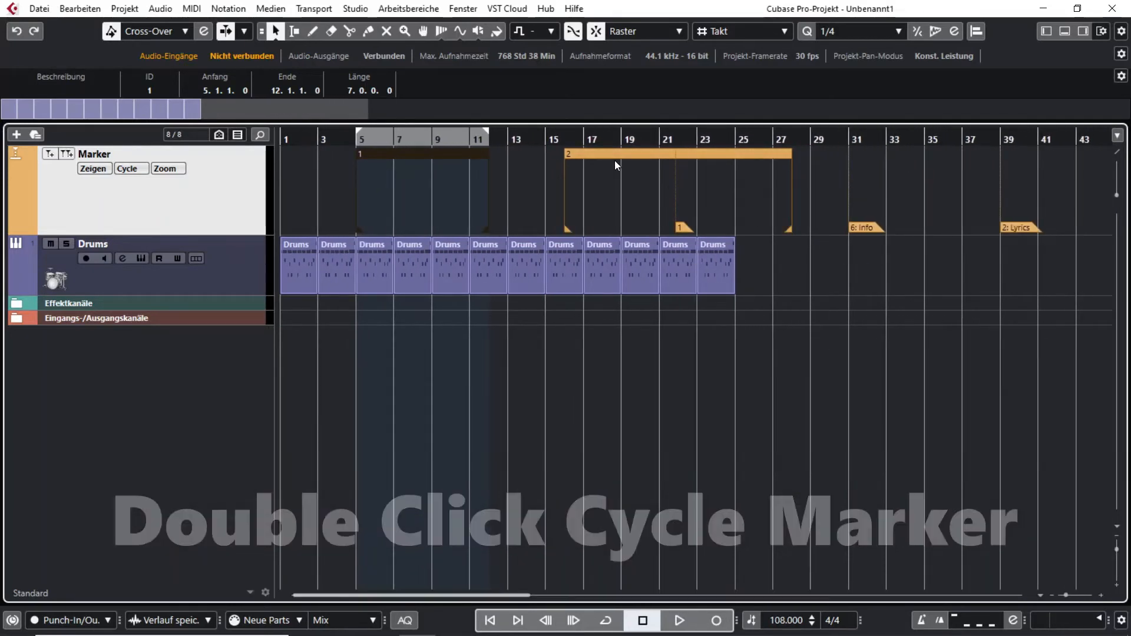
{"action": "double_click", "coordinate": [678, 153]}
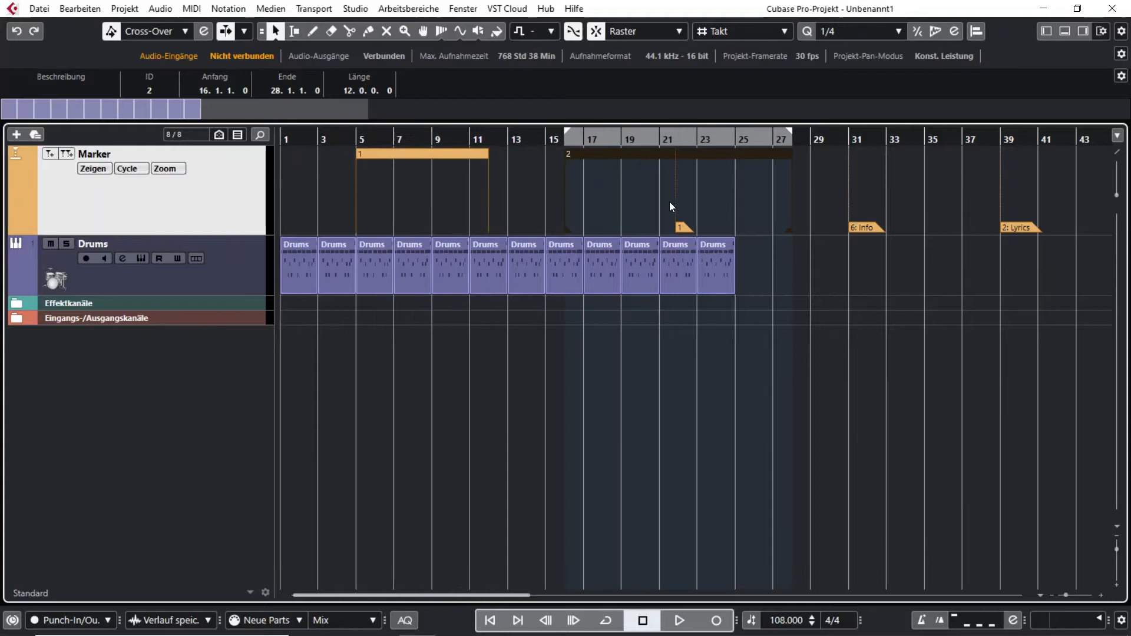
{"action": "mouse_move", "coordinate": [700, 196]}
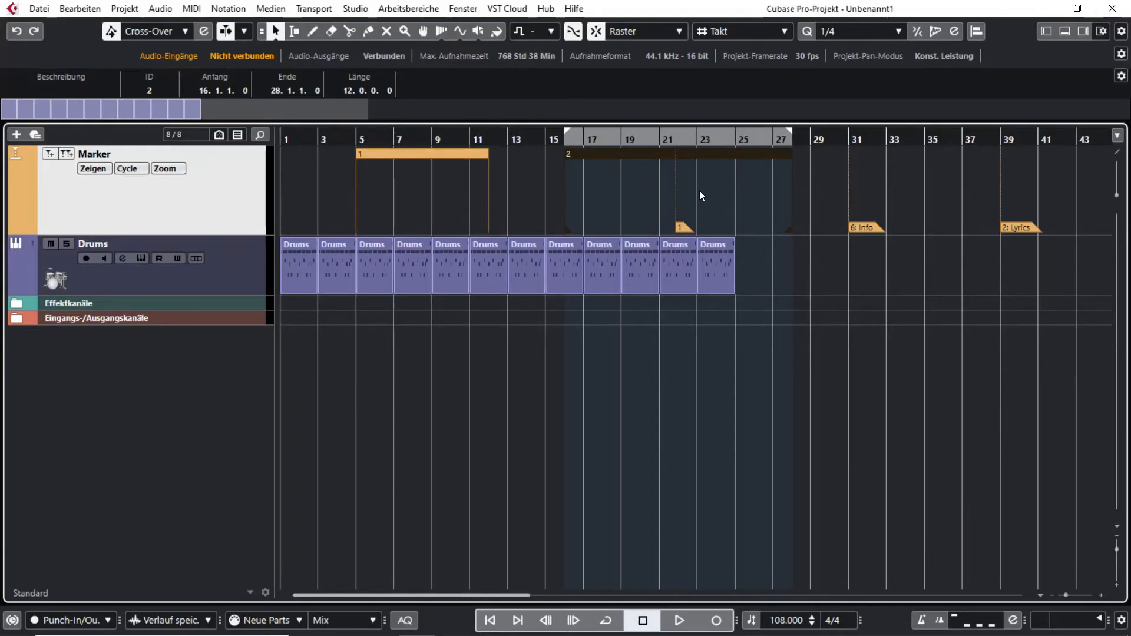
{"action": "mouse_move", "coordinate": [719, 195]}
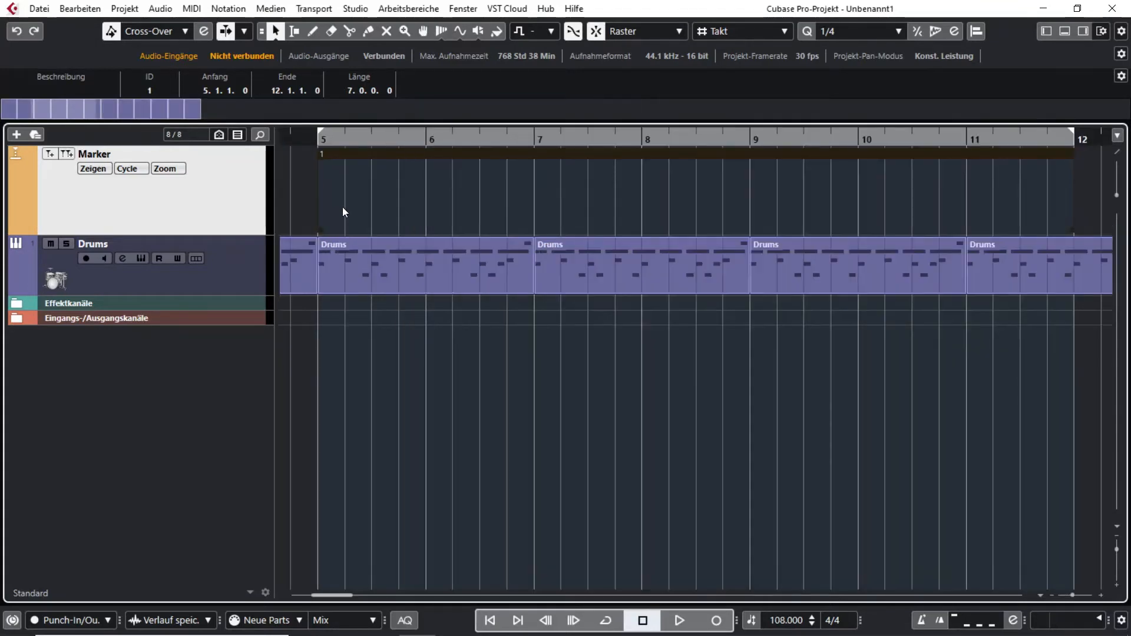
{"action": "mouse_move", "coordinate": [288, 128]}
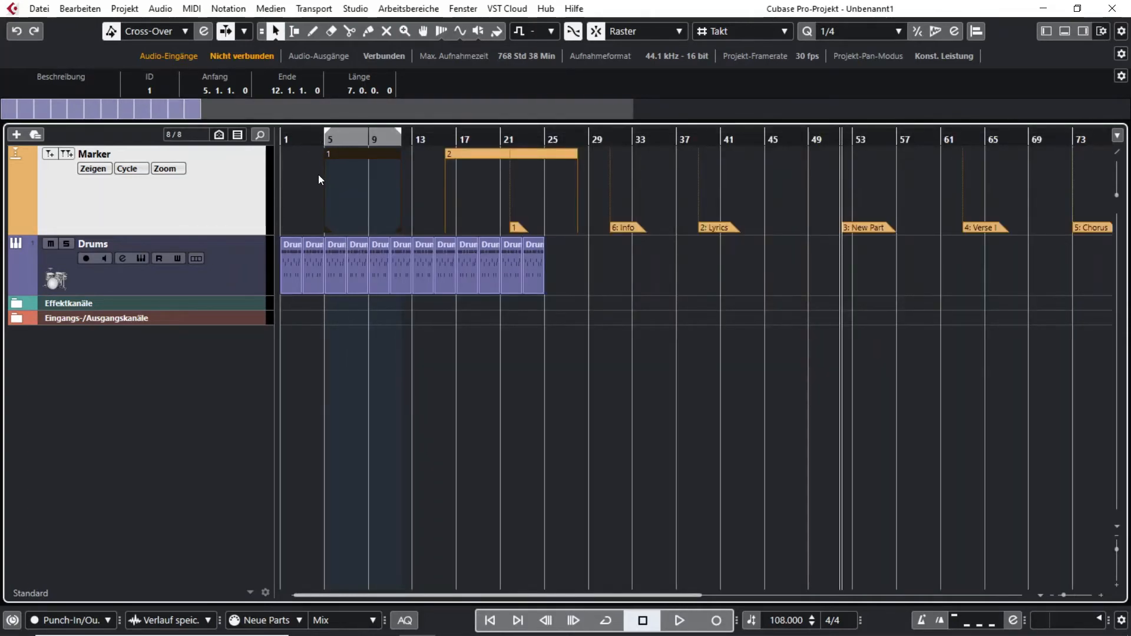
{"action": "mouse_move", "coordinate": [238, 188]}
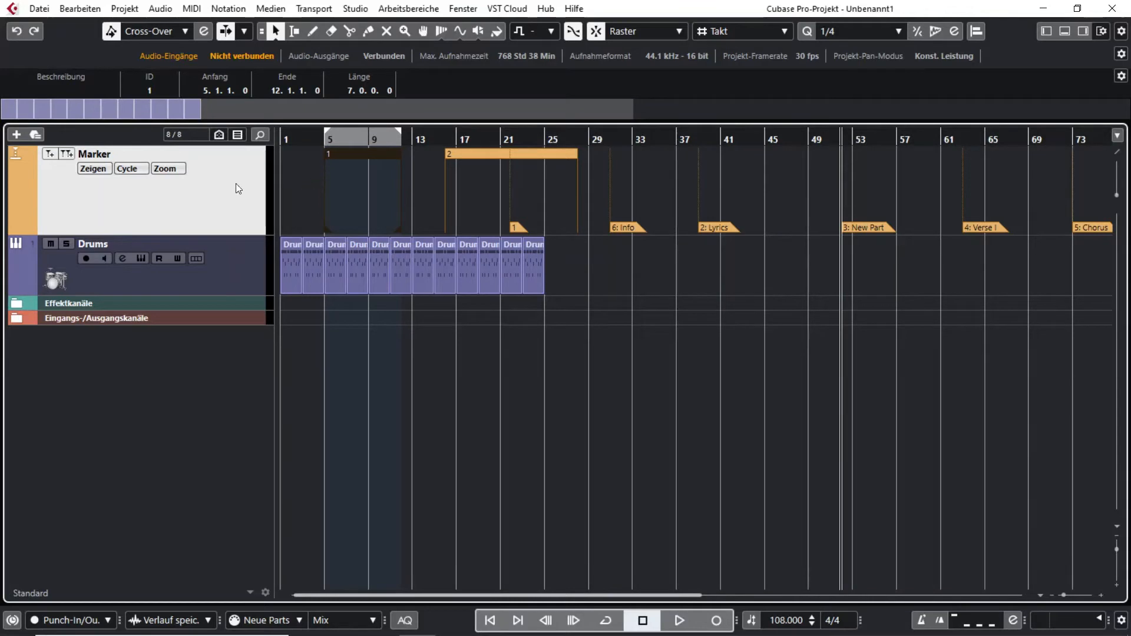
Step: Zoom the view to cycle marker 2 from the Marker track's Zoom list, then select cycle marker 1
{"action": "left_click", "coordinate": [166, 168]}
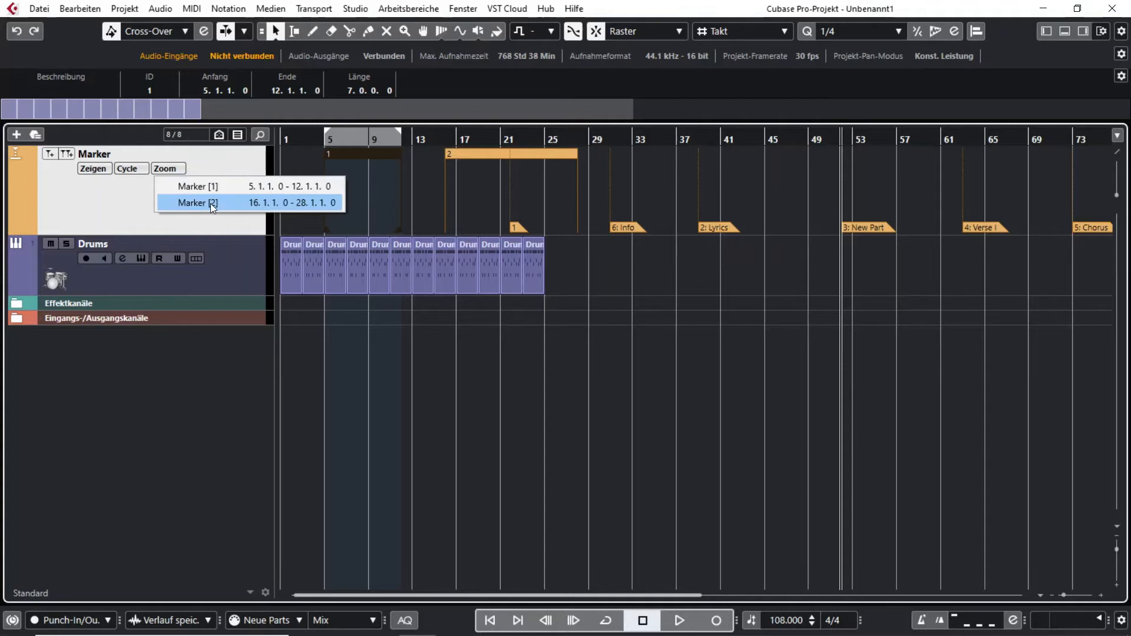
{"action": "left_click", "coordinate": [197, 202]}
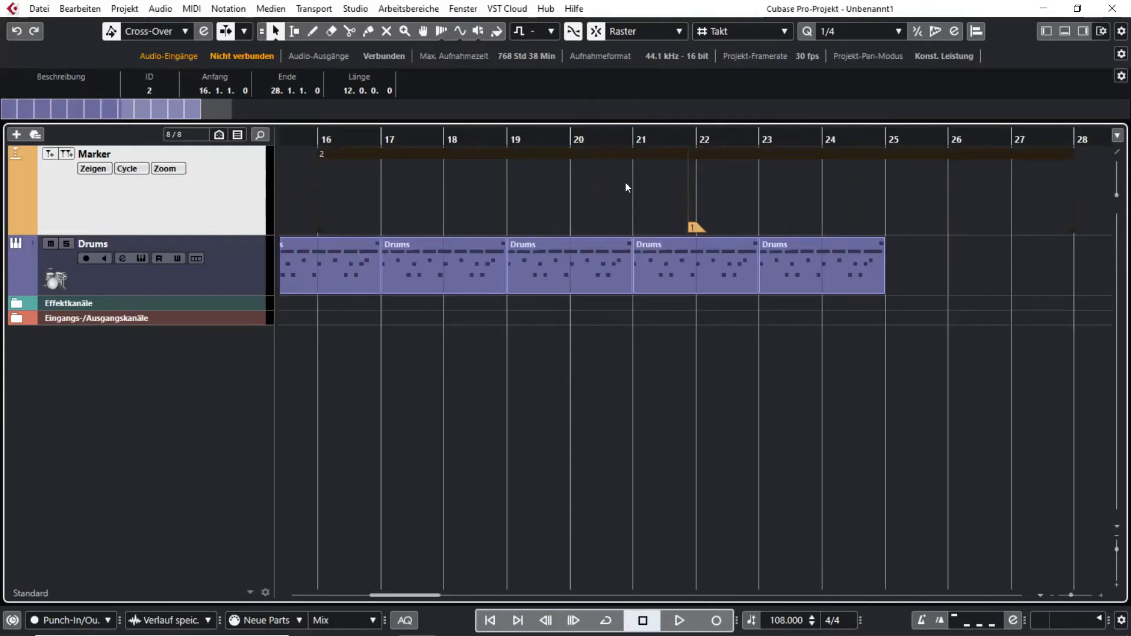
{"action": "mouse_move", "coordinate": [959, 222]}
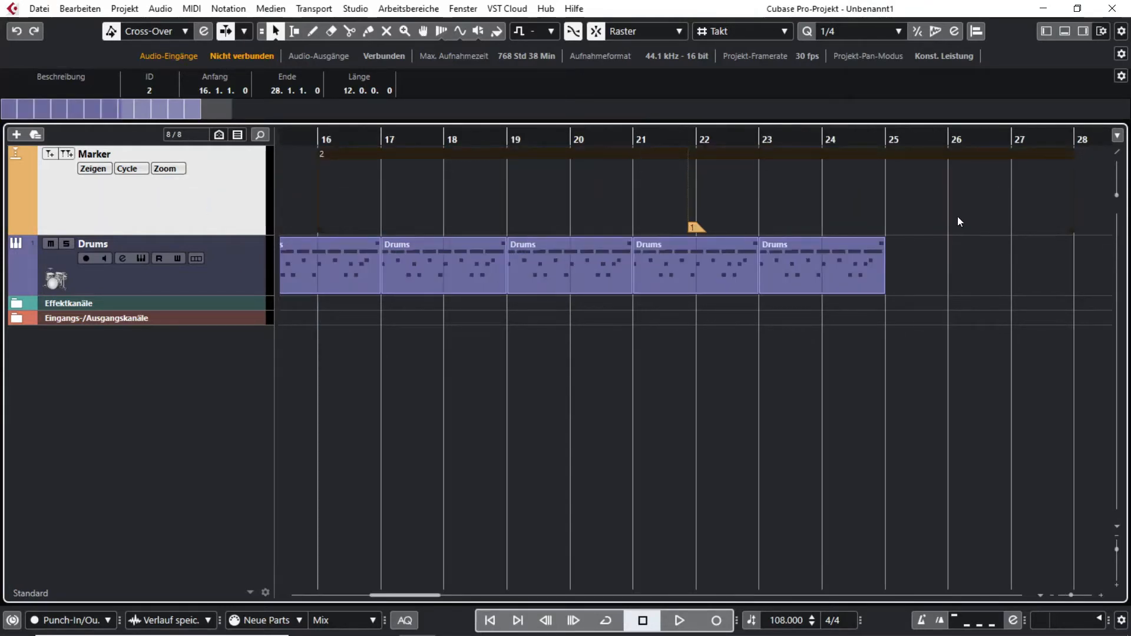
{"action": "mouse_move", "coordinate": [855, 200]}
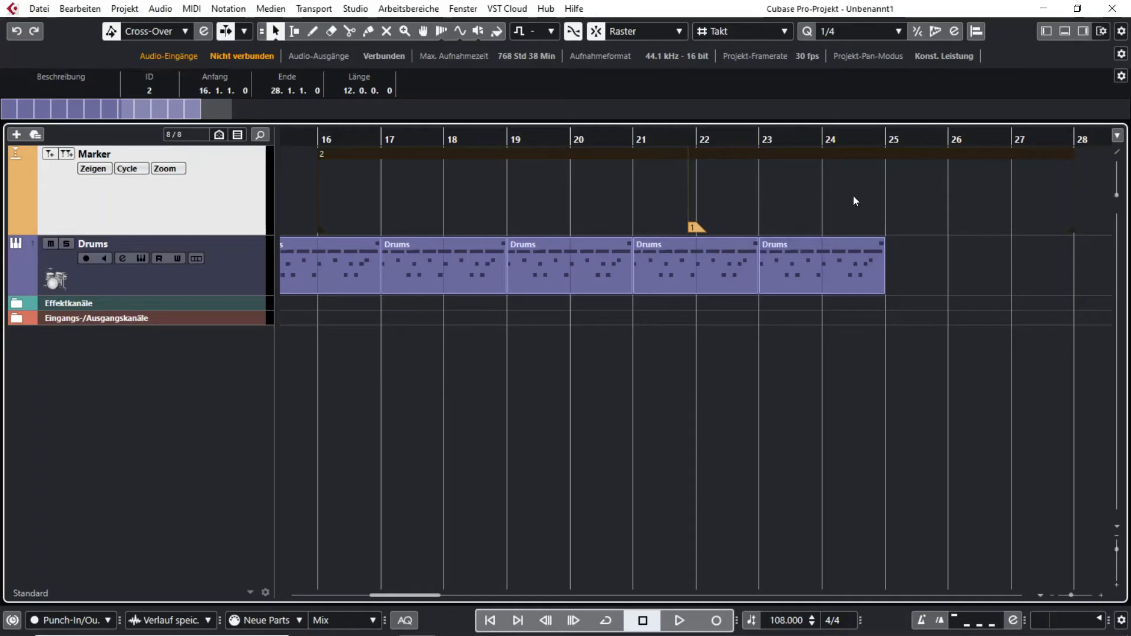
{"action": "mouse_move", "coordinate": [960, 200]}
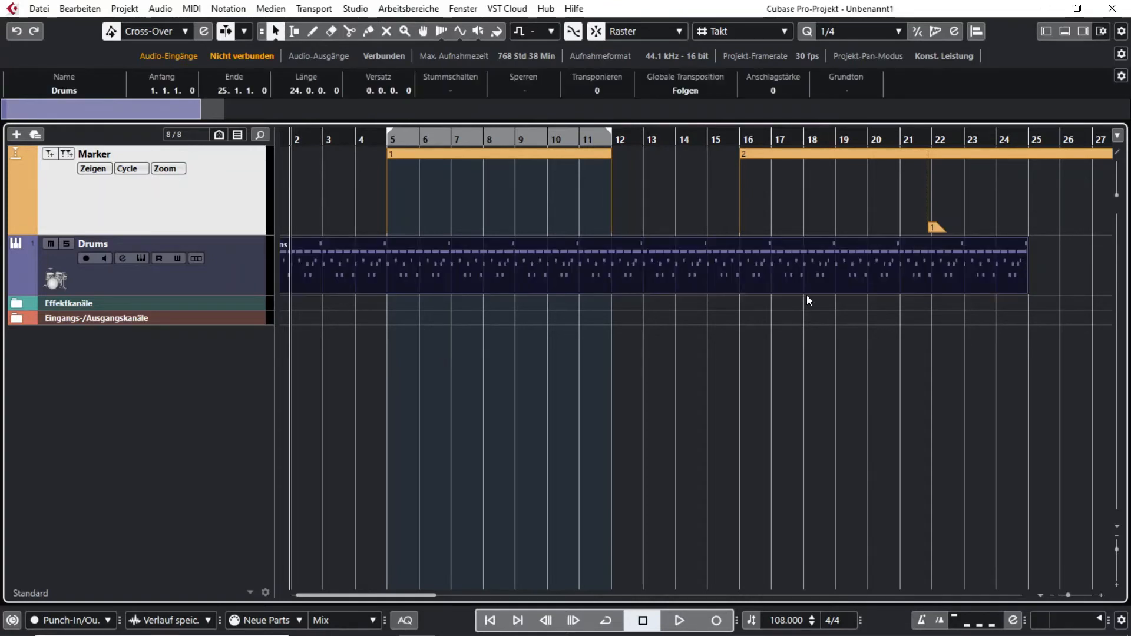
{"action": "mouse_move", "coordinate": [712, 291]}
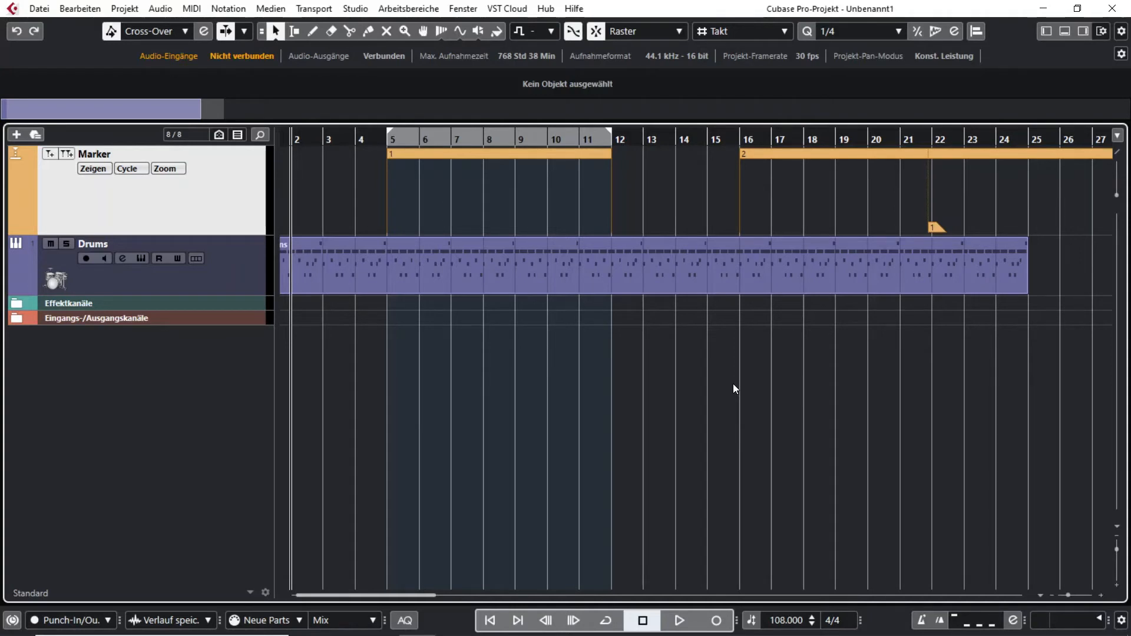
{"action": "mouse_move", "coordinate": [580, 372]}
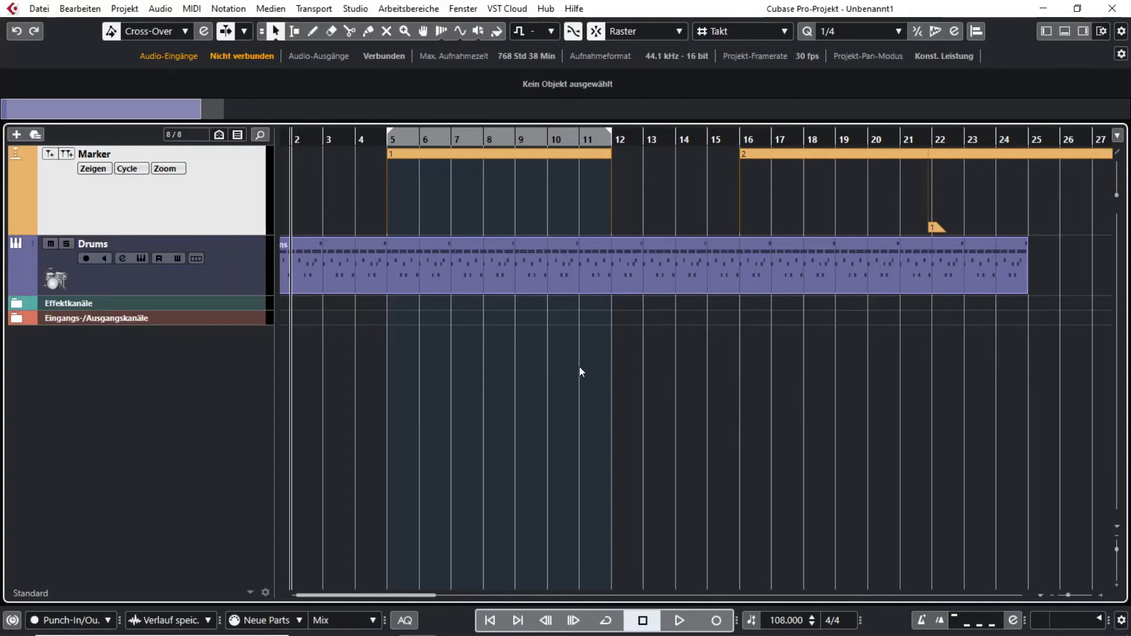
{"action": "mouse_move", "coordinate": [486, 333]}
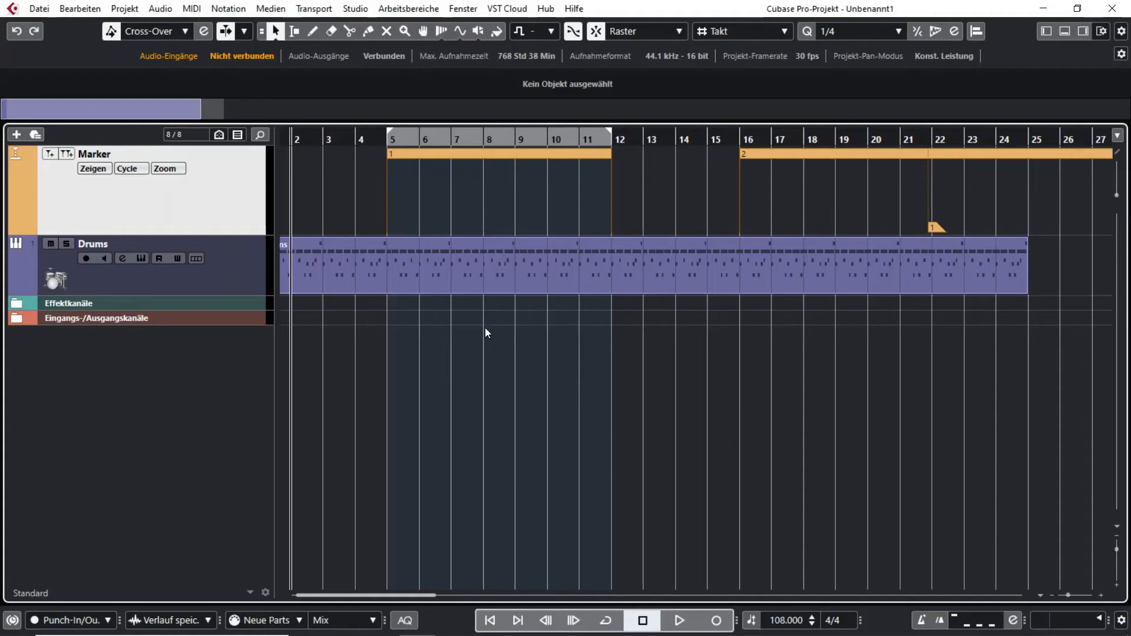
{"action": "left_click", "coordinate": [497, 153]}
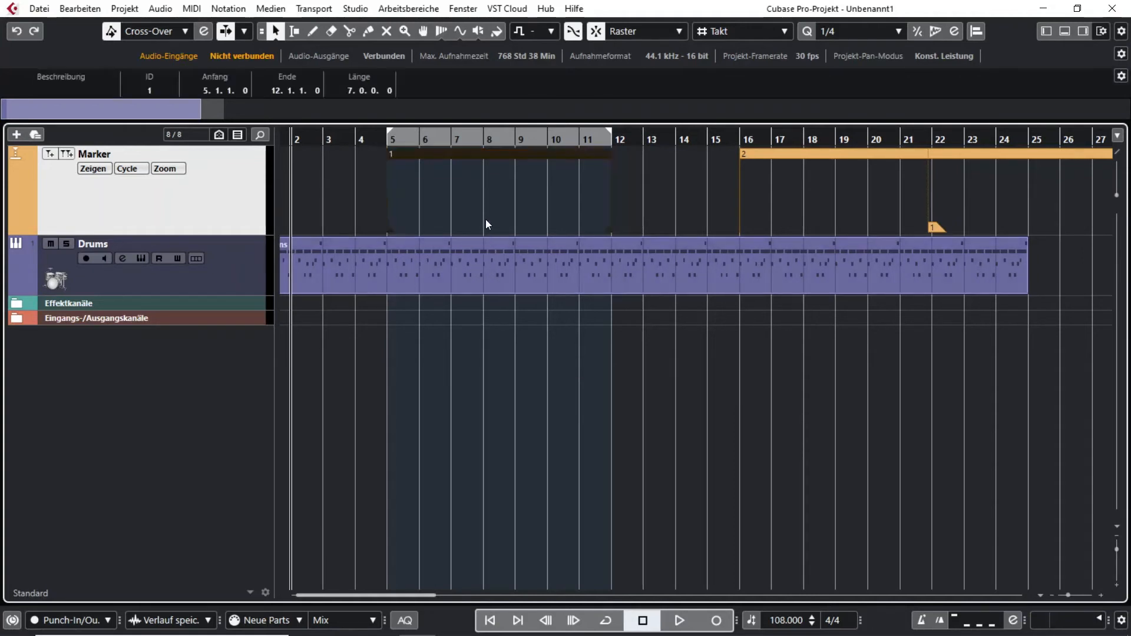
Step: Select cycle marker 1 on the Marker track after deselecting the Drums part
{"action": "left_click", "coordinate": [613, 281]}
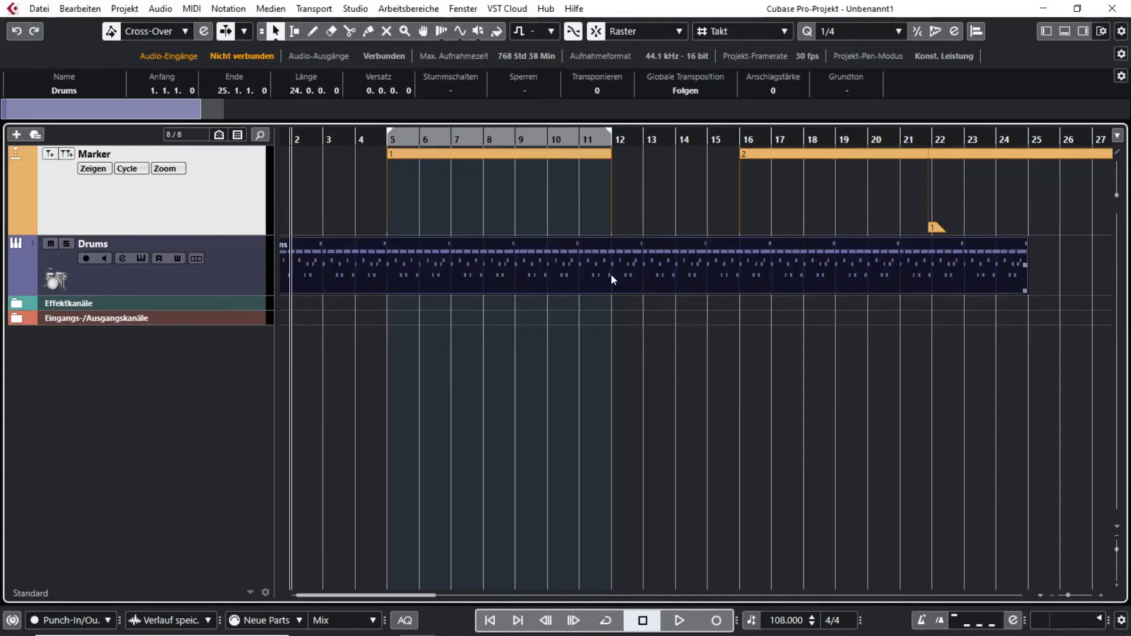
{"action": "mouse_move", "coordinate": [619, 281]}
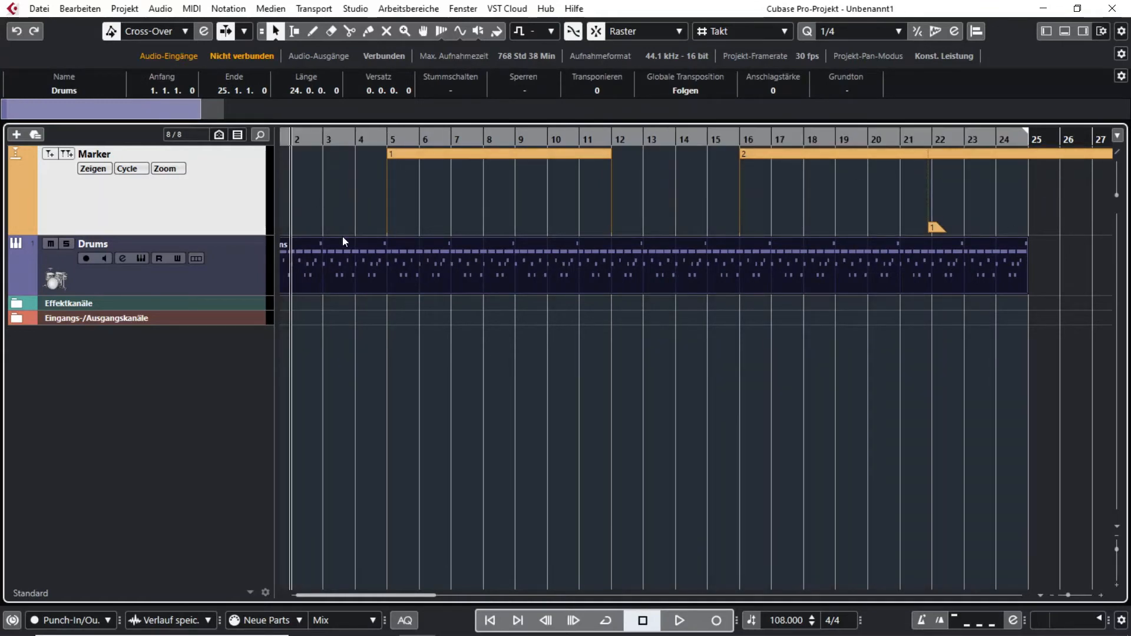
{"action": "left_click", "coordinate": [490, 349]}
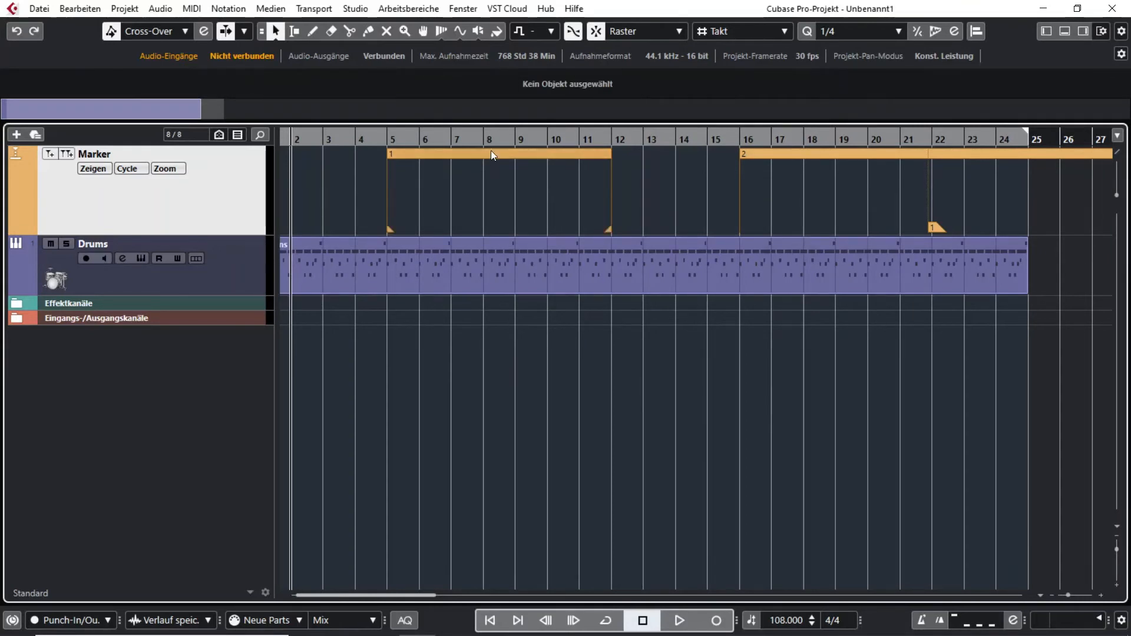
{"action": "left_click", "coordinate": [490, 154]}
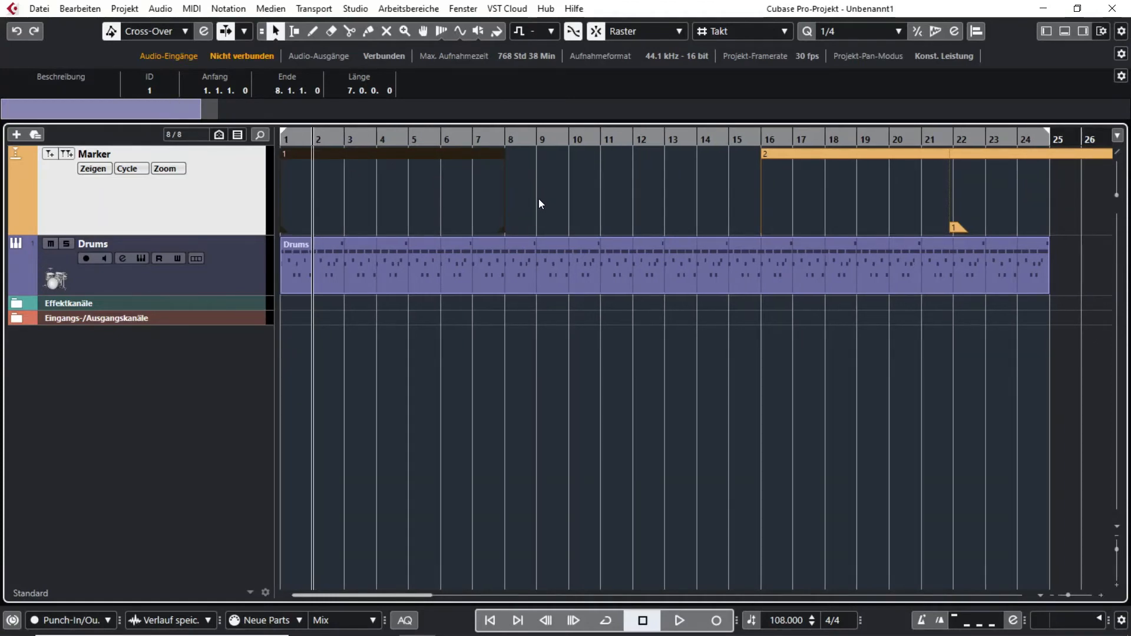
{"action": "mouse_move", "coordinate": [500, 232]}
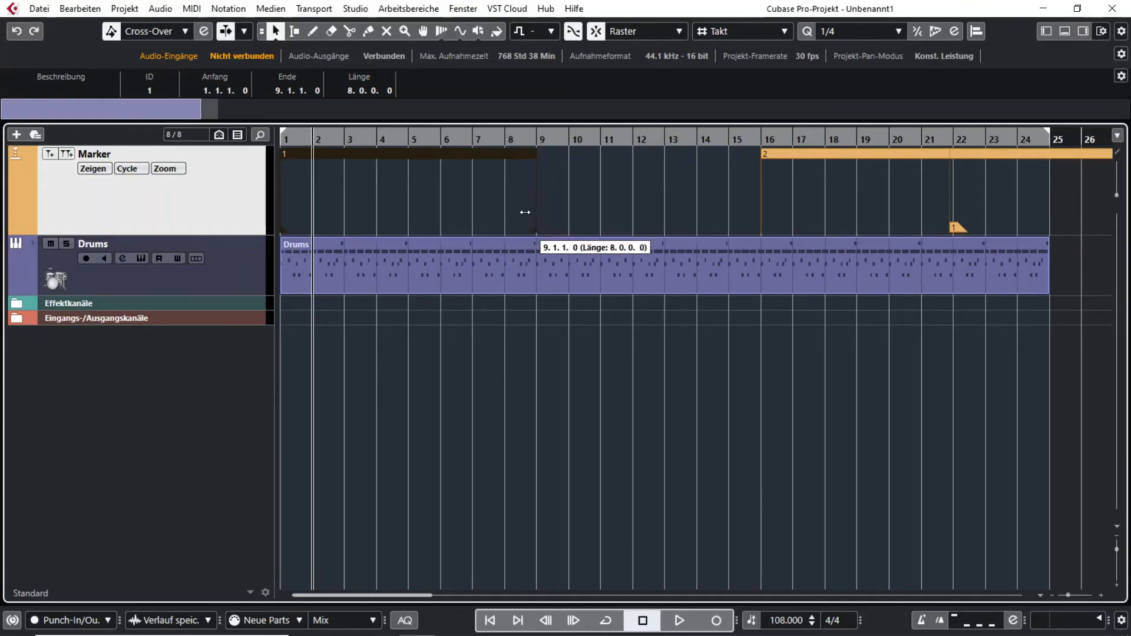
{"action": "mouse_move", "coordinate": [432, 172]}
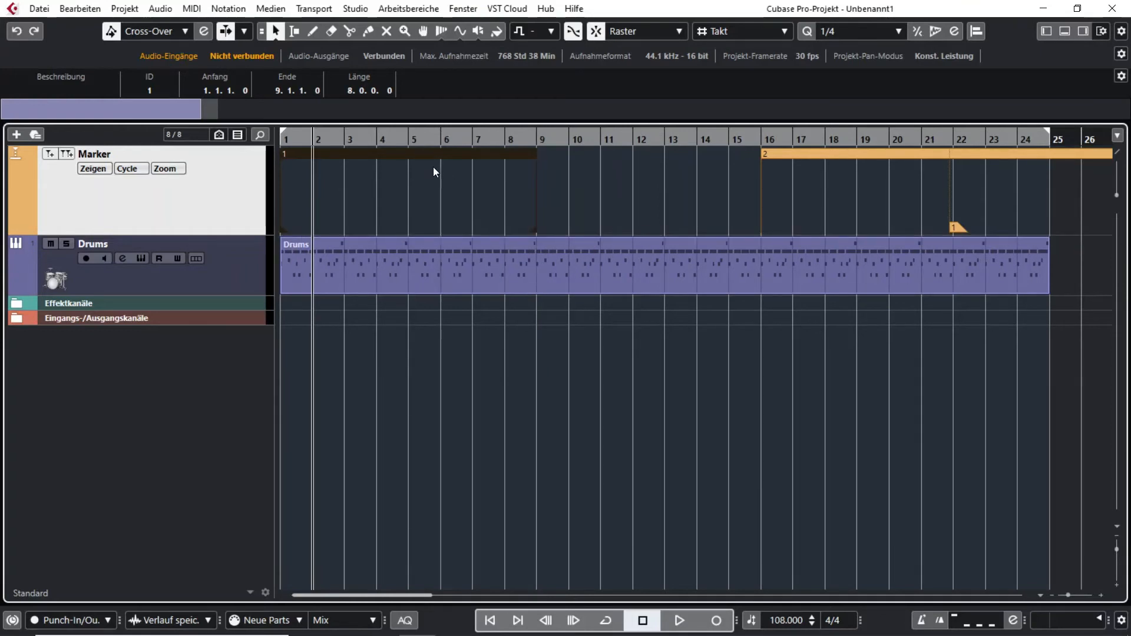
{"action": "mouse_move", "coordinate": [468, 159]}
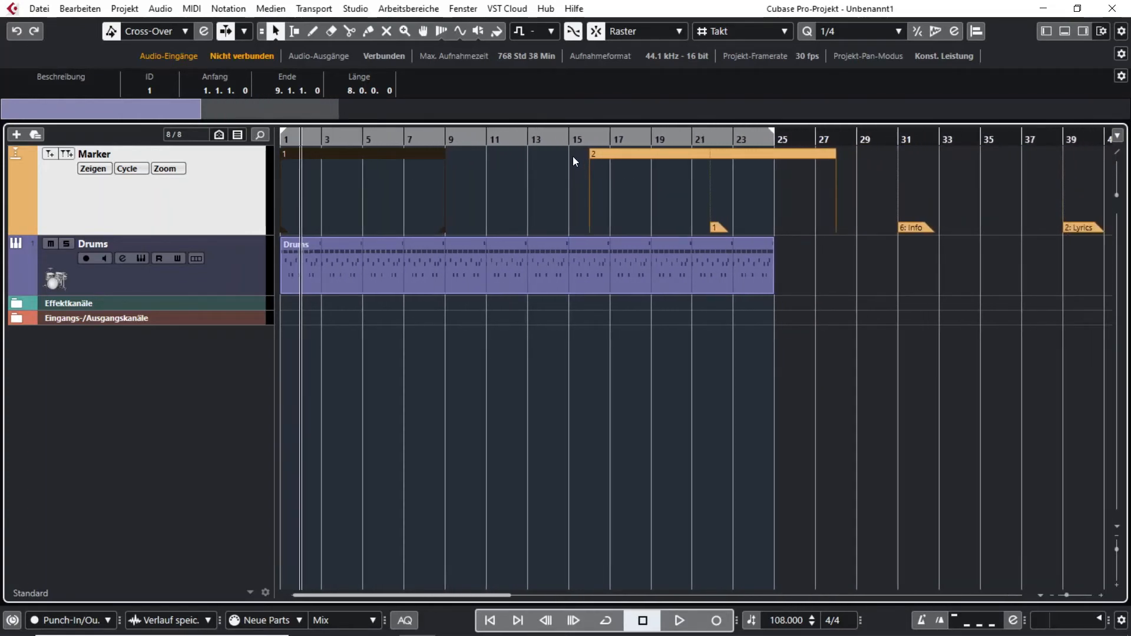
{"action": "mouse_move", "coordinate": [555, 189]}
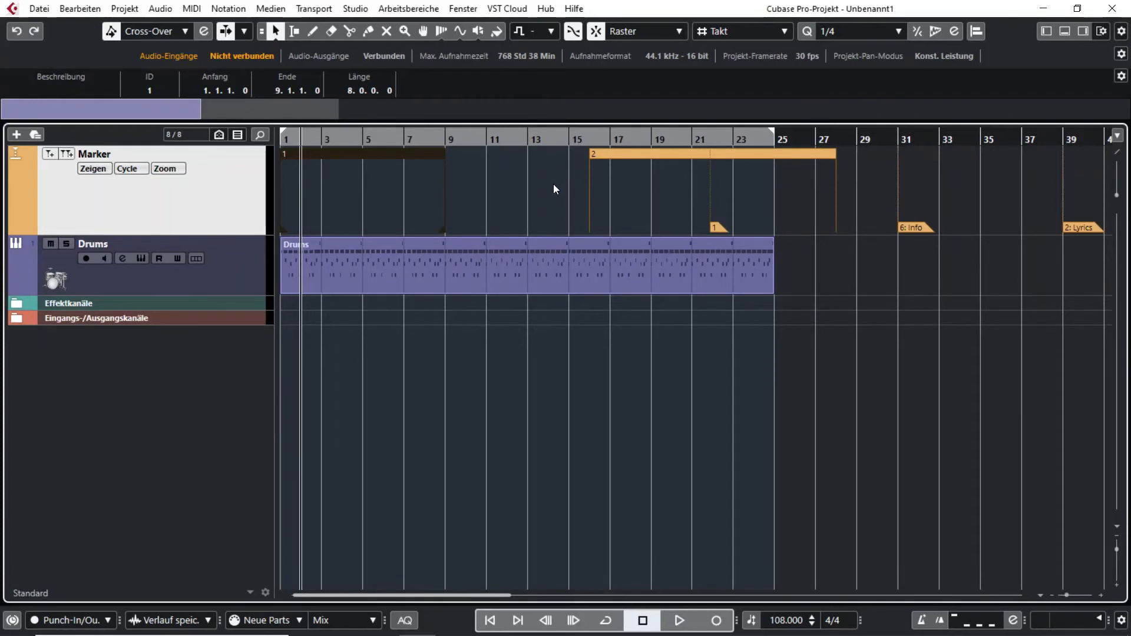
{"action": "mouse_move", "coordinate": [390, 178]}
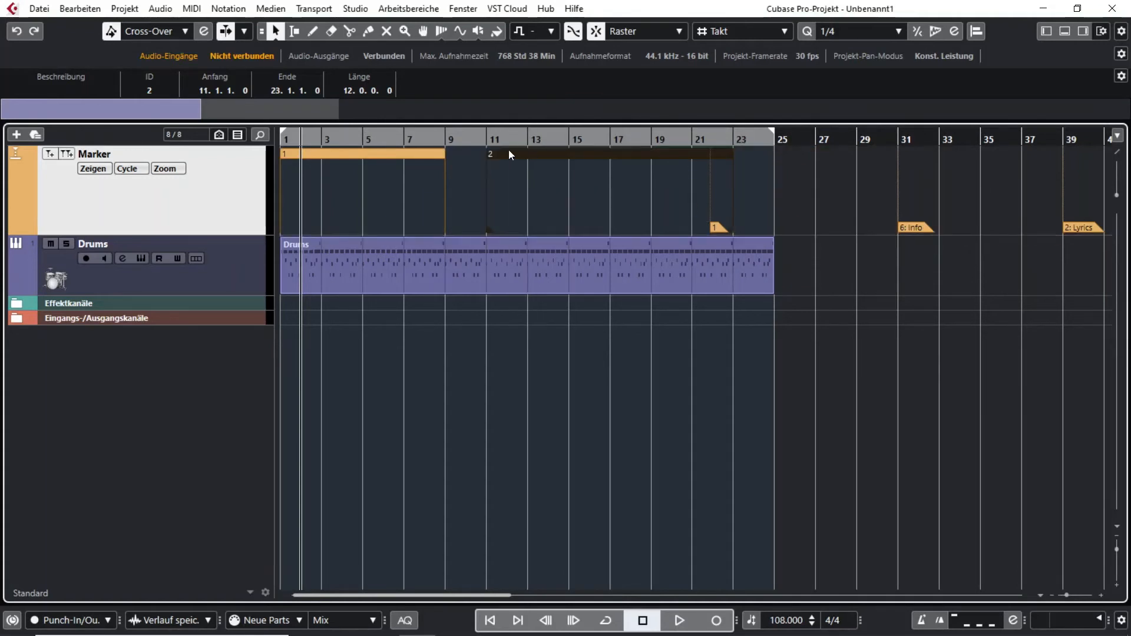
{"action": "mouse_move", "coordinate": [731, 233]}
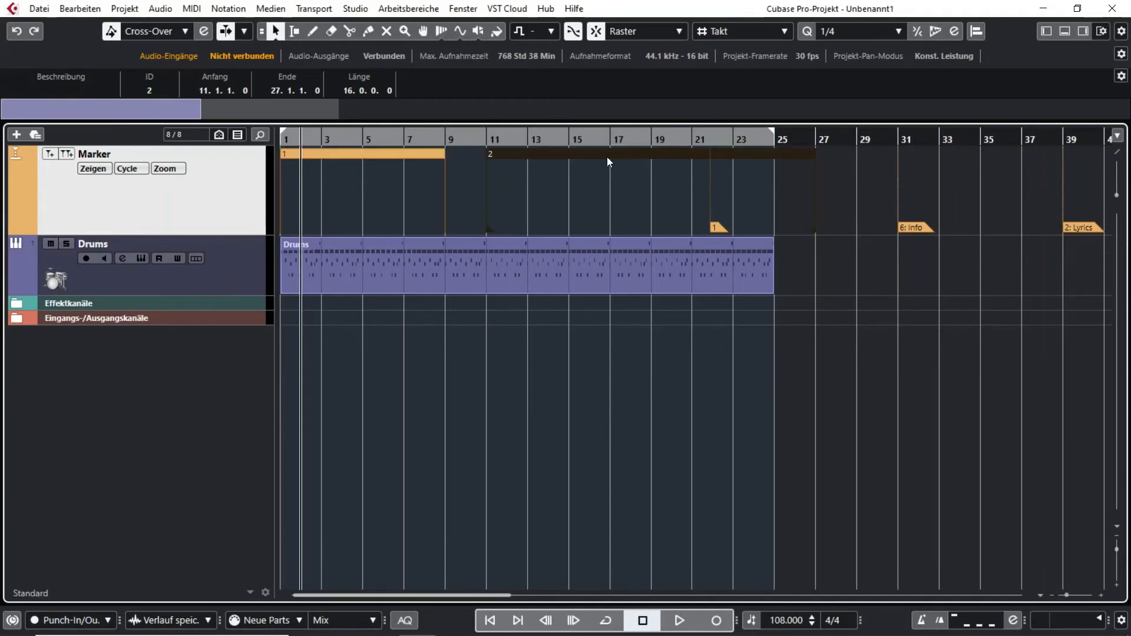
{"action": "mouse_move", "coordinate": [582, 196]}
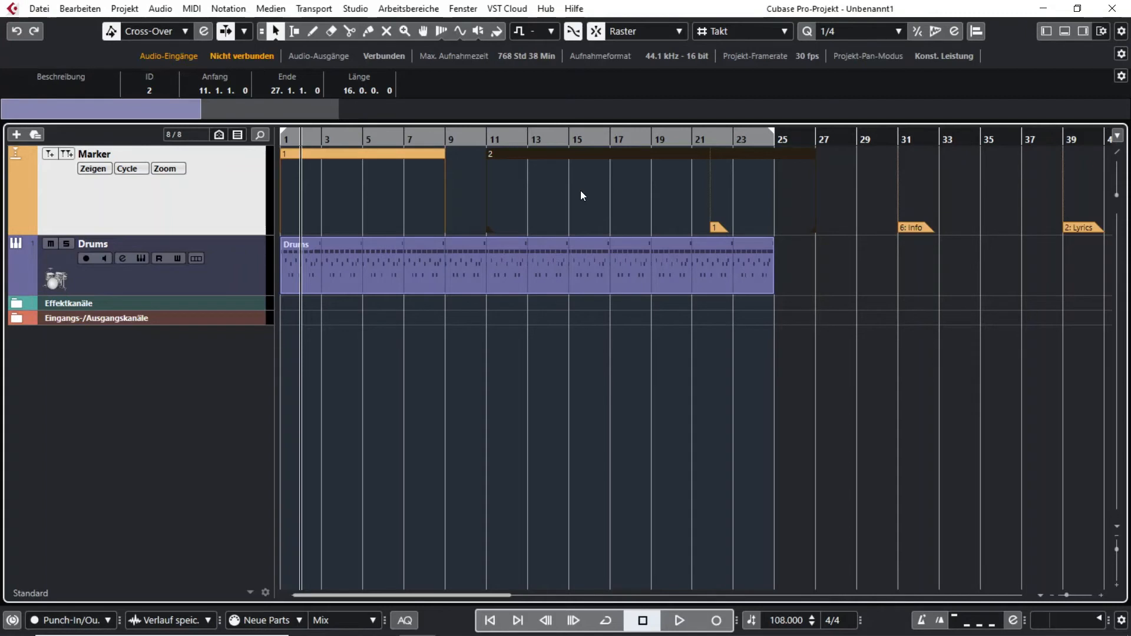
{"action": "mouse_move", "coordinate": [860, 142]}
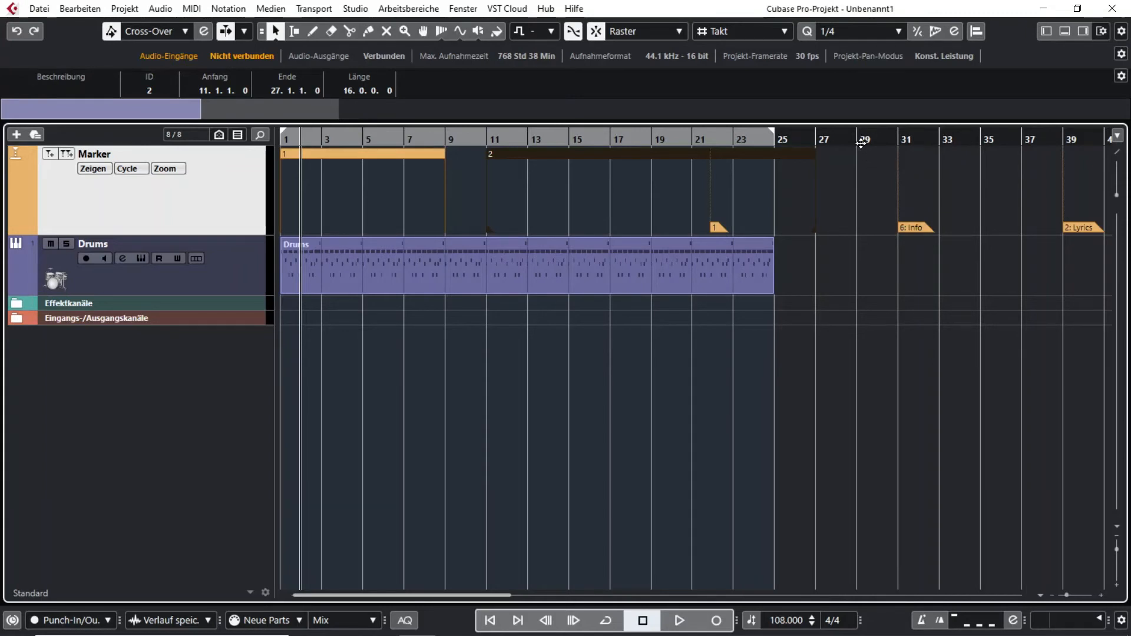
{"action": "mouse_move", "coordinate": [868, 156]}
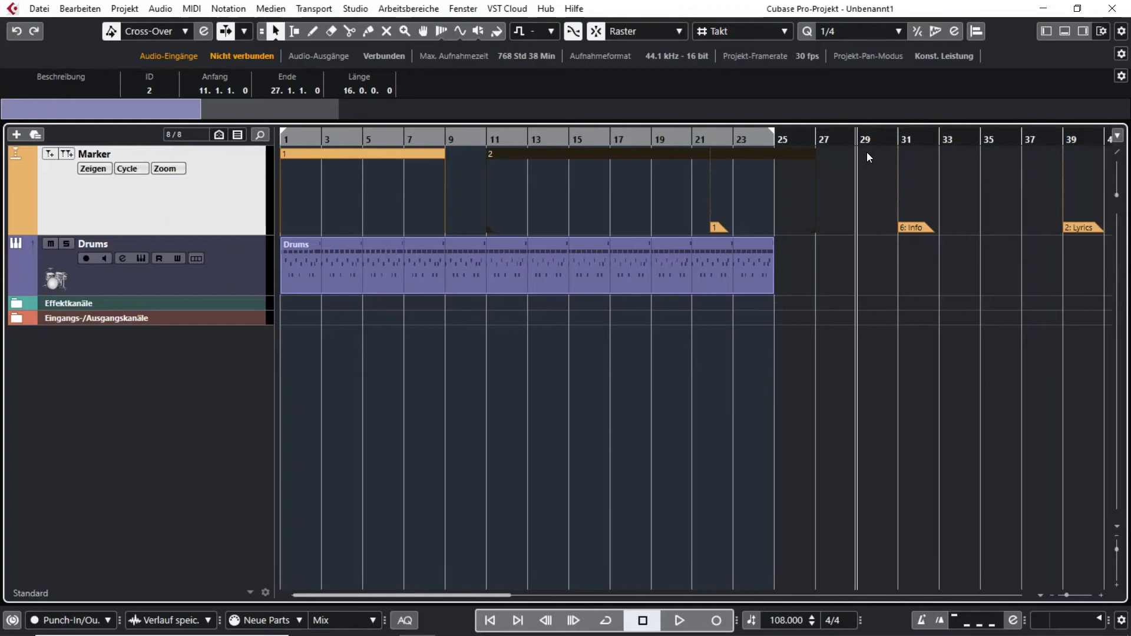
{"action": "mouse_move", "coordinate": [635, 200]}
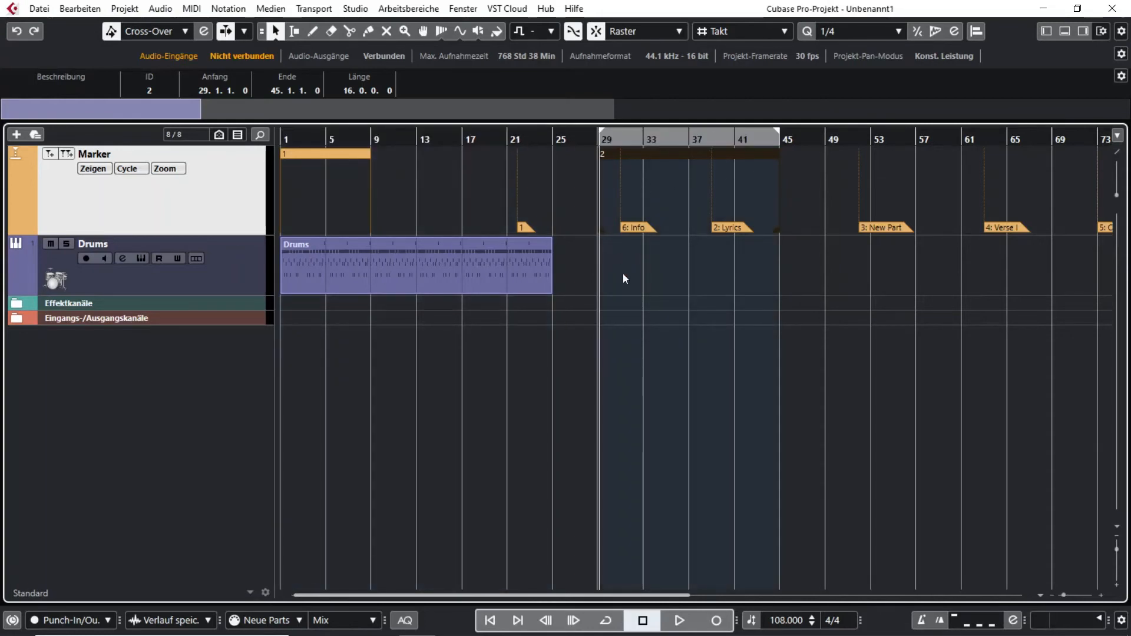
{"action": "mouse_move", "coordinate": [782, 286]}
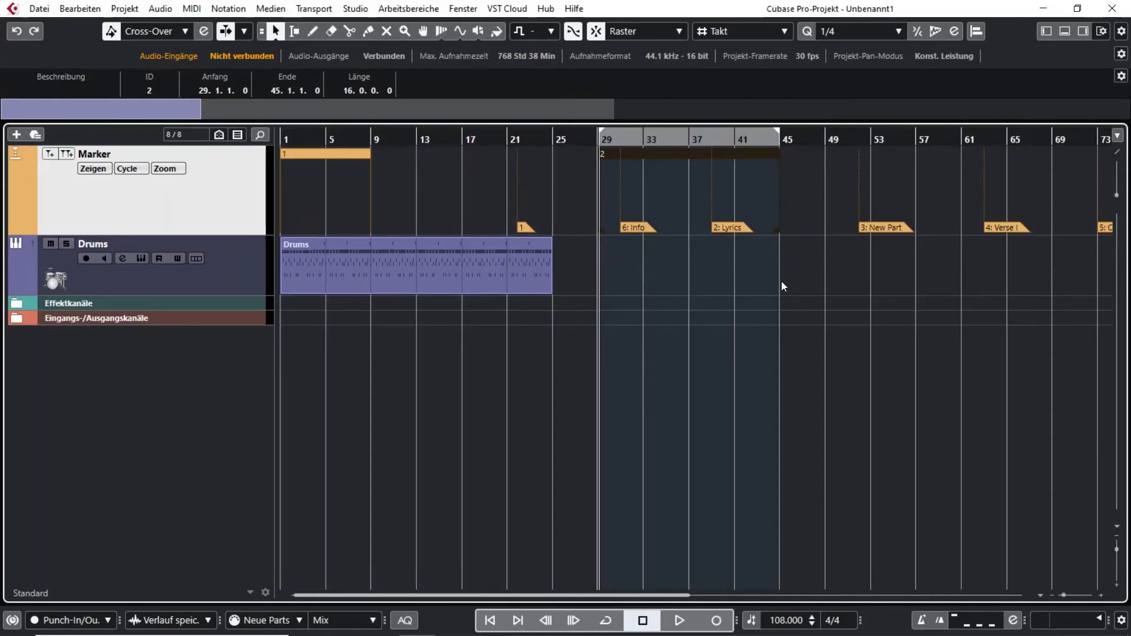
{"action": "mouse_move", "coordinate": [700, 303]}
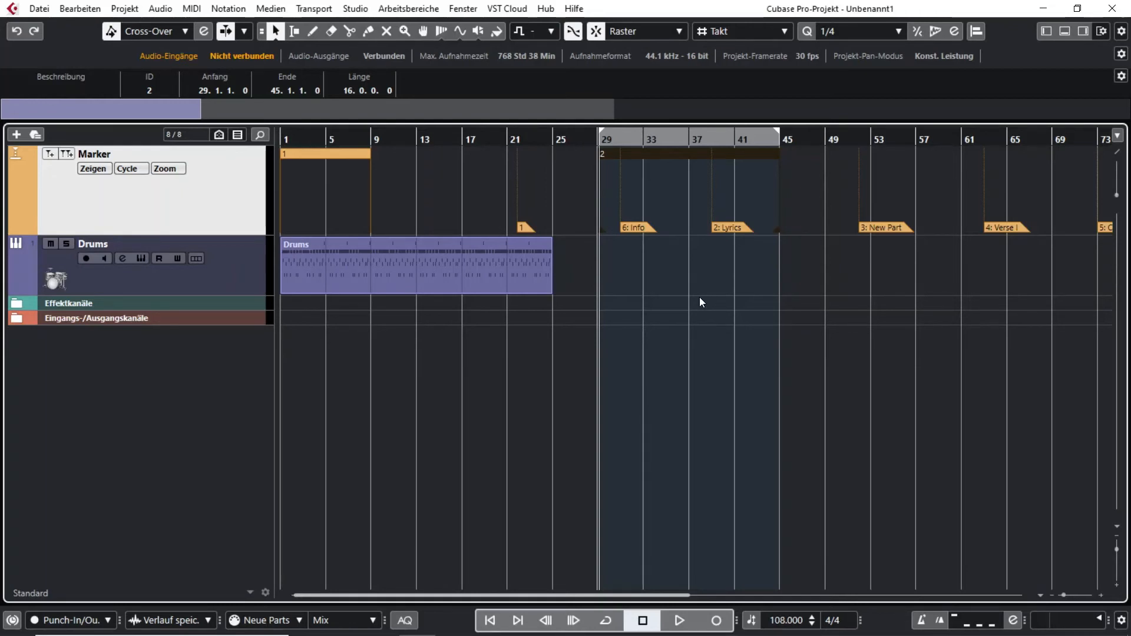
{"action": "mouse_move", "coordinate": [697, 168]}
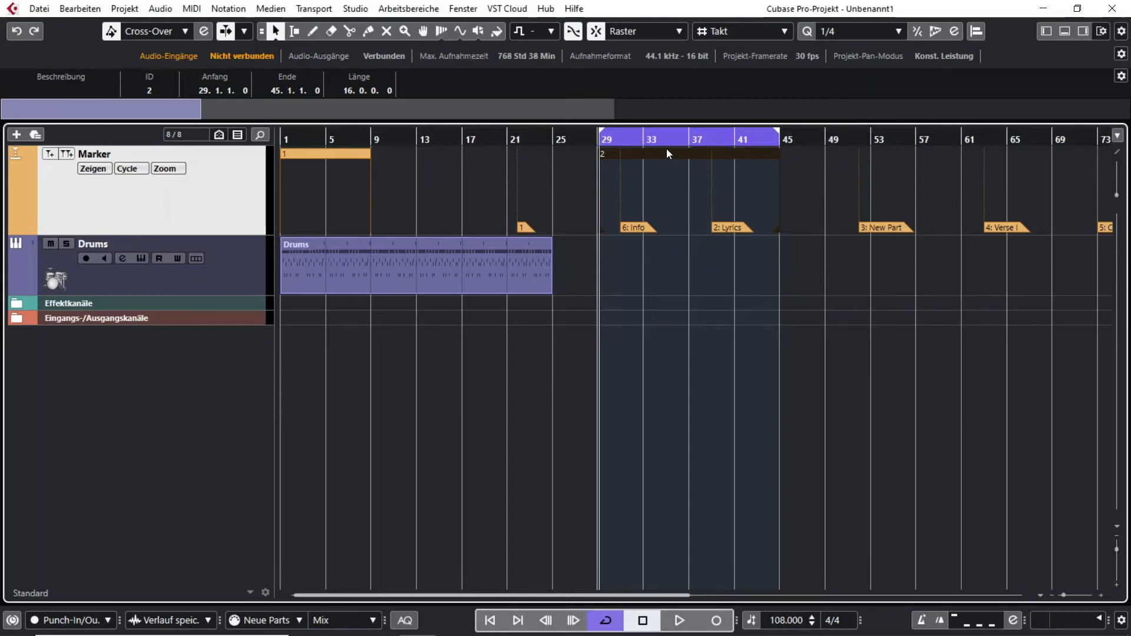
{"action": "mouse_move", "coordinate": [656, 162]}
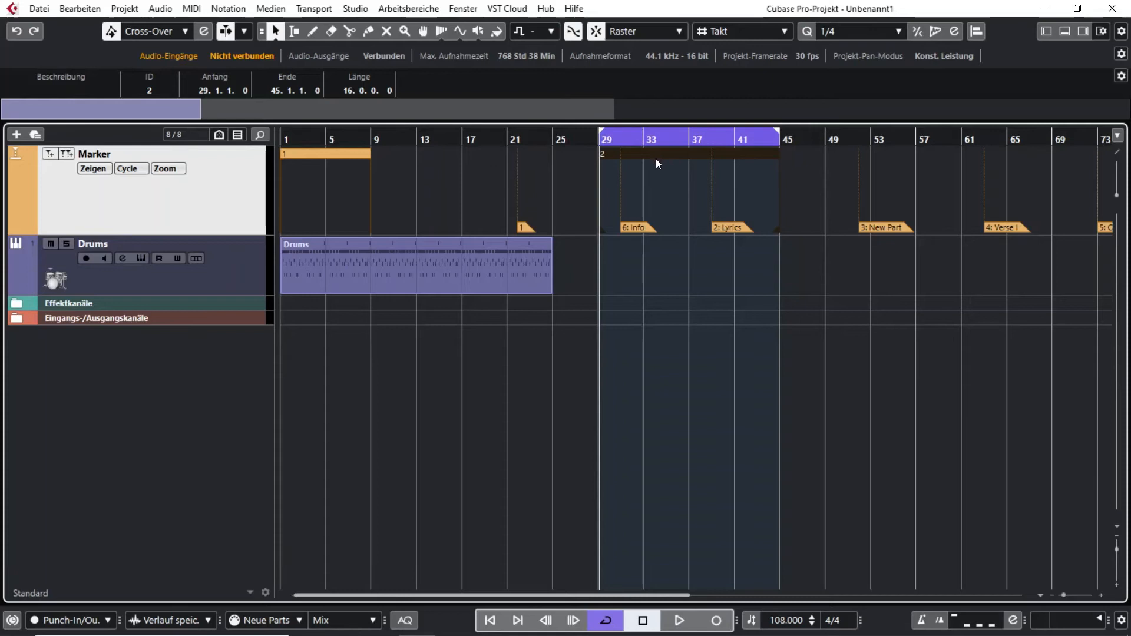
{"action": "mouse_move", "coordinate": [656, 161]}
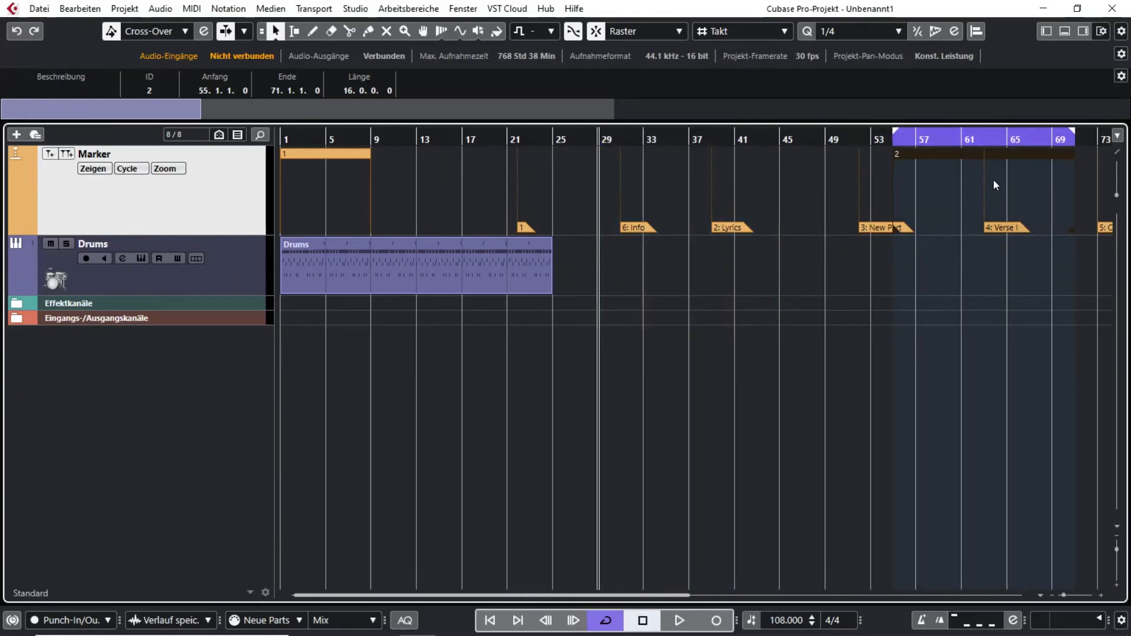
{"action": "mouse_move", "coordinate": [962, 180]}
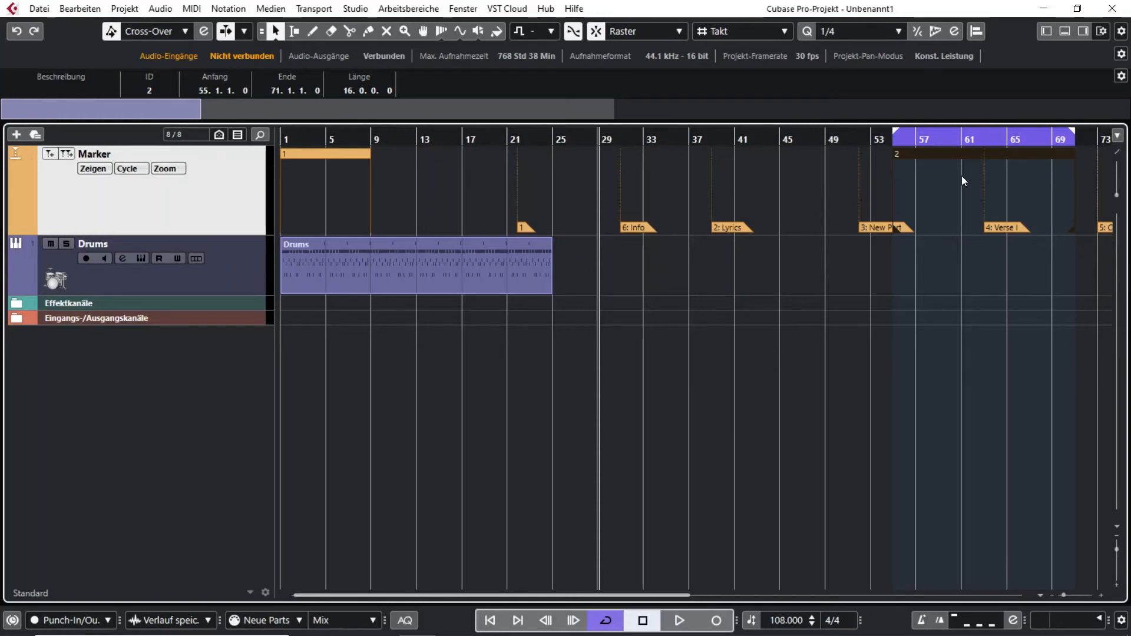
{"action": "mouse_move", "coordinate": [942, 152]}
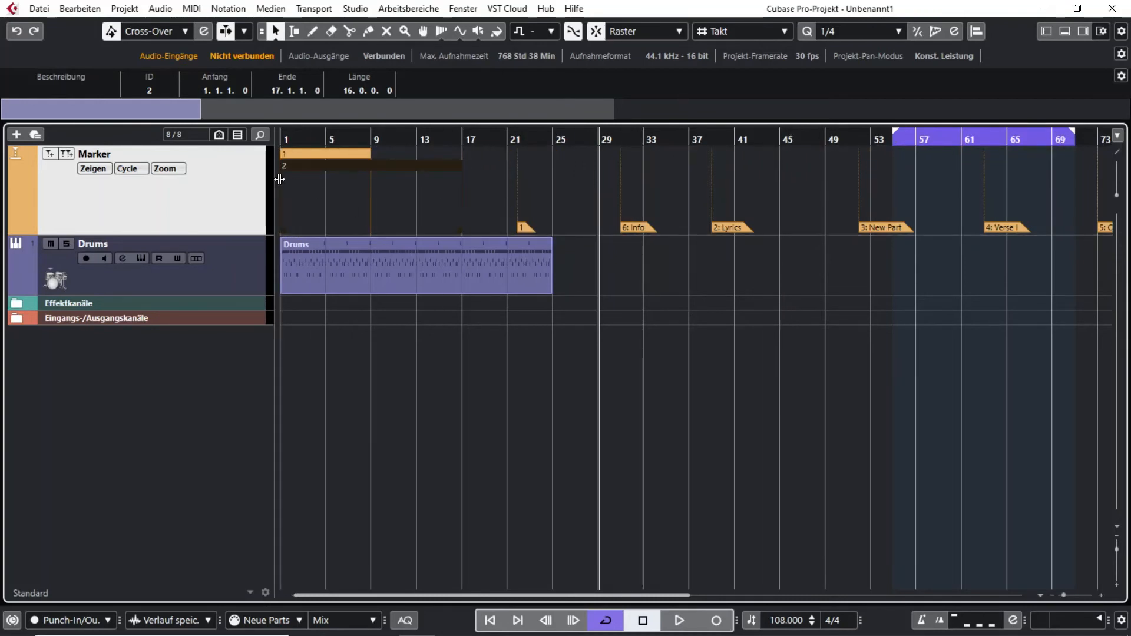
{"action": "mouse_move", "coordinate": [459, 136]}
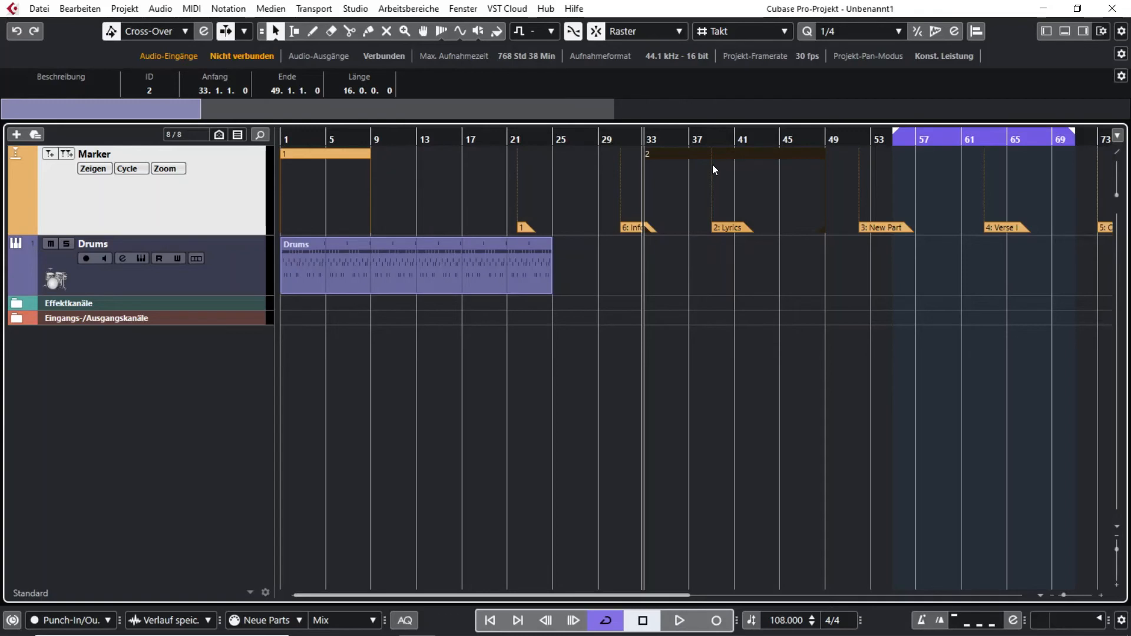
Step: Reposition cycle marker 2 to bar 17 and stretch its end out to bar 57
{"action": "left_click", "coordinate": [473, 142]}
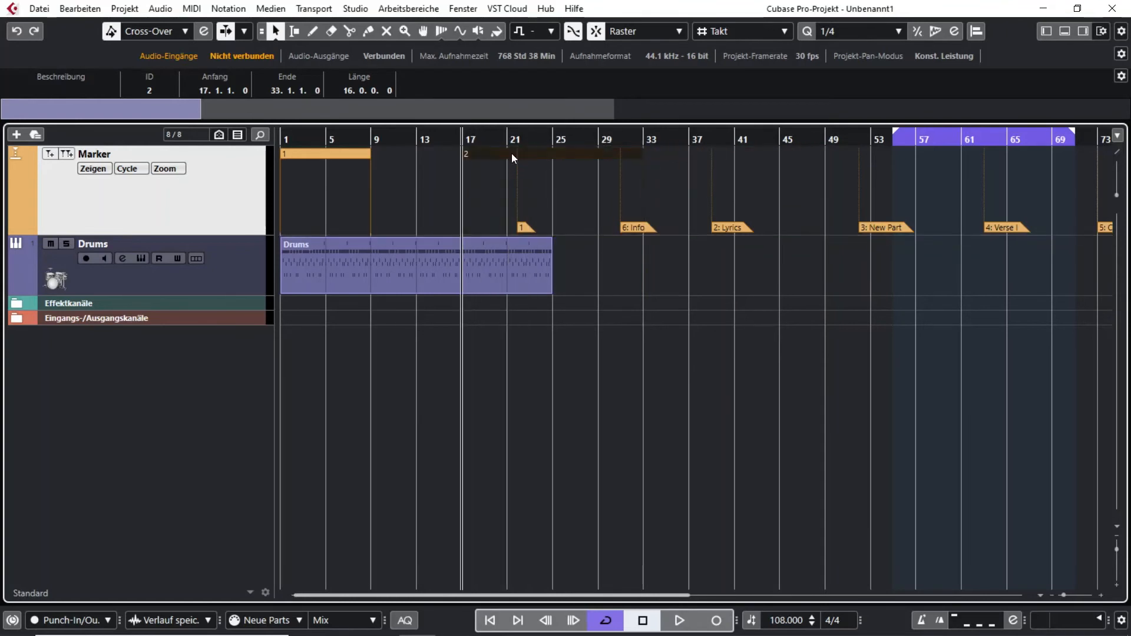
{"action": "mouse_move", "coordinate": [645, 235]}
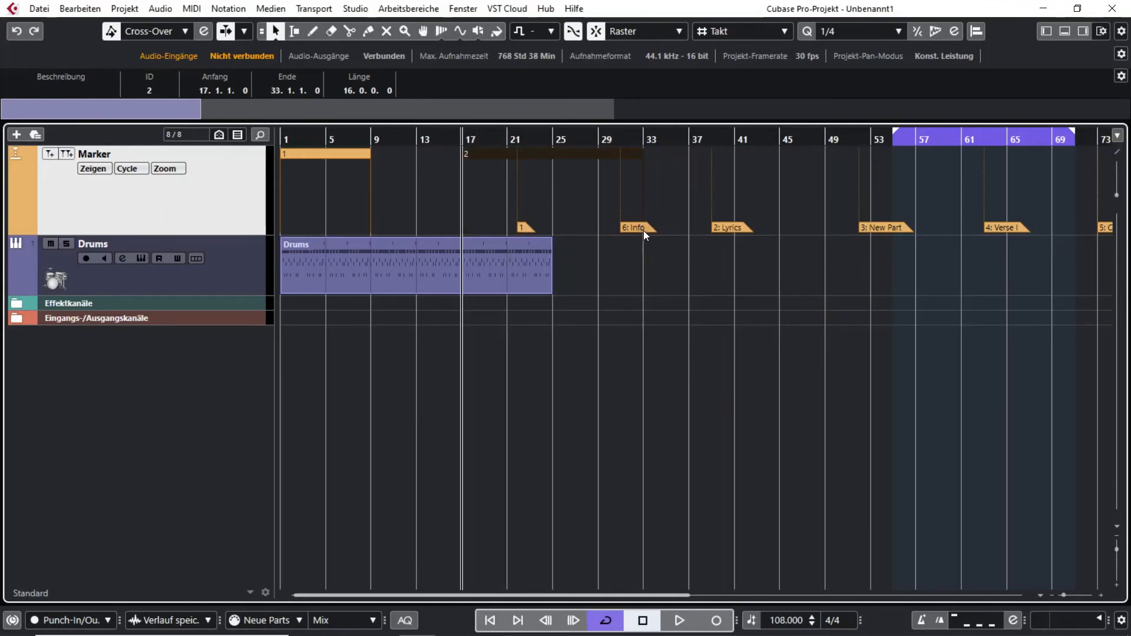
{"action": "left_click", "coordinate": [634, 227]}
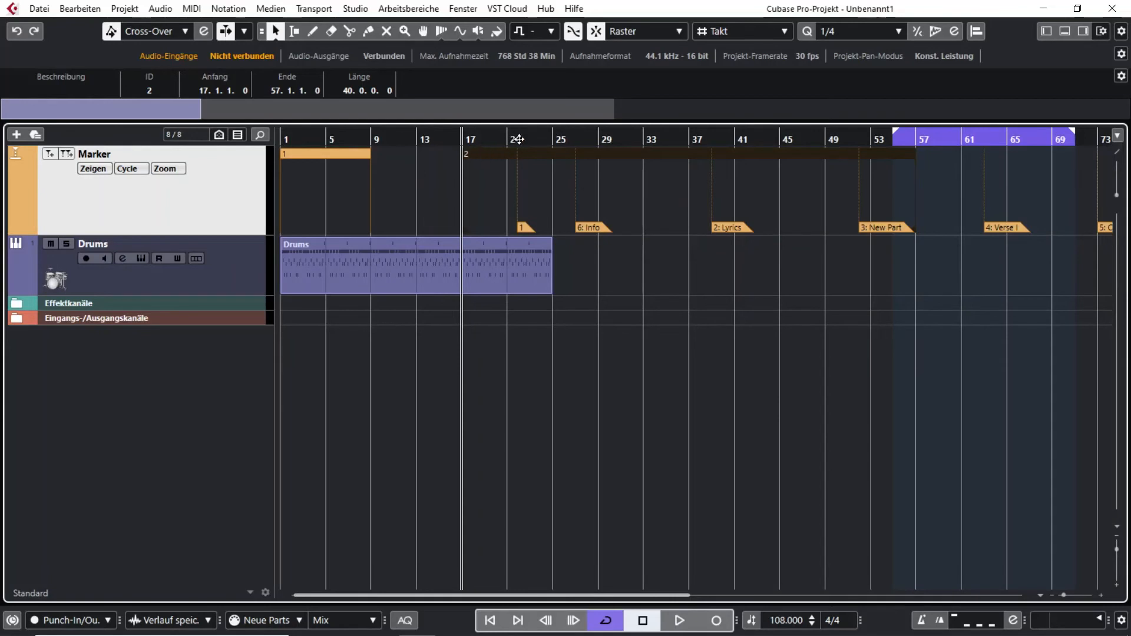
{"action": "mouse_move", "coordinate": [652, 156]}
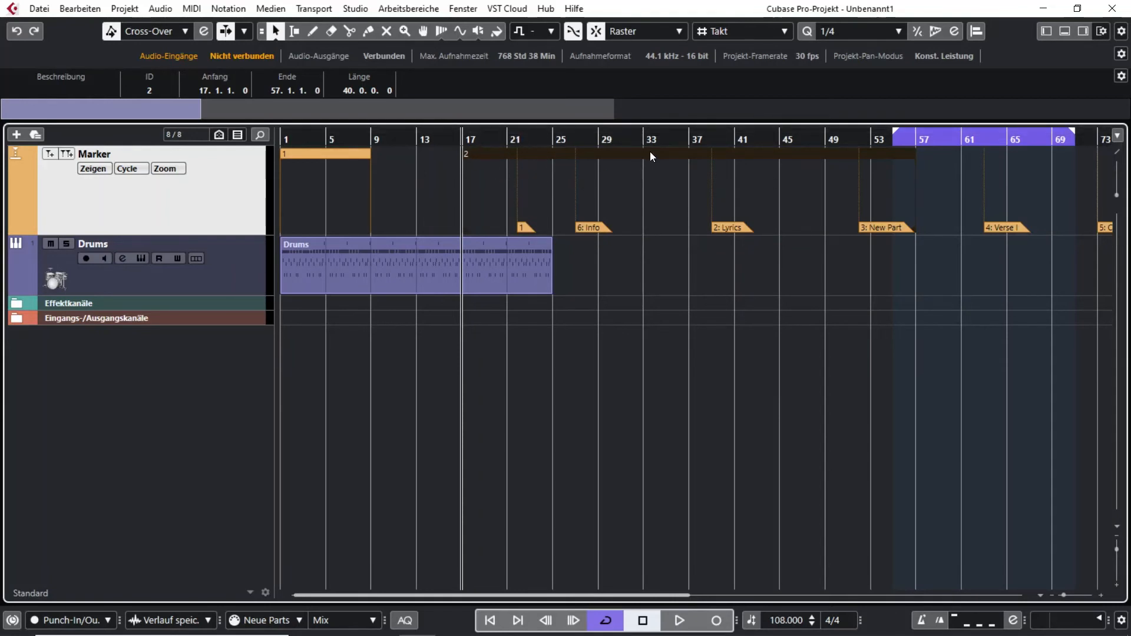
{"action": "mouse_move", "coordinate": [343, 128]}
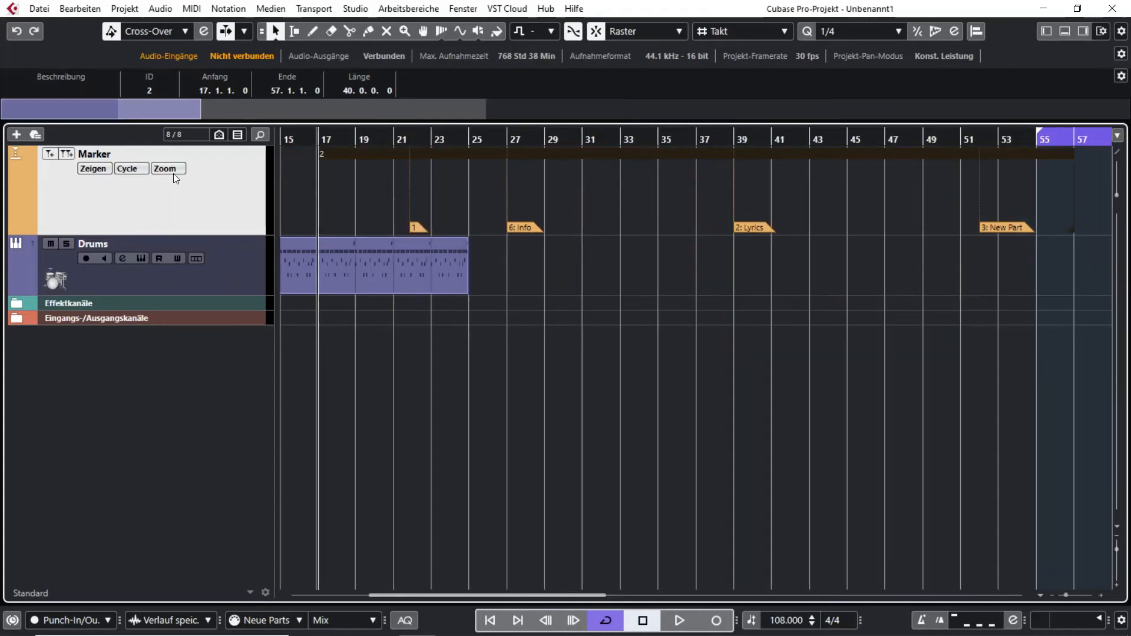
Step: Zoom the view to the first cycle marker, then zoom back out to show all markers
{"action": "left_click", "coordinate": [166, 168]}
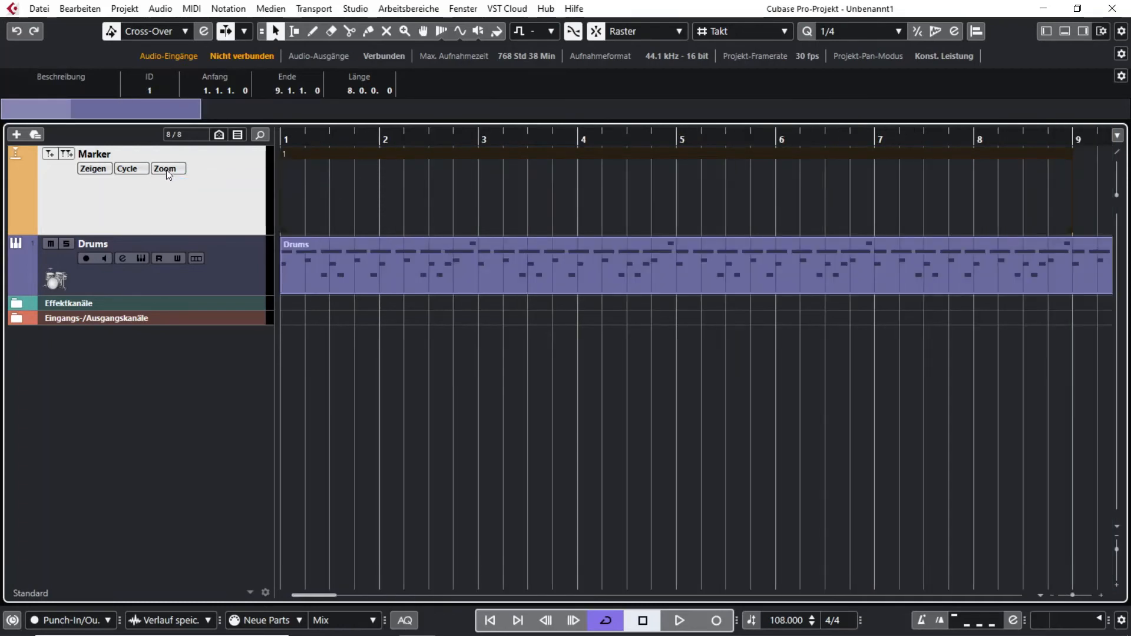
{"action": "mouse_move", "coordinate": [172, 176]}
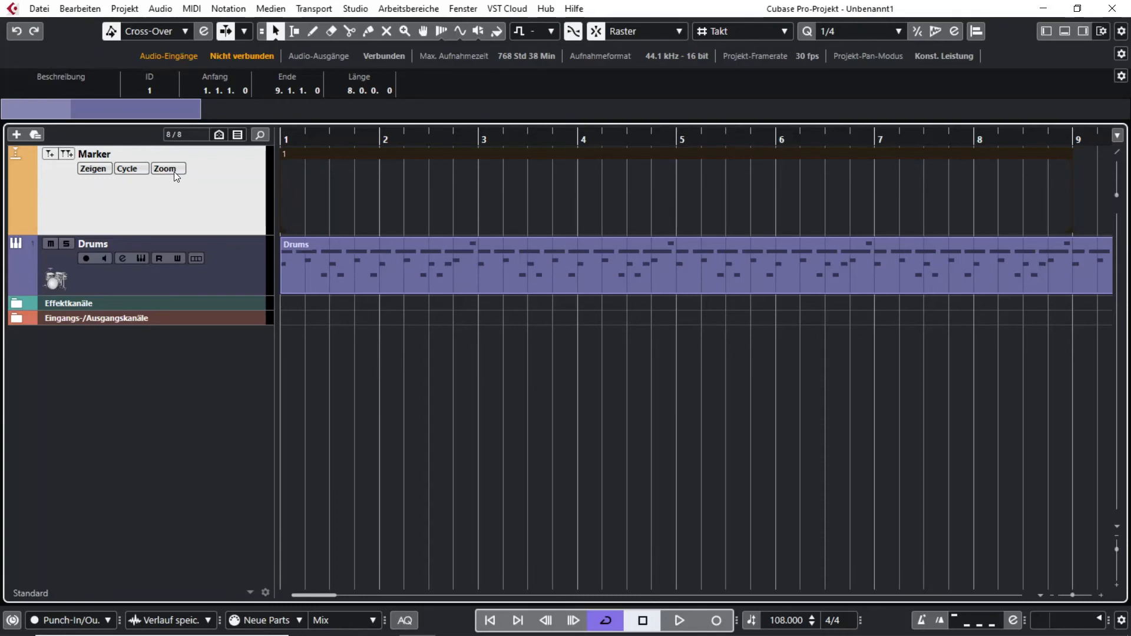
{"action": "left_click", "coordinate": [166, 168]}
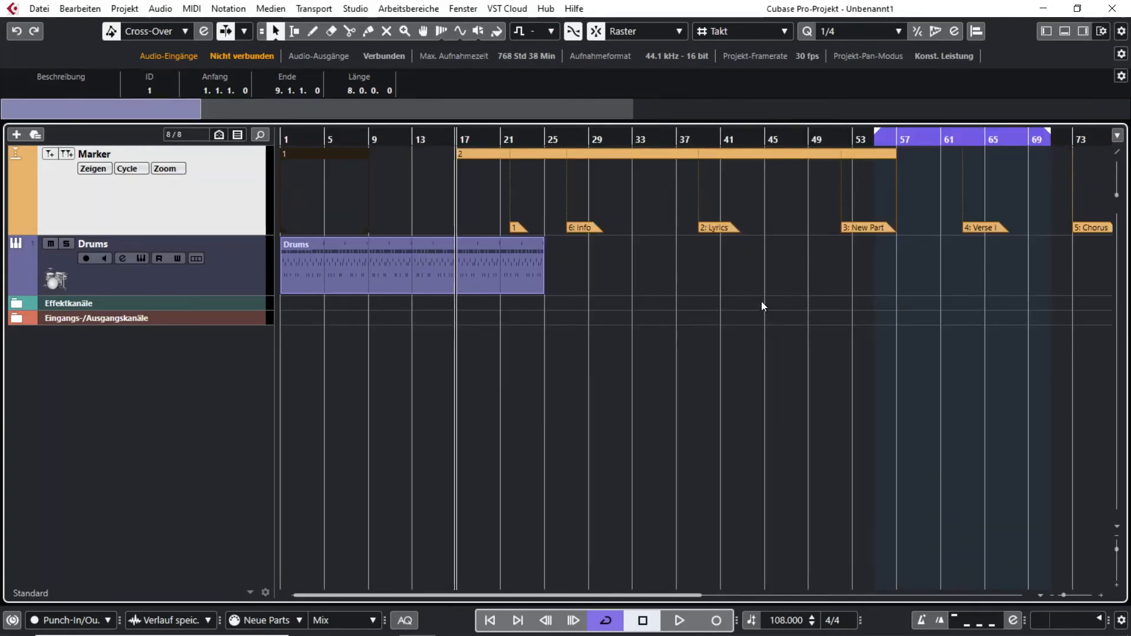
{"action": "mouse_move", "coordinate": [717, 156]}
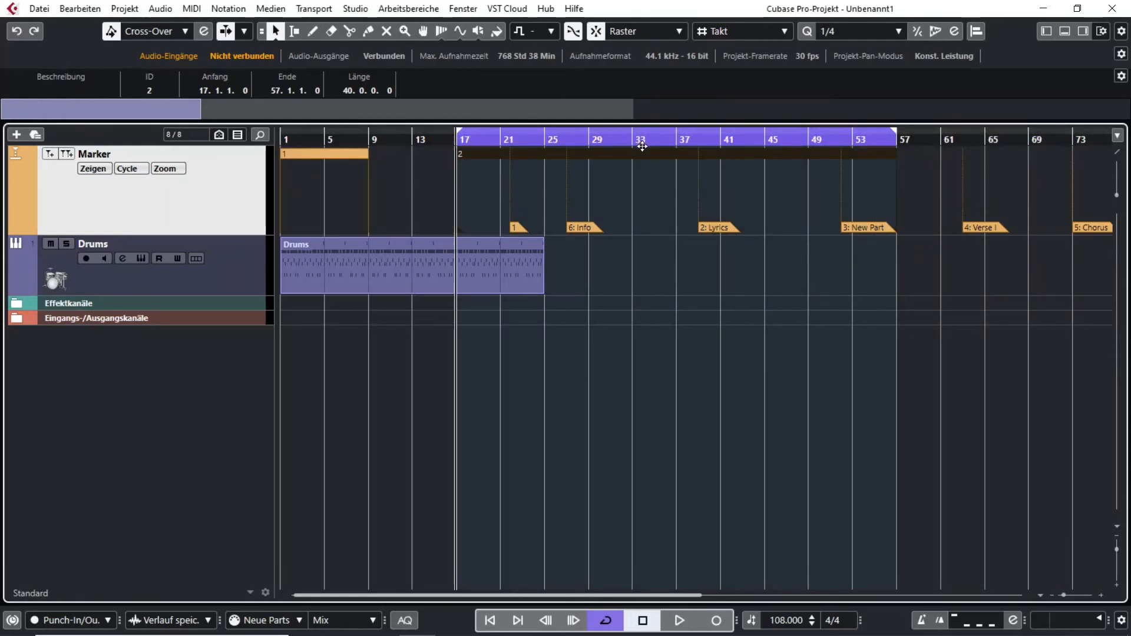
{"action": "mouse_move", "coordinate": [645, 161]}
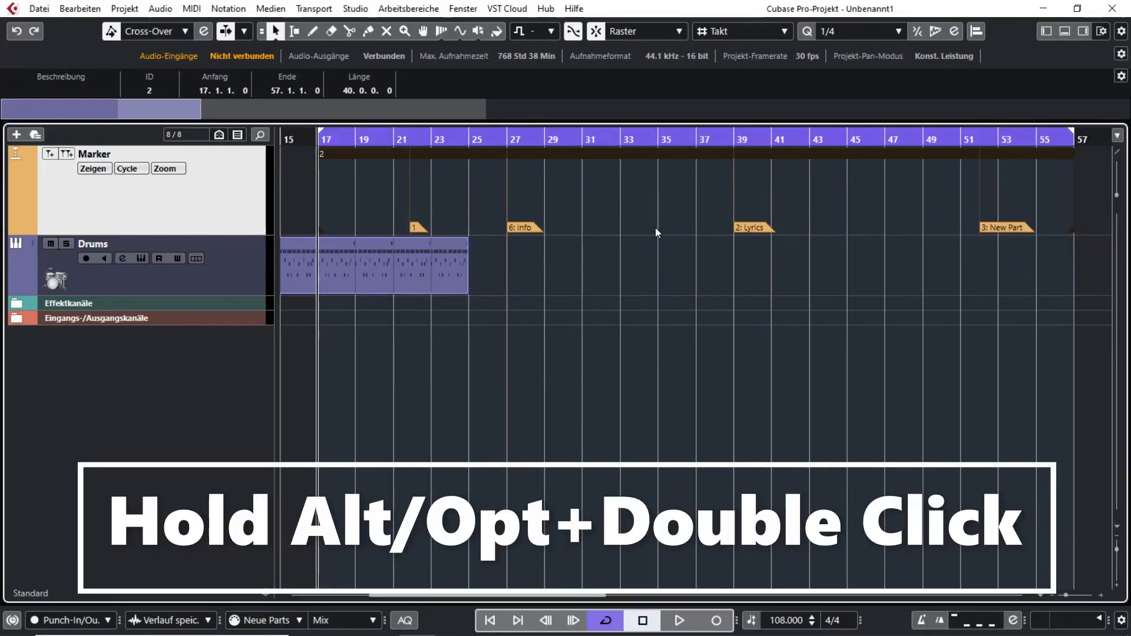
{"action": "mouse_move", "coordinate": [1004, 166]}
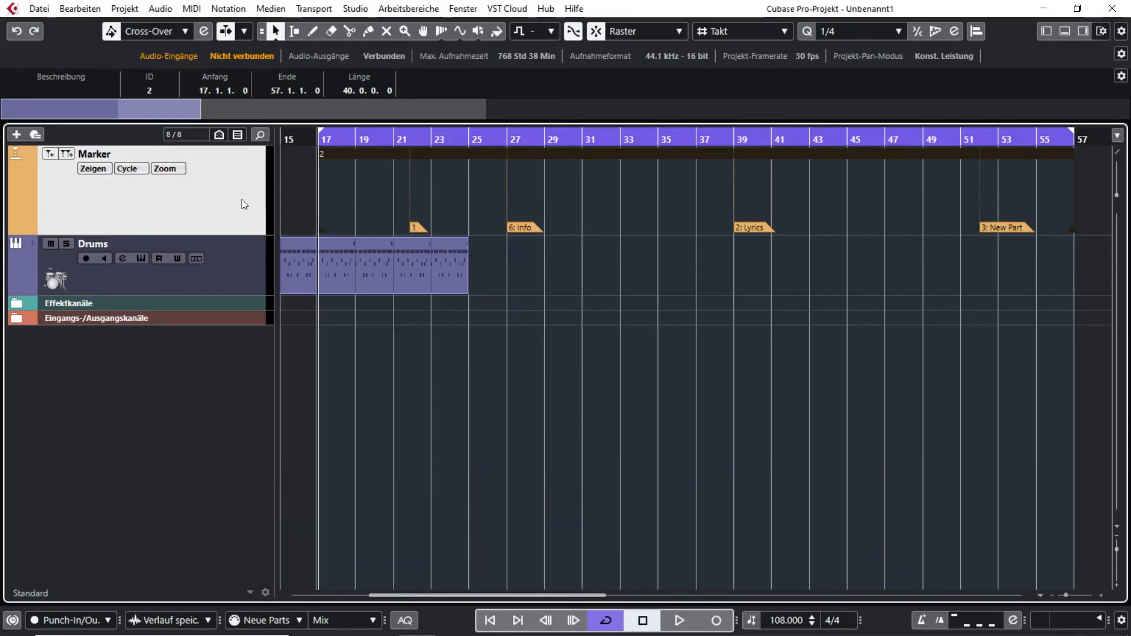
{"action": "mouse_move", "coordinate": [181, 214]}
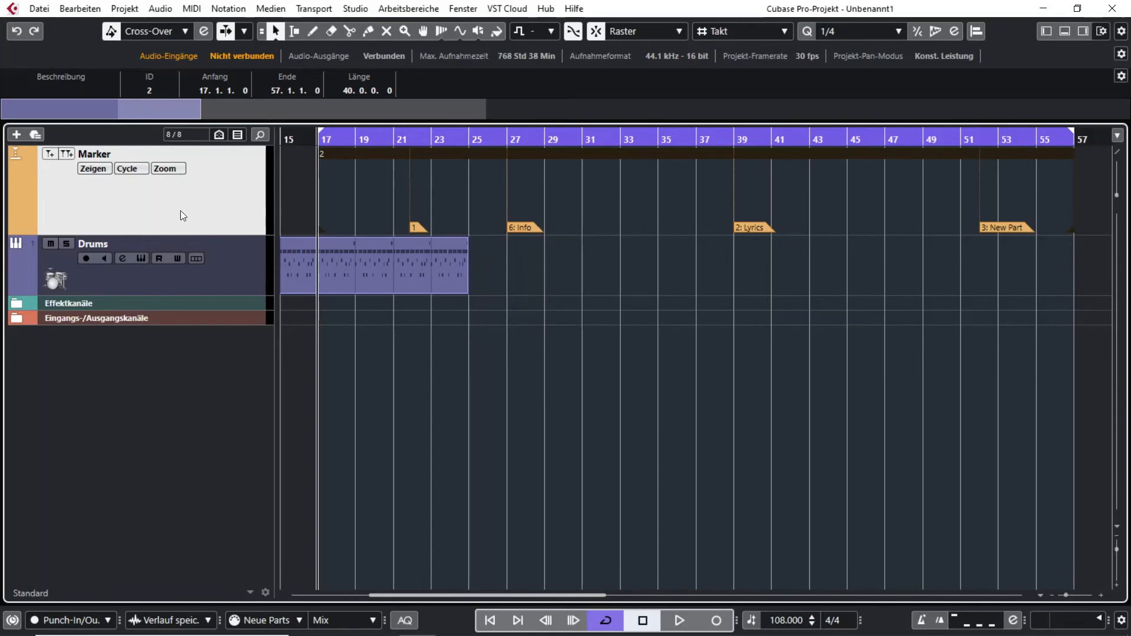
Step: Use the Zeigen list to bring cycle marker 1 and the New Part marker into view
{"action": "left_click", "coordinate": [92, 168]}
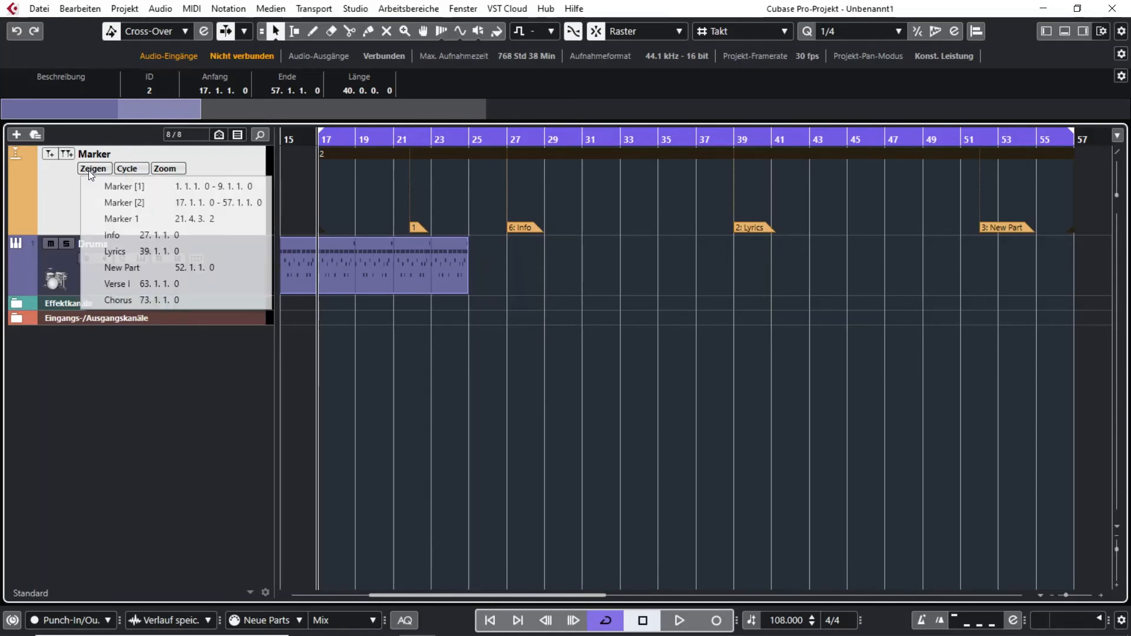
{"action": "left_click", "coordinate": [124, 186]}
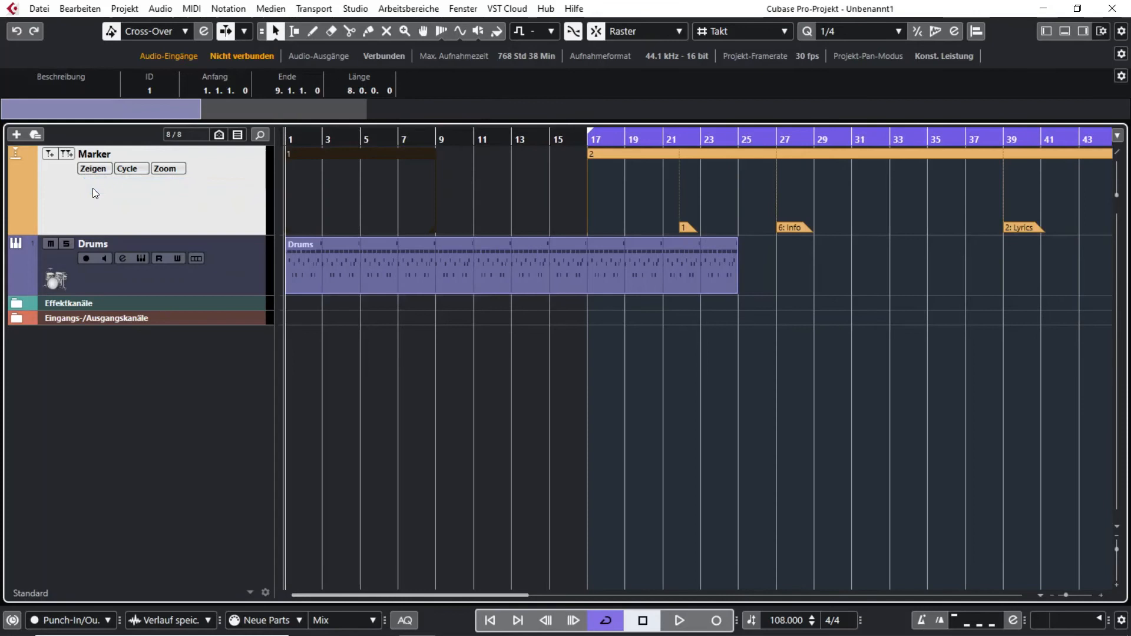
{"action": "mouse_move", "coordinate": [369, 161]}
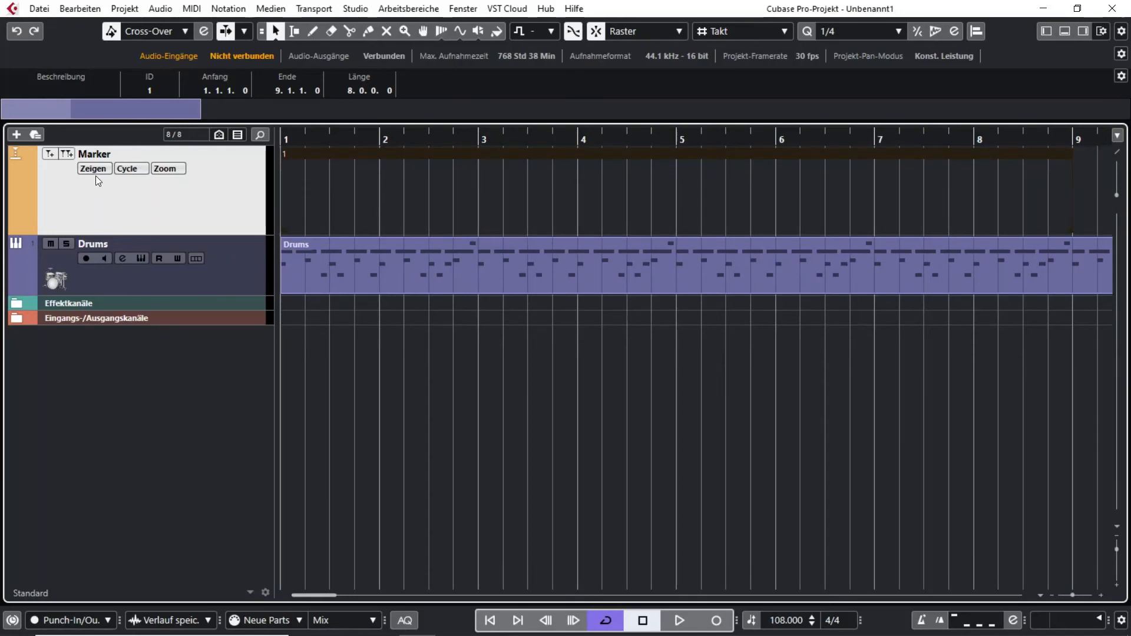
{"action": "left_click", "coordinate": [91, 168]}
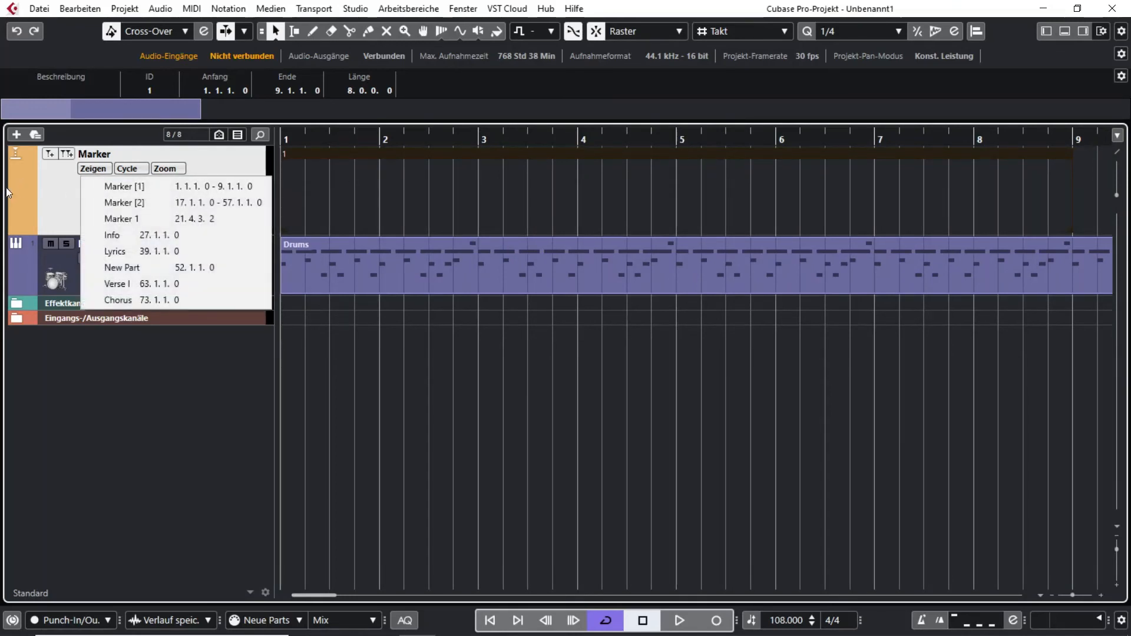
{"action": "mouse_move", "coordinate": [47, 220]}
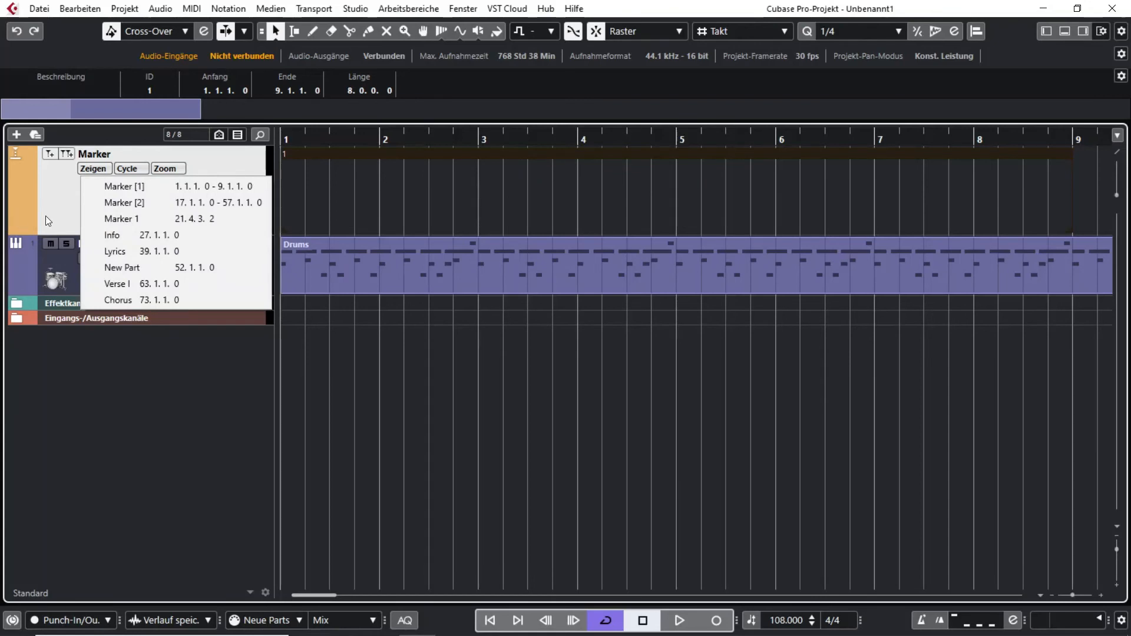
{"action": "left_click", "coordinate": [122, 268]}
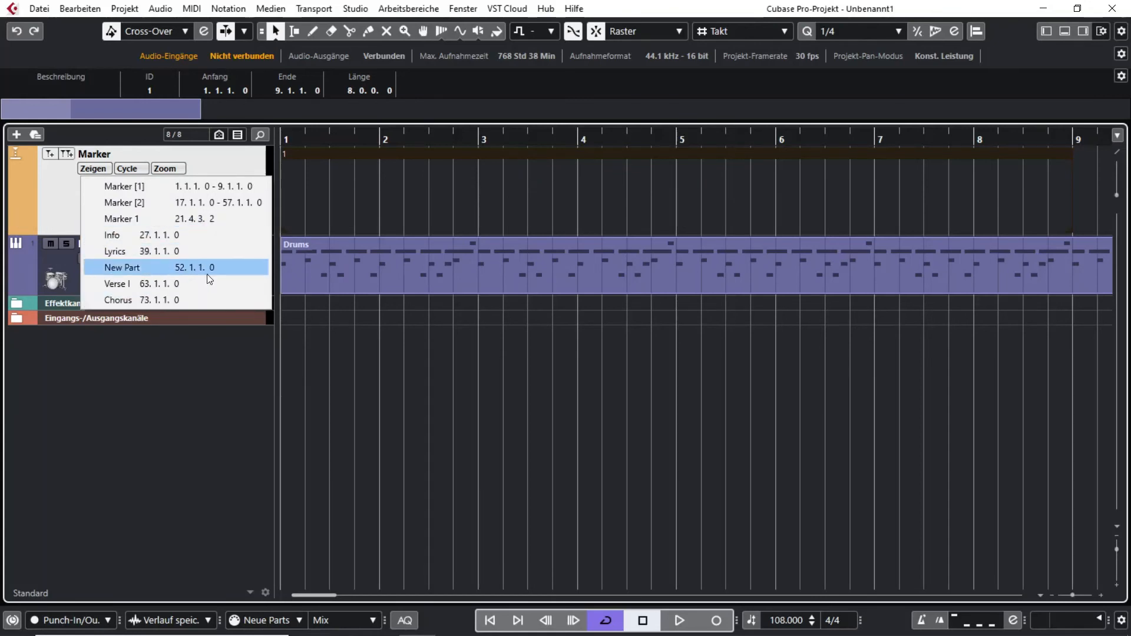
{"action": "left_click", "coordinate": [93, 169]}
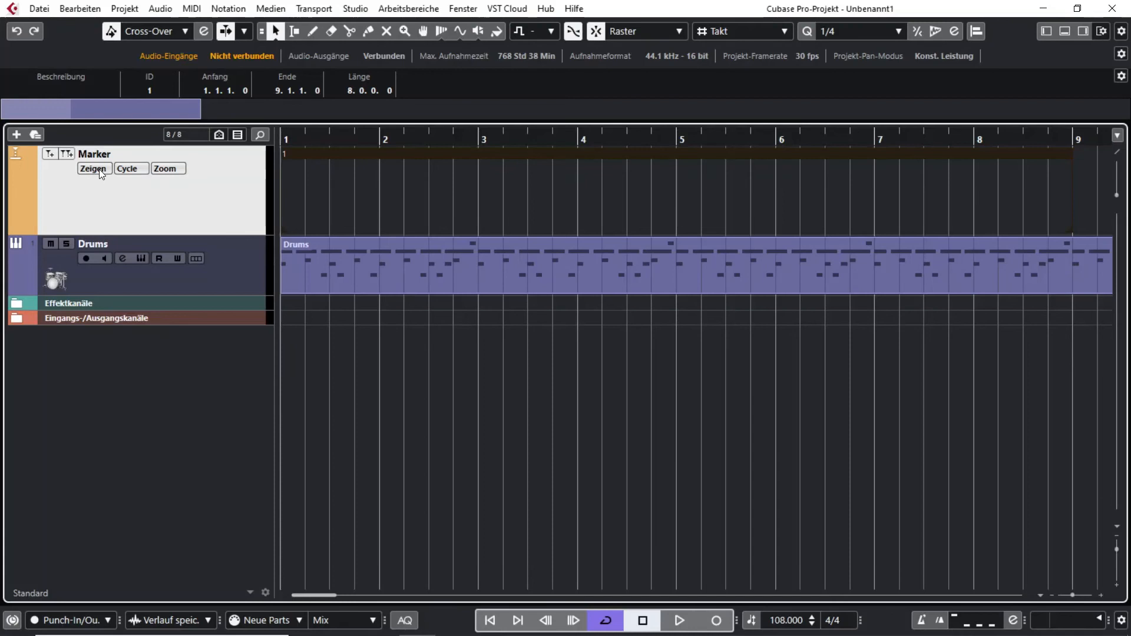
Step: Jump the project position to the Info marker, then to the second cycle marker
{"action": "left_click", "coordinate": [92, 169]}
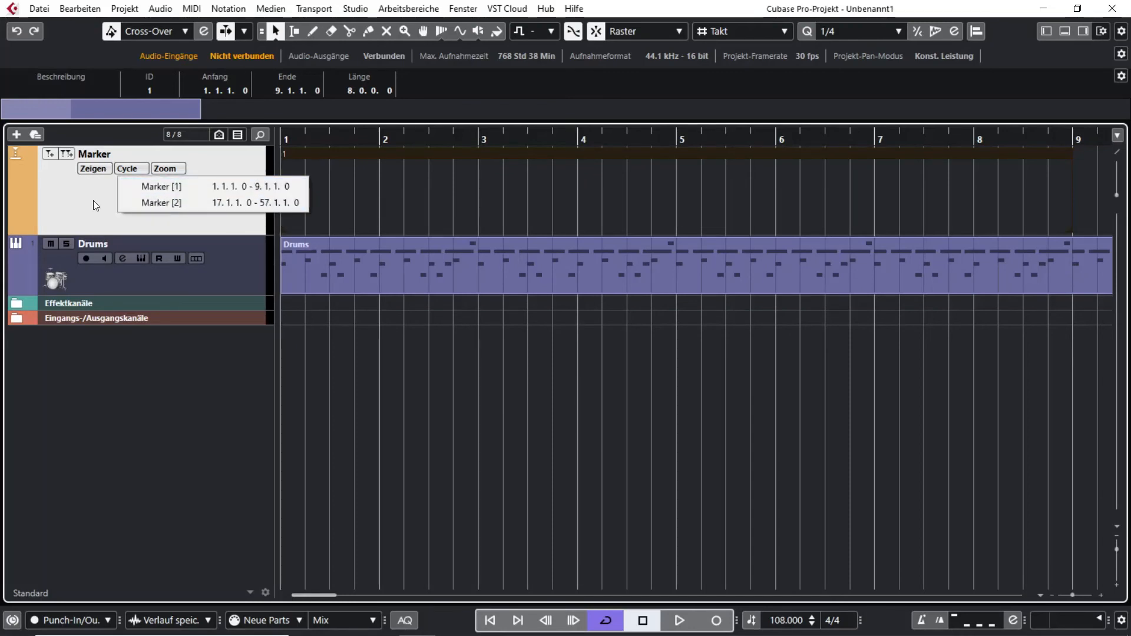
{"action": "left_click", "coordinate": [92, 168]}
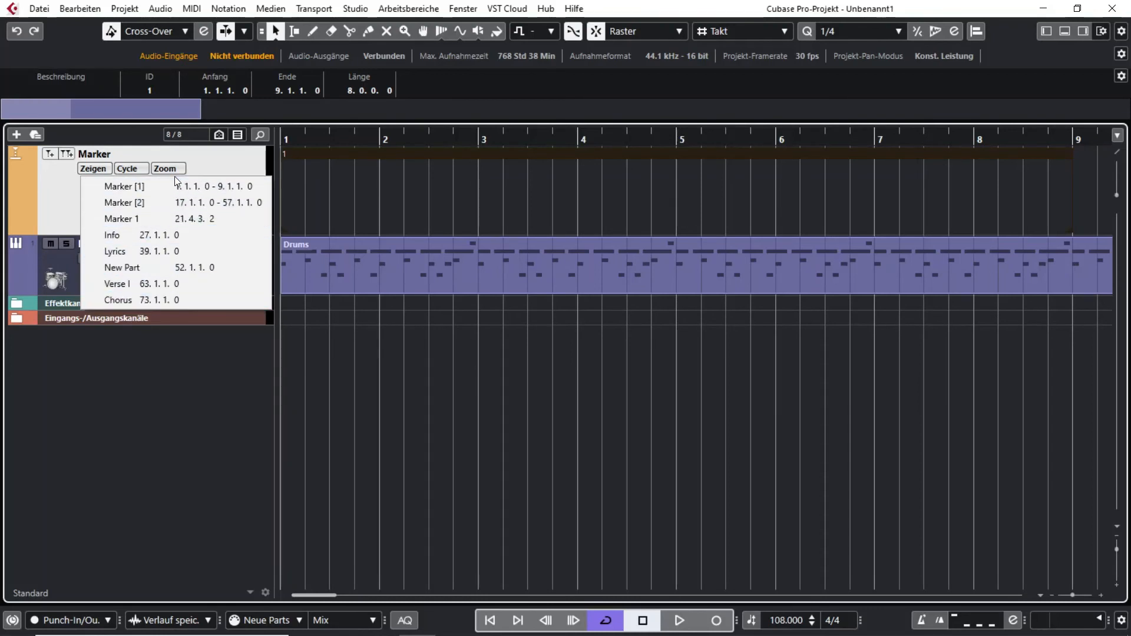
{"action": "left_click", "coordinate": [121, 219]}
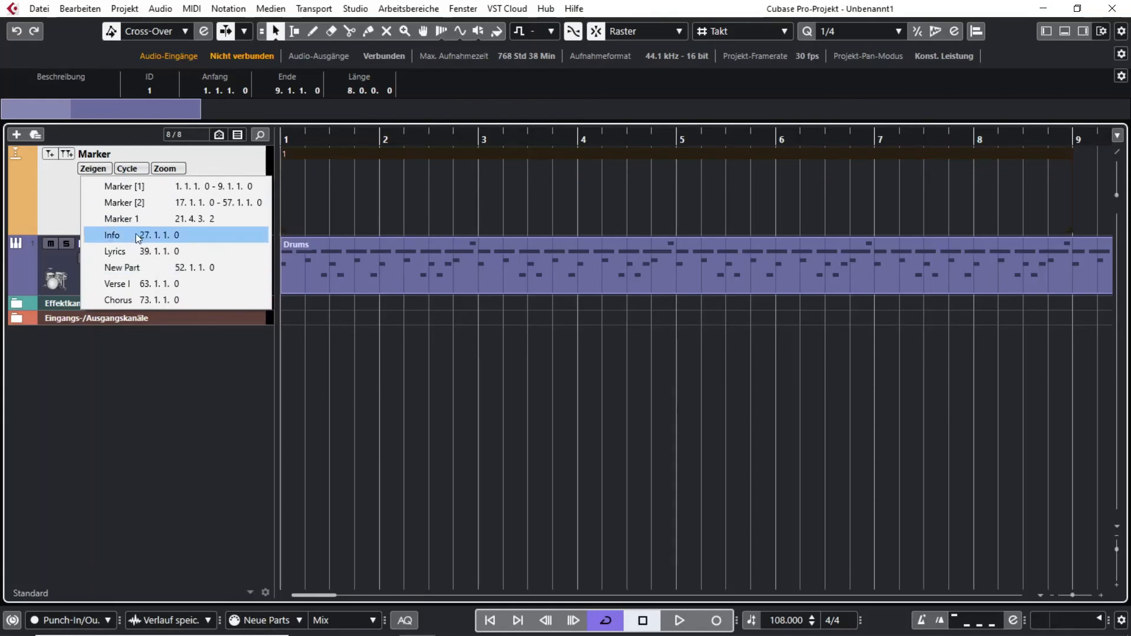
{"action": "left_click", "coordinate": [112, 236]}
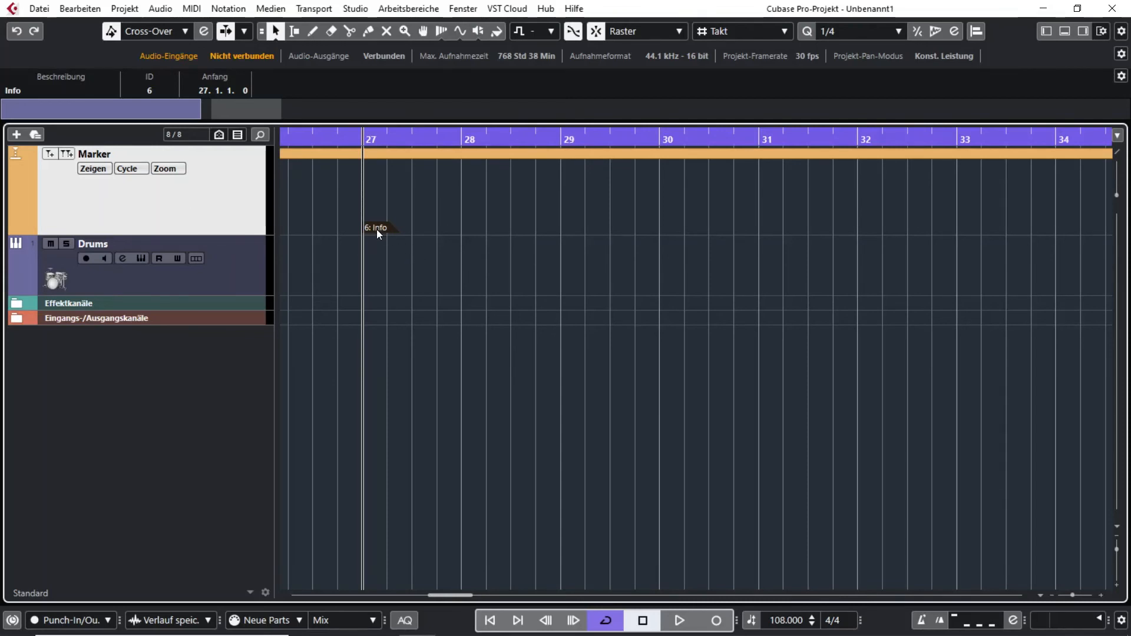
{"action": "left_click", "coordinate": [93, 169]}
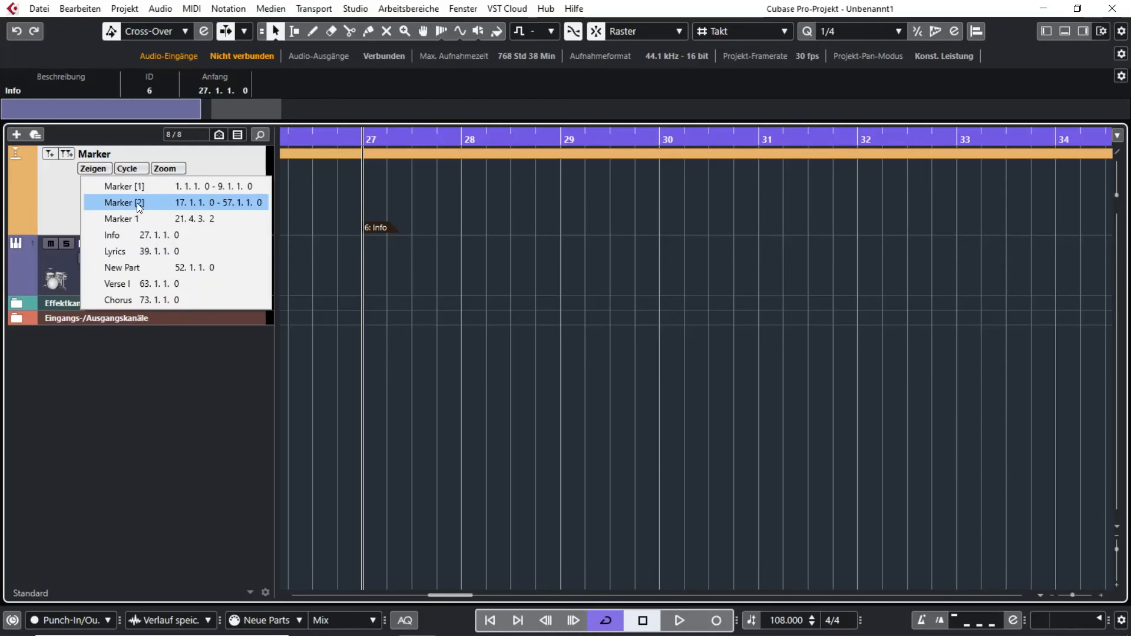
{"action": "left_click", "coordinate": [122, 201]}
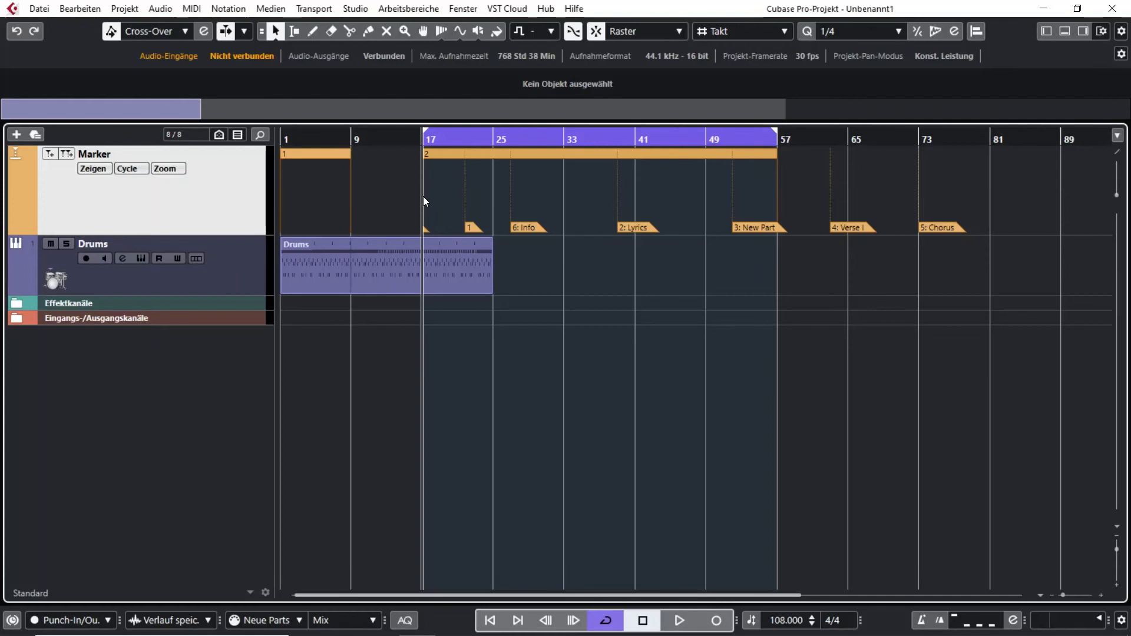
{"action": "mouse_move", "coordinate": [773, 194]}
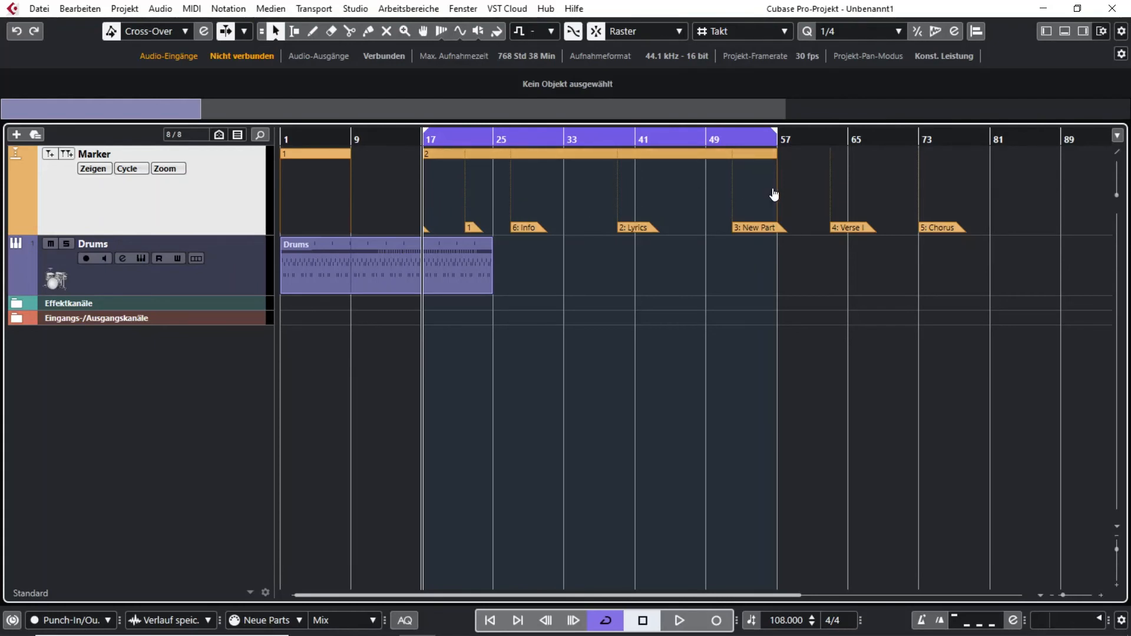
{"action": "mouse_move", "coordinate": [831, 211]}
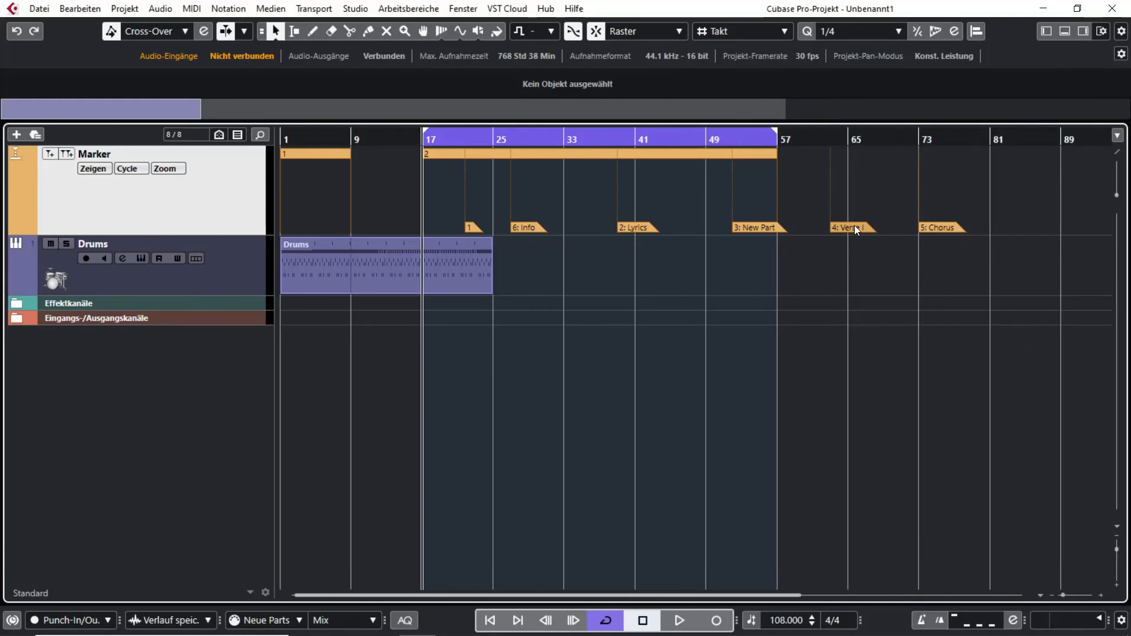
{"action": "mouse_move", "coordinate": [850, 230]}
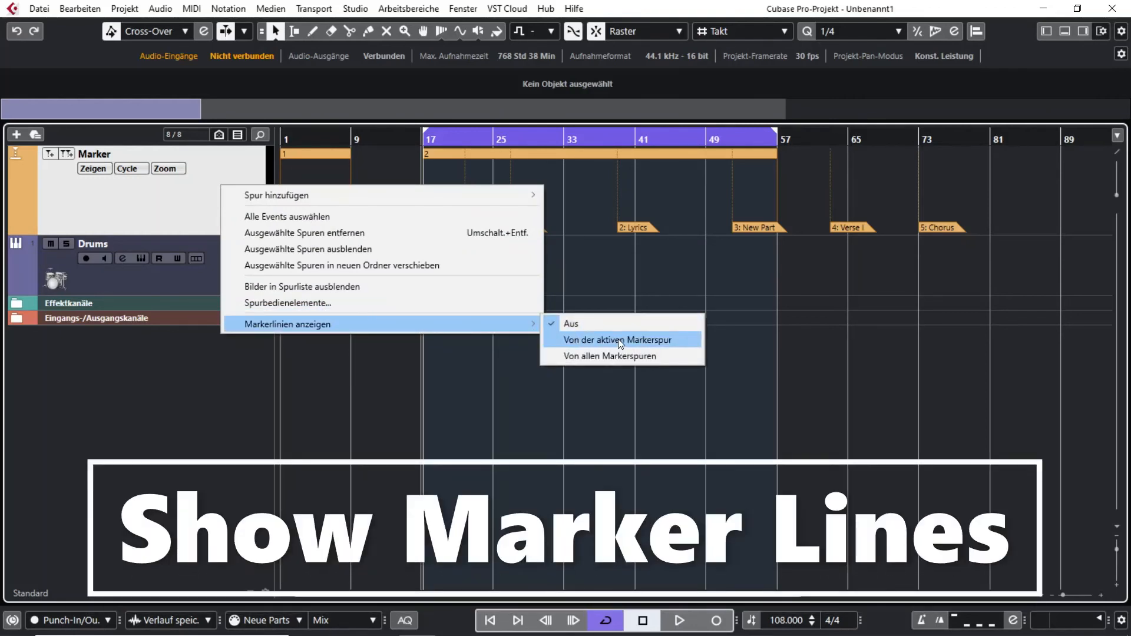
Step: Enable Markerlinien anzeigen > Von der aktiven Markerspur, then select the Drums part
{"action": "left_click", "coordinate": [612, 339]}
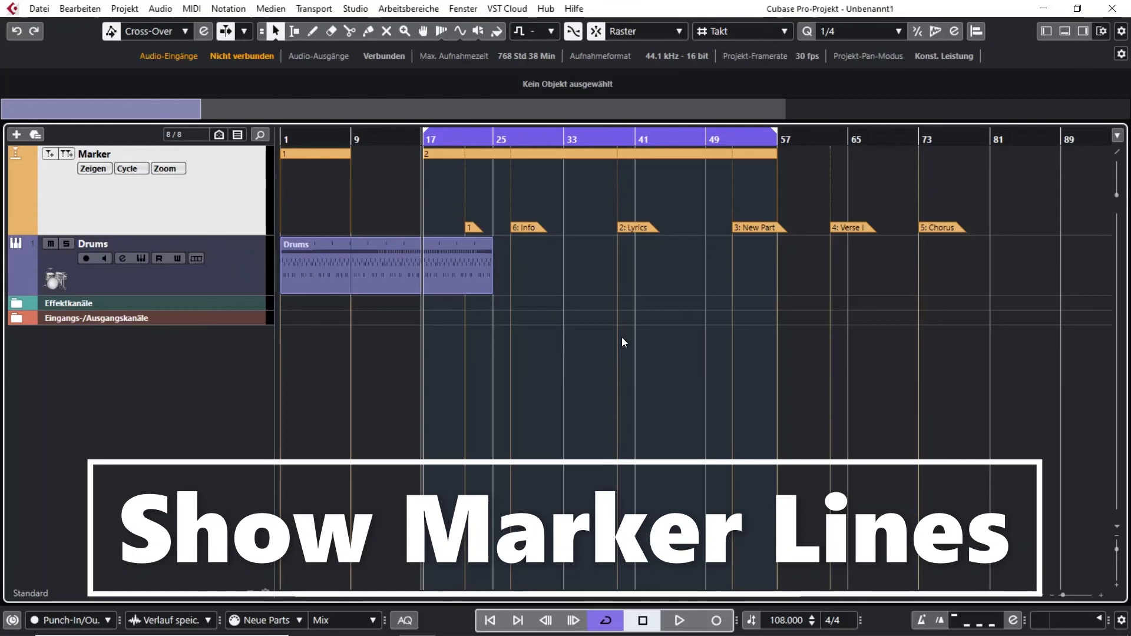
{"action": "mouse_move", "coordinate": [914, 507]}
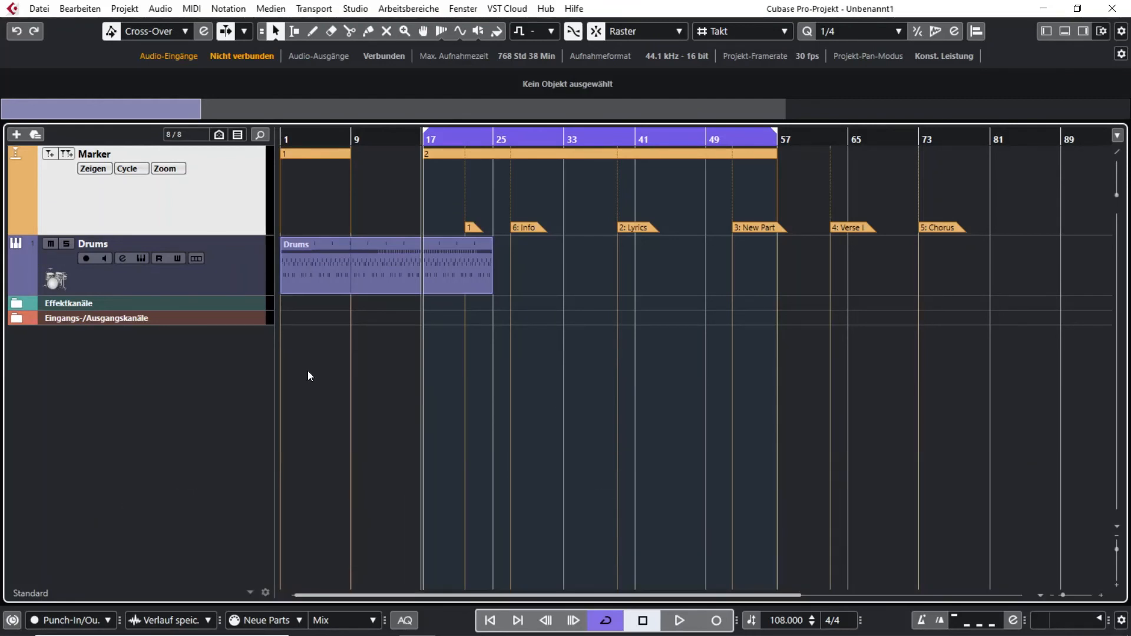
{"action": "mouse_move", "coordinate": [554, 432]}
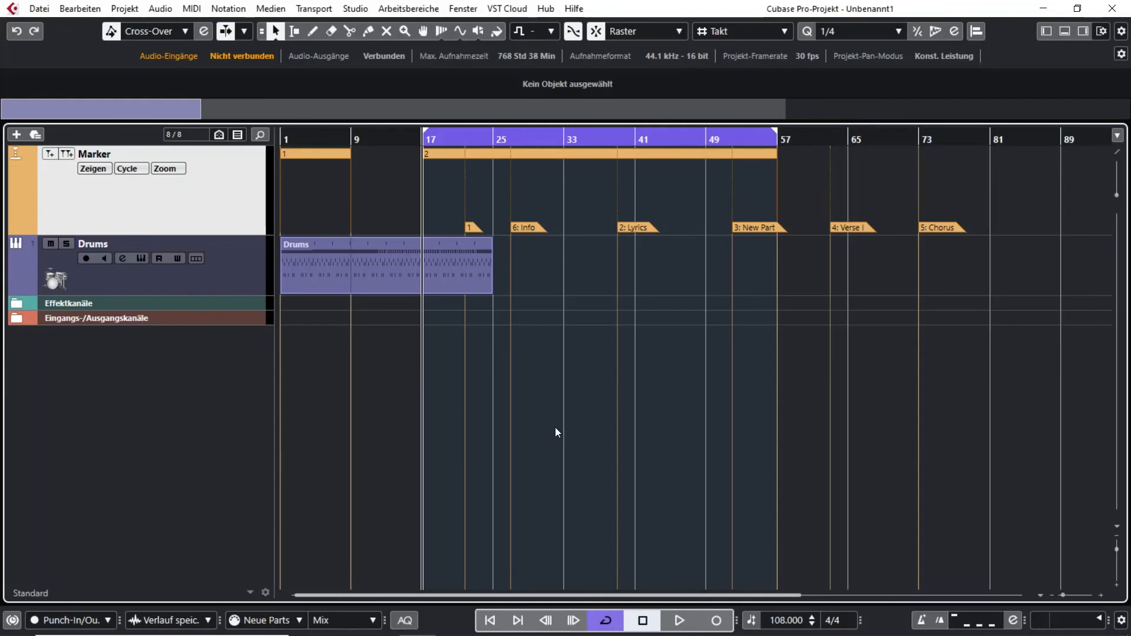
{"action": "mouse_move", "coordinate": [590, 276]}
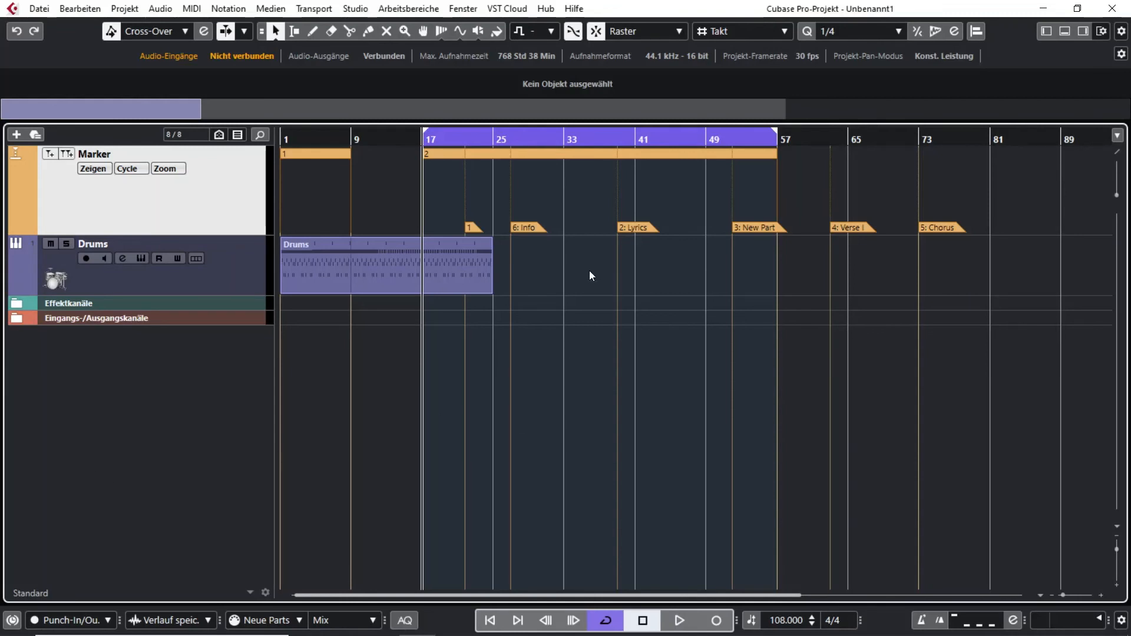
{"action": "mouse_move", "coordinate": [572, 229]}
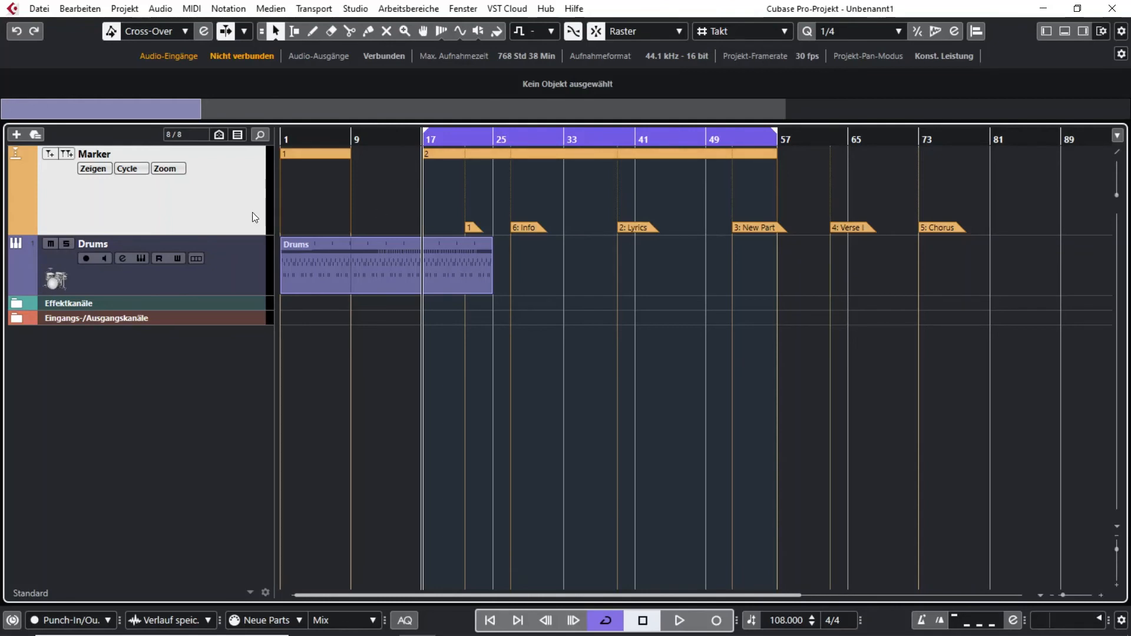
{"action": "mouse_move", "coordinate": [373, 491]}
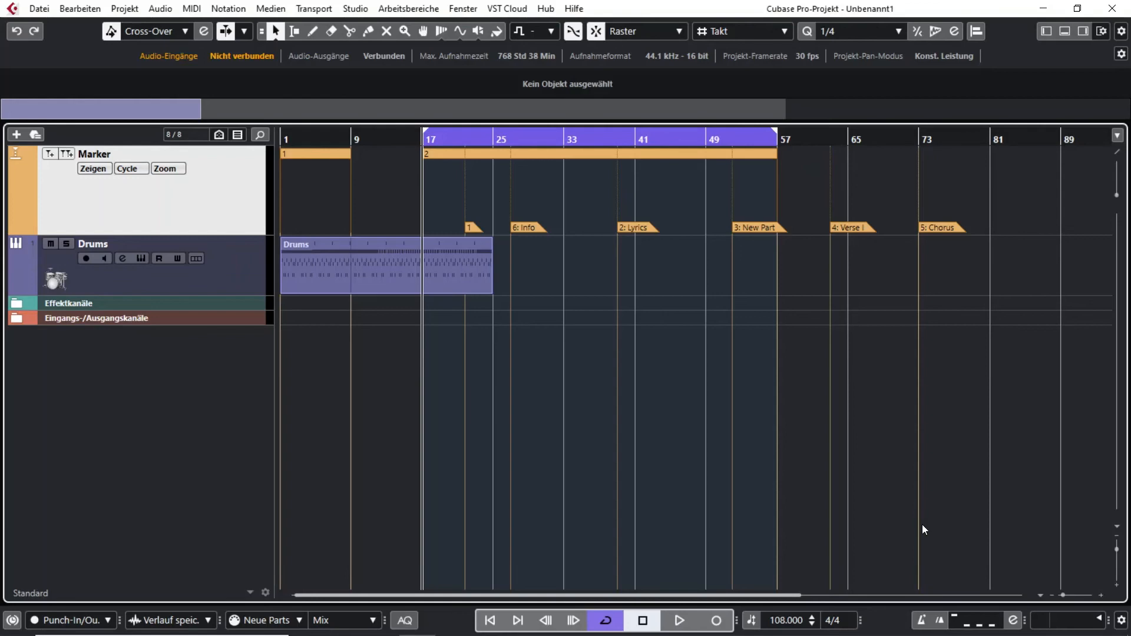
{"action": "left_click", "coordinate": [354, 278]}
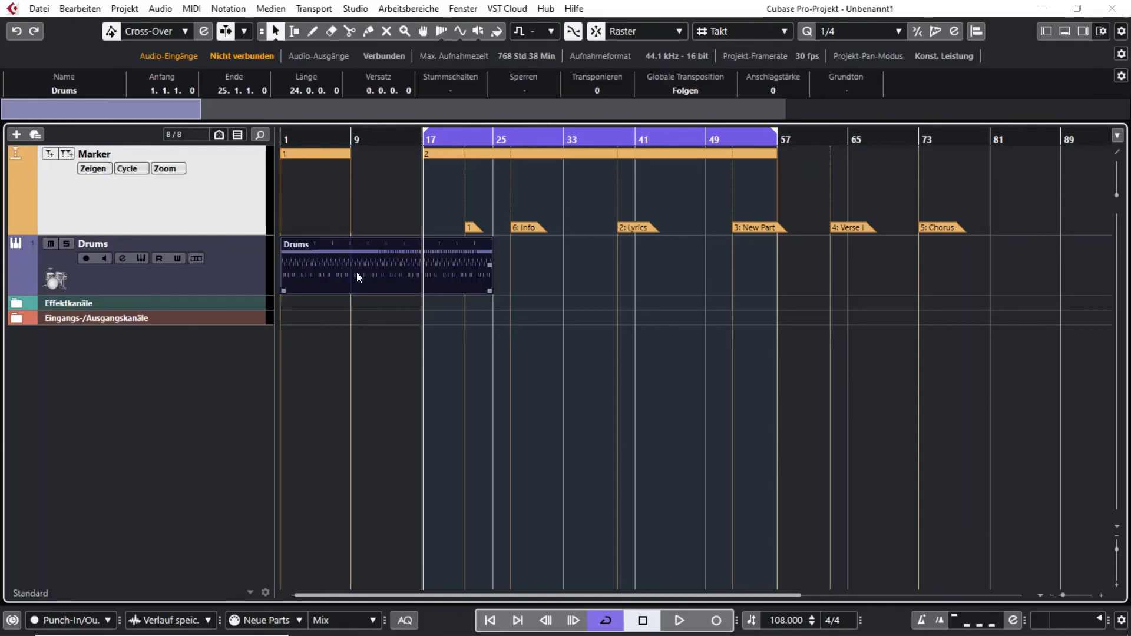
Step: Open the Drums part in the Key Editor and tick Marker under Globale Spuren
{"action": "double_click", "coordinate": [353, 278]}
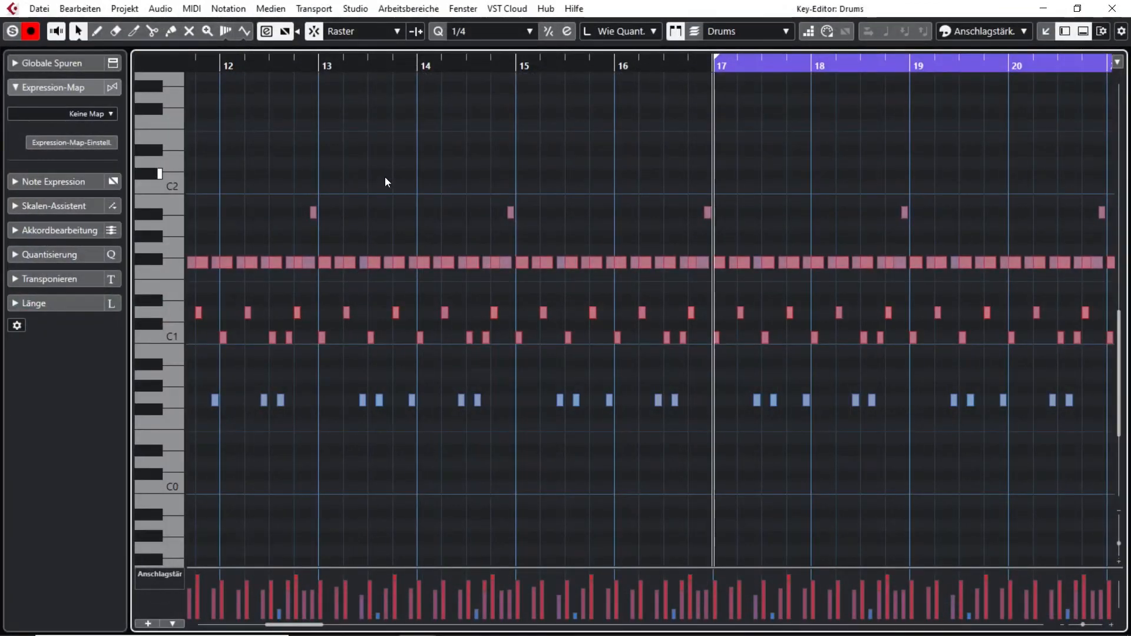
{"action": "mouse_move", "coordinate": [542, 178]}
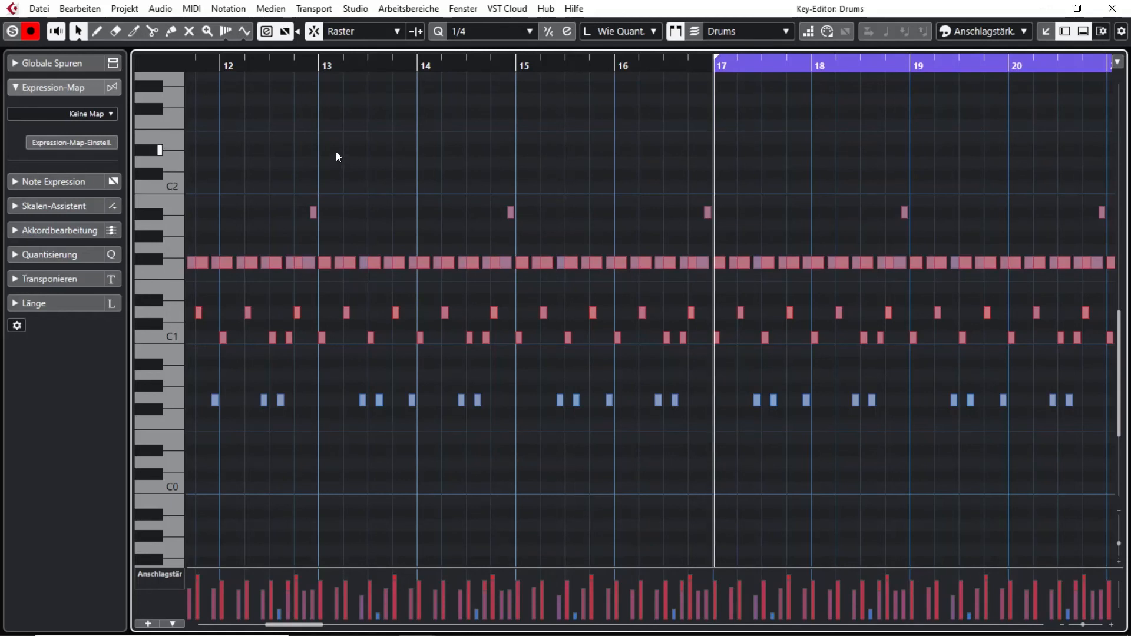
{"action": "mouse_move", "coordinate": [343, 139]}
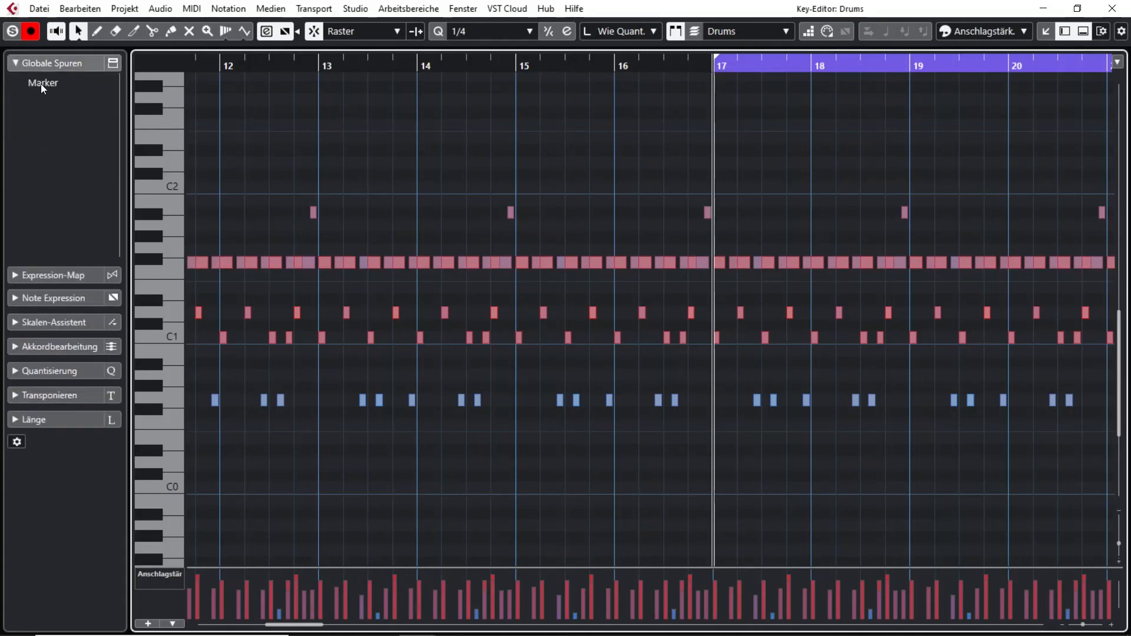
{"action": "mouse_move", "coordinate": [81, 109]}
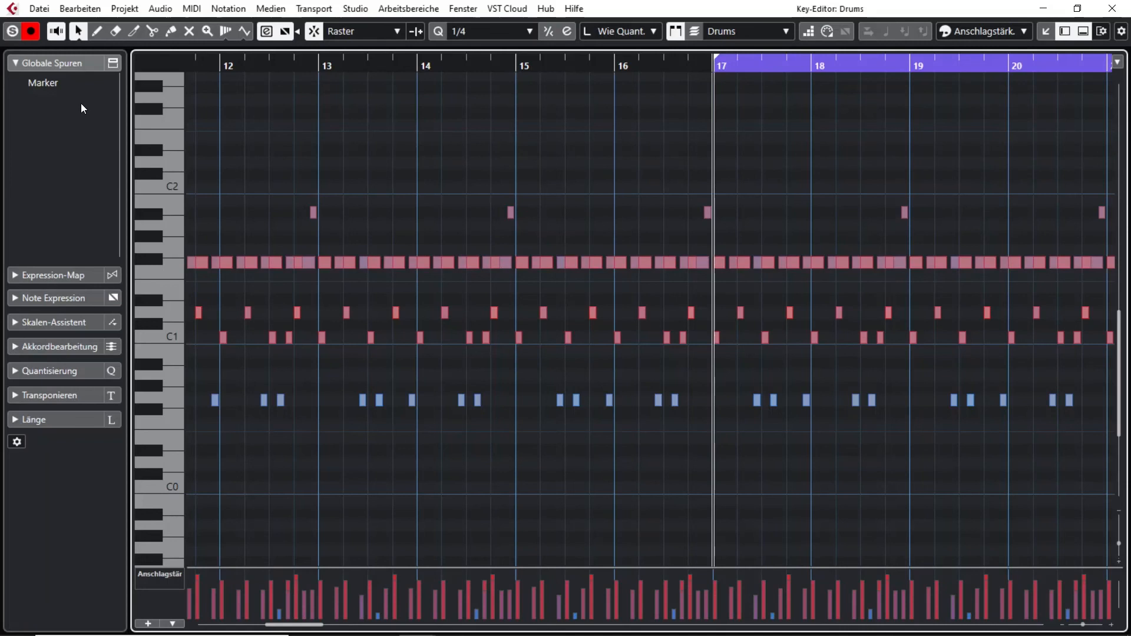
{"action": "left_click", "coordinate": [43, 82]}
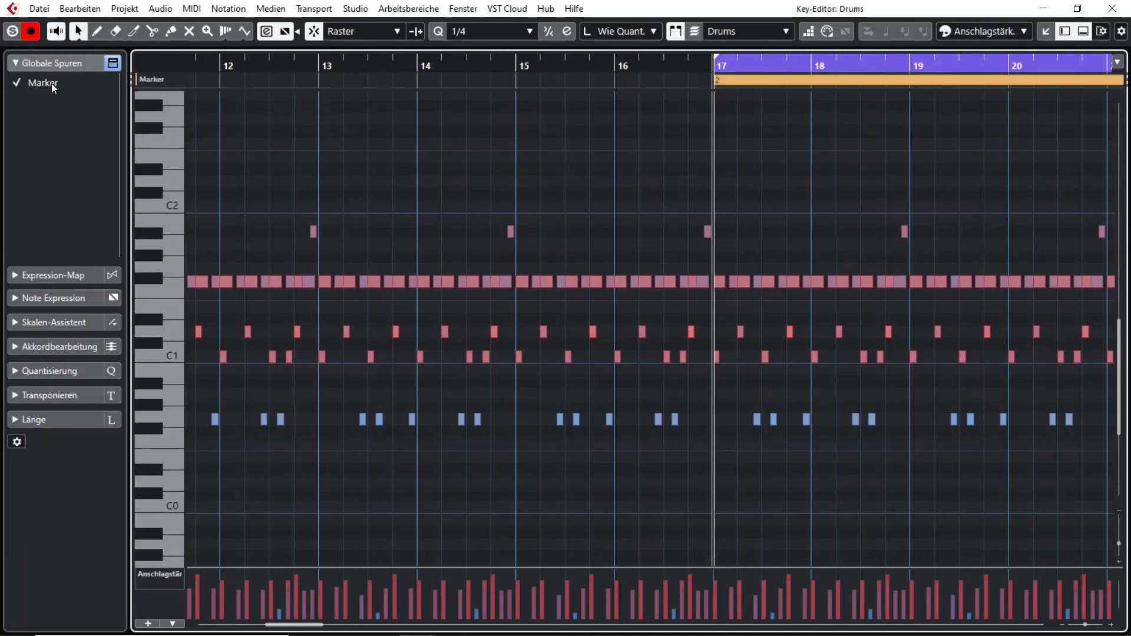
{"action": "mouse_move", "coordinate": [78, 177]}
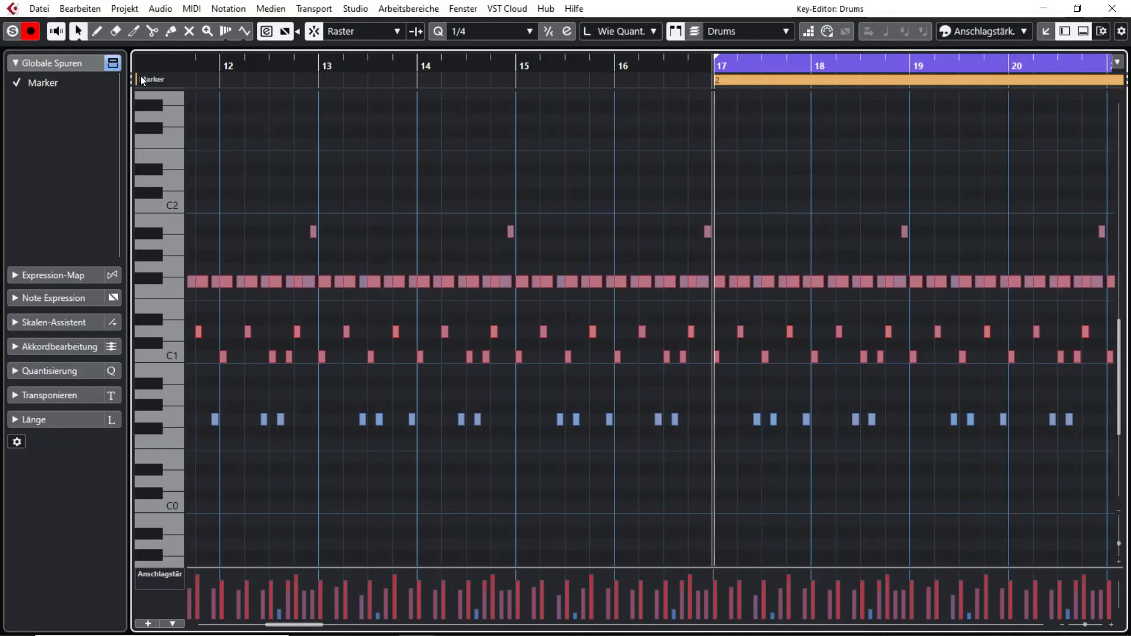
{"action": "mouse_move", "coordinate": [154, 79]}
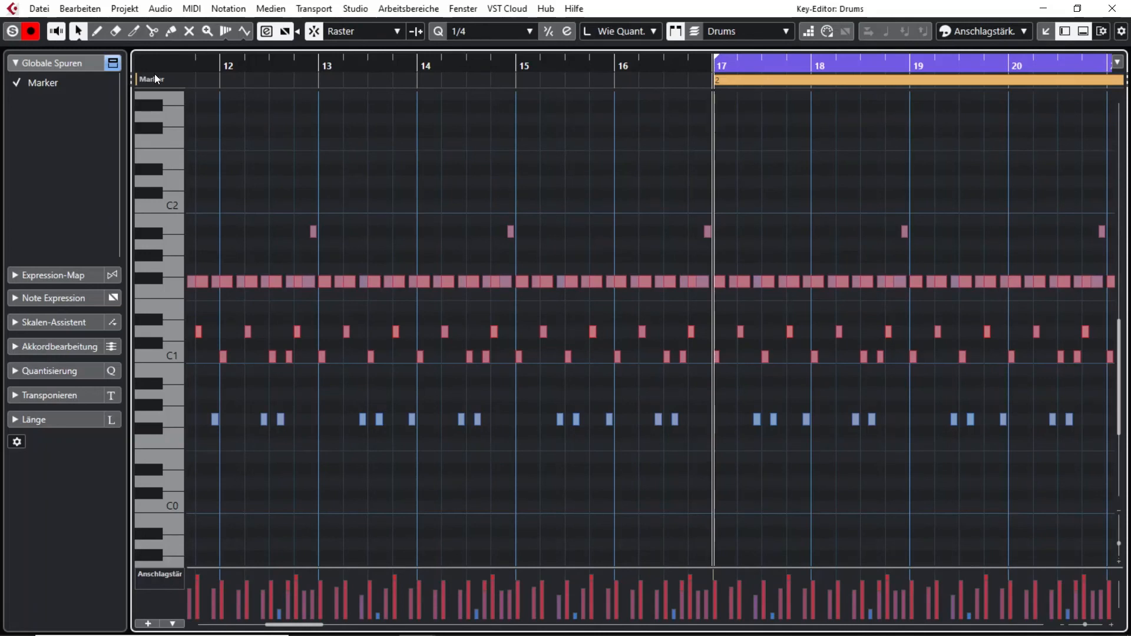
{"action": "mouse_move", "coordinate": [162, 82]}
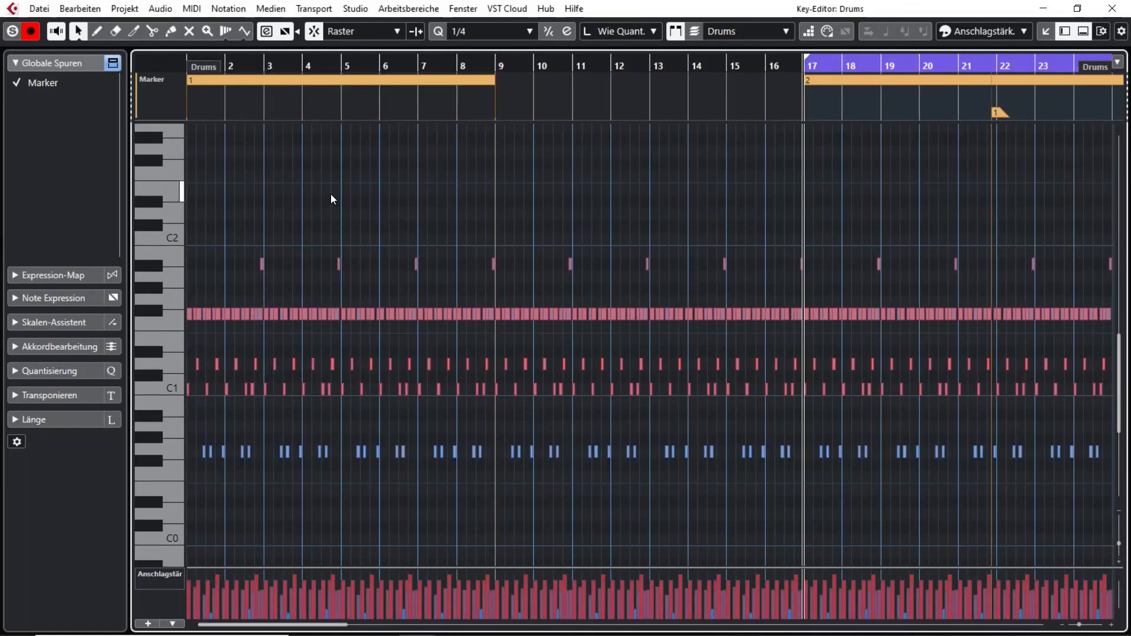
{"action": "mouse_move", "coordinate": [178, 104]}
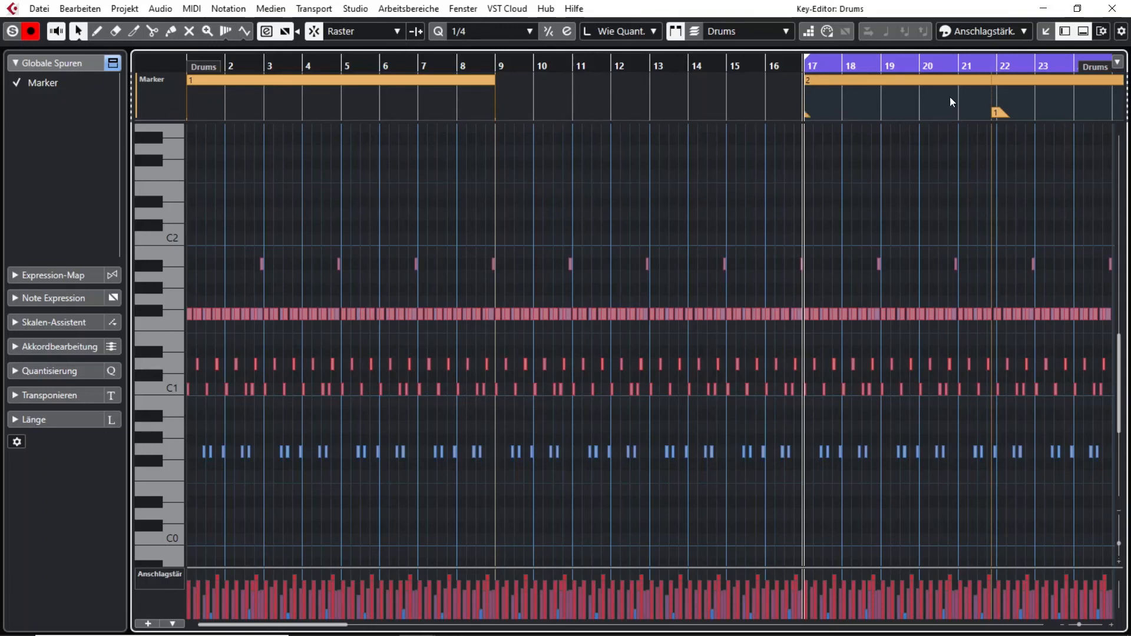
{"action": "mouse_move", "coordinate": [58, 91]}
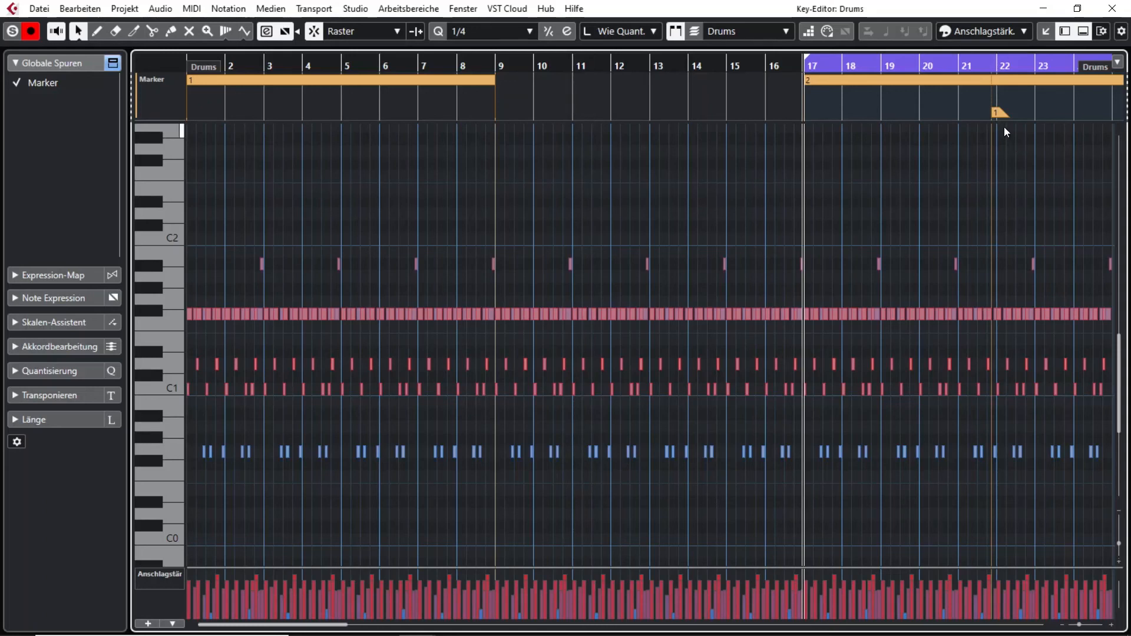
{"action": "mouse_move", "coordinate": [1003, 115]}
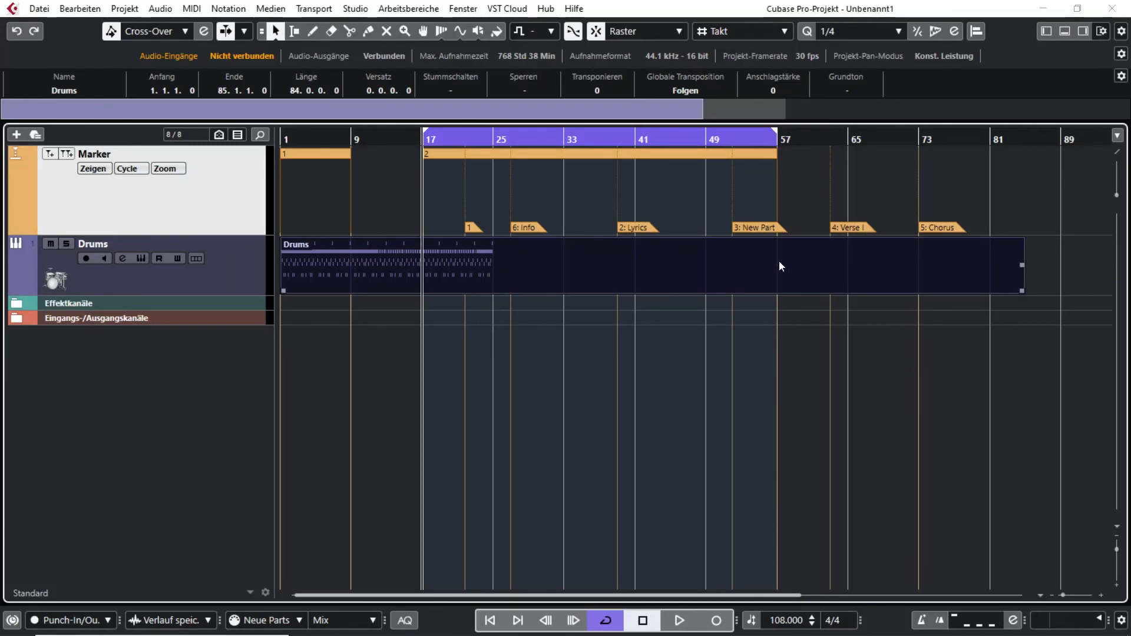
Step: Open the lengthened Drums part in the Key Editor to review its marker track
{"action": "double_click", "coordinate": [361, 265]}
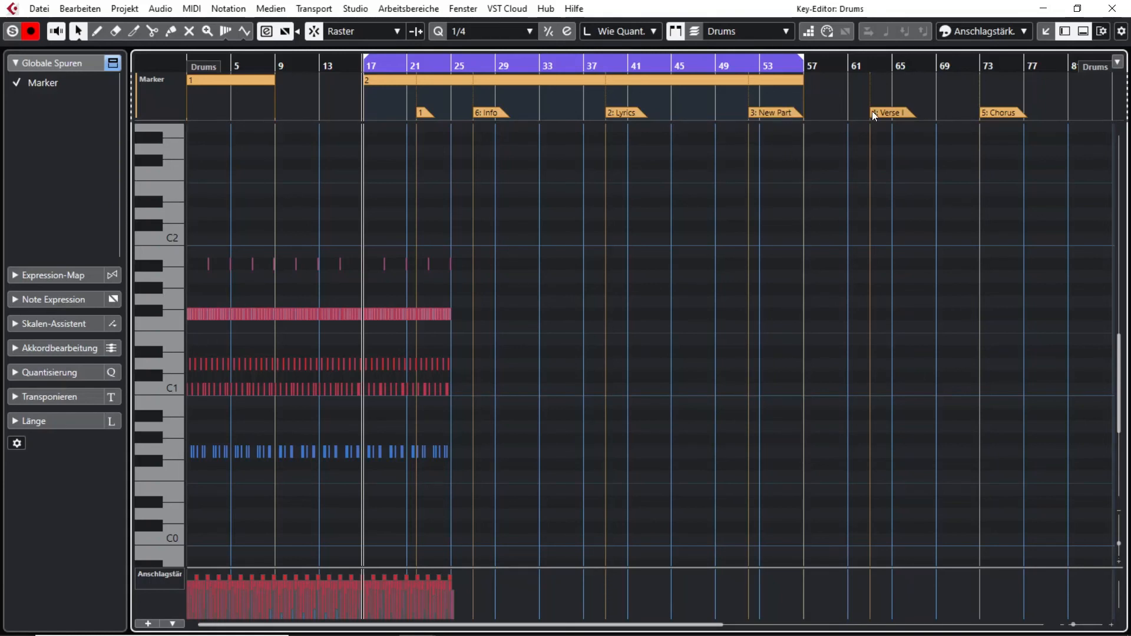
{"action": "mouse_move", "coordinate": [670, 127]}
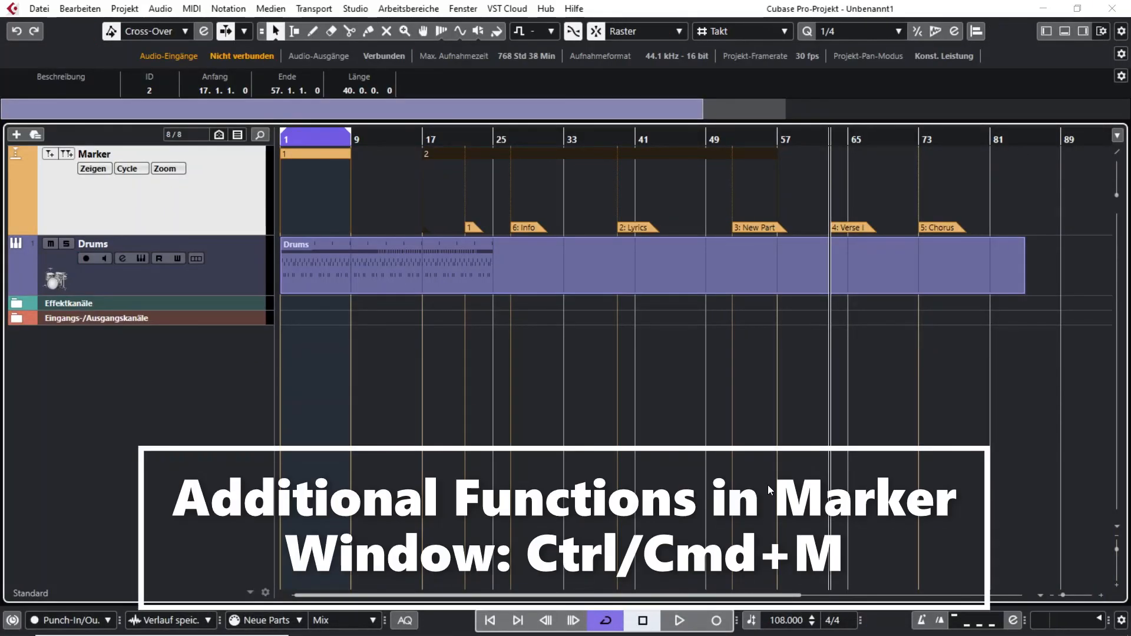
{"action": "mouse_move", "coordinate": [553, 434]}
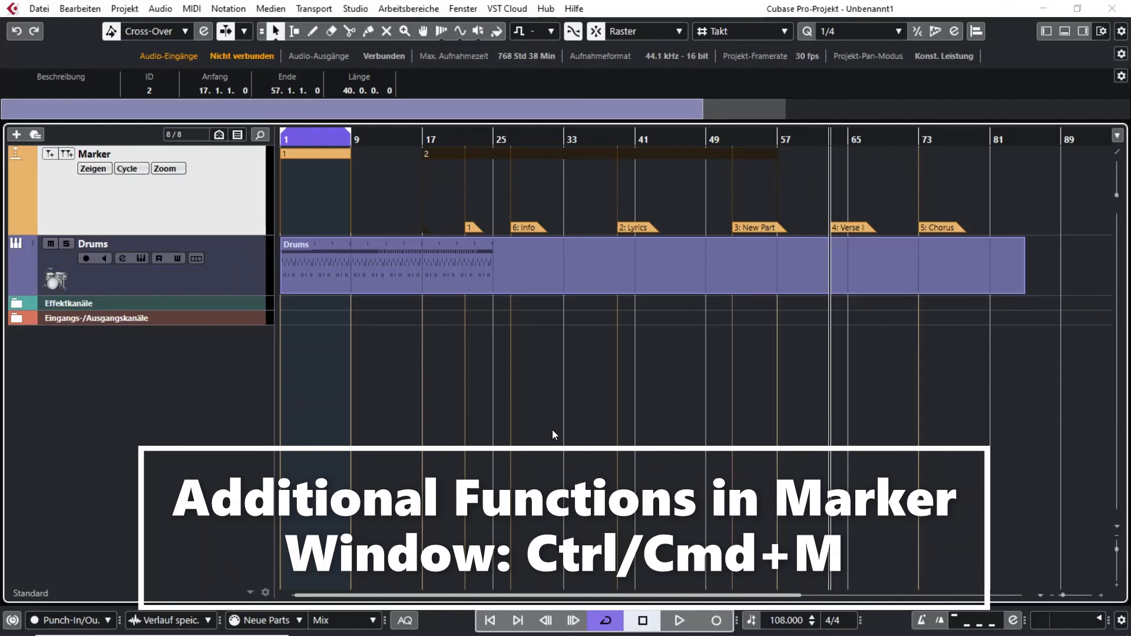